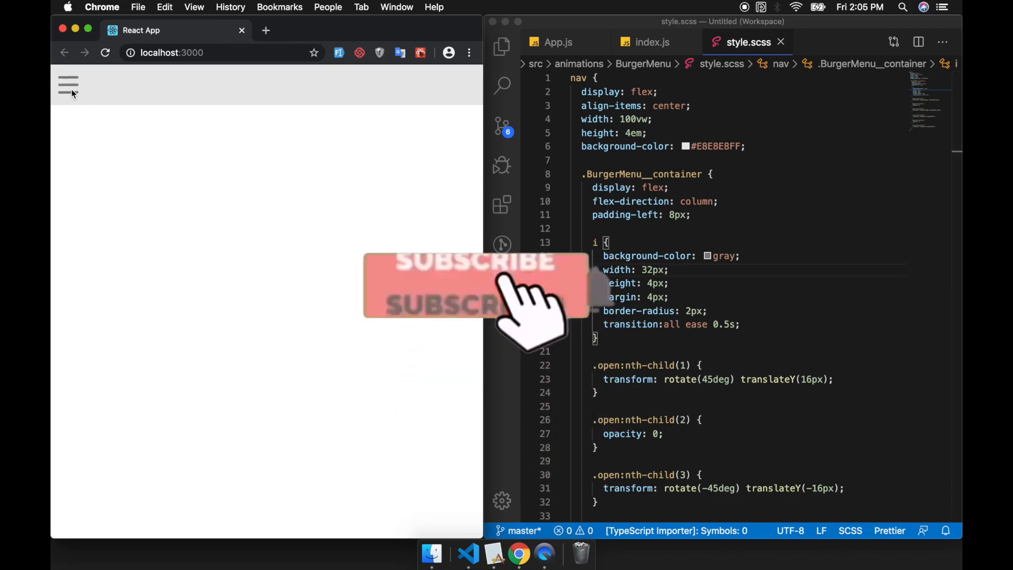
Create an animations folder in src with a BurgerMenu folder inside it.
left_click(69, 85)
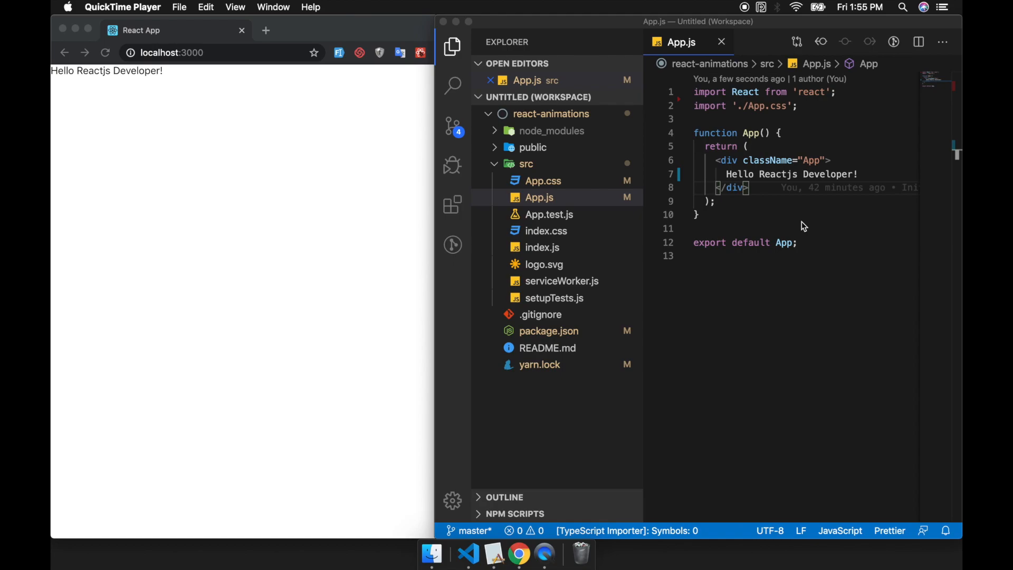
left_click(526, 164)
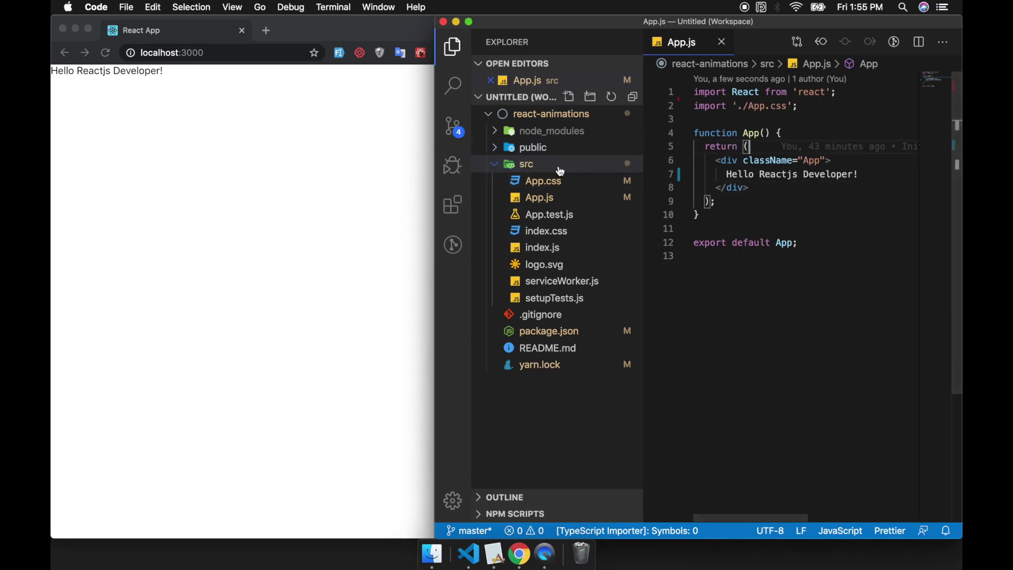
left_click(589, 96)
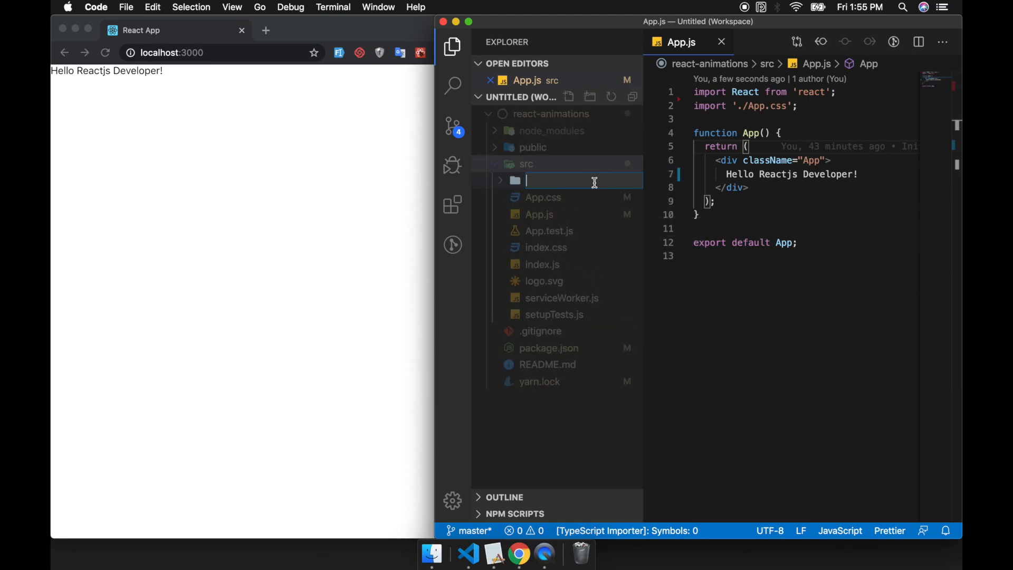
type("animations")
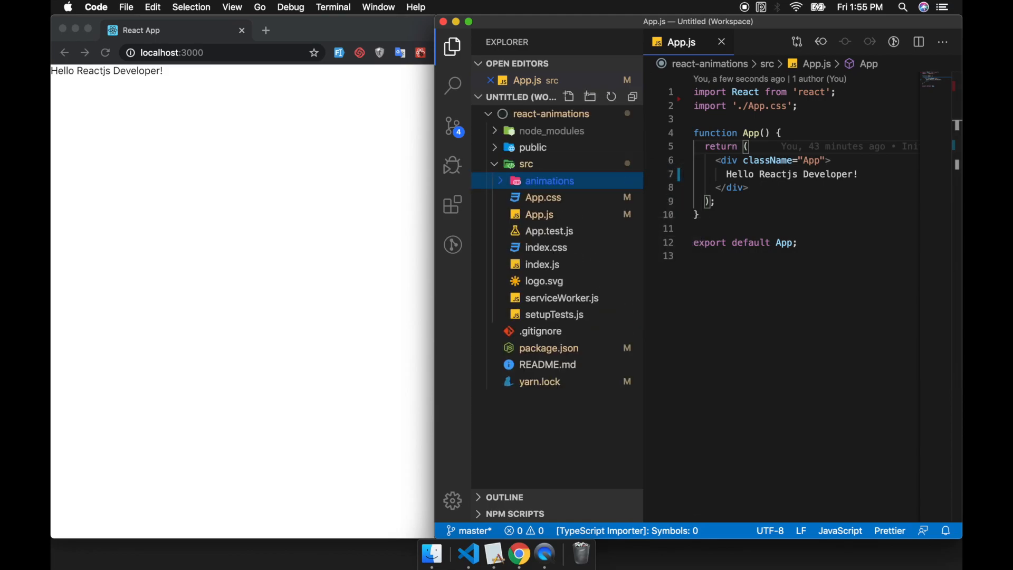
right_click(548, 181)
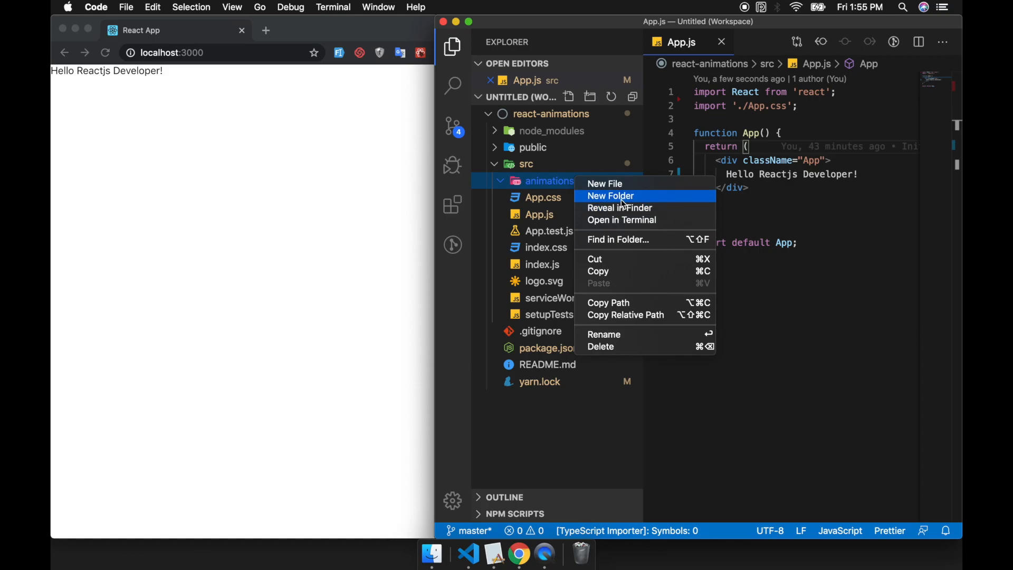
left_click(610, 196)
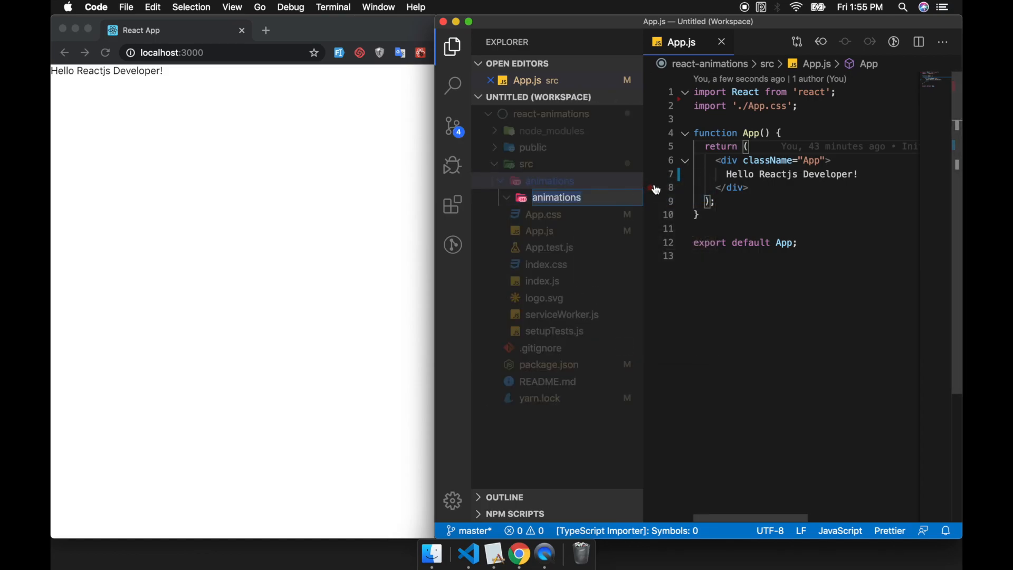
type("Bur")
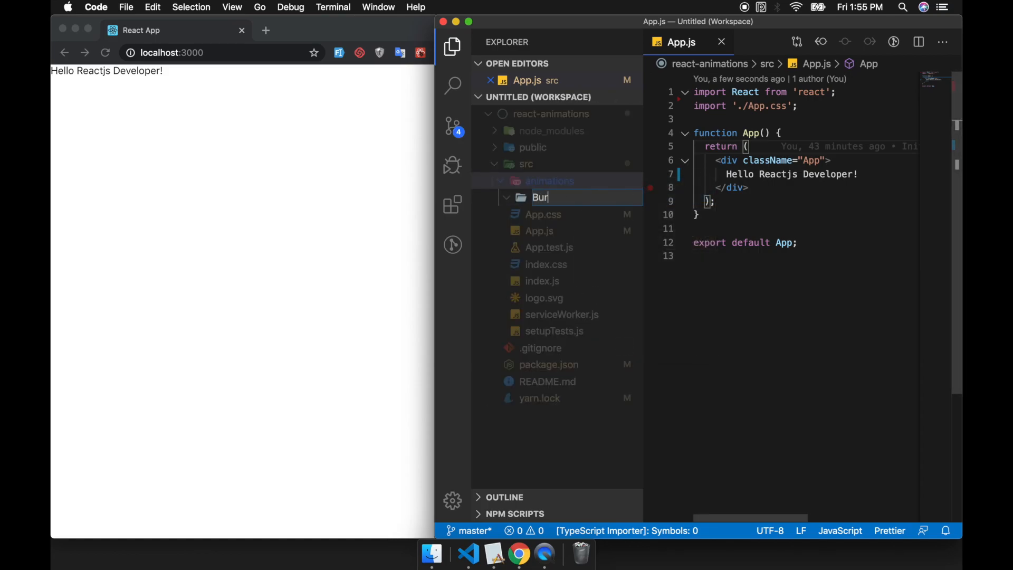
type("gerM")
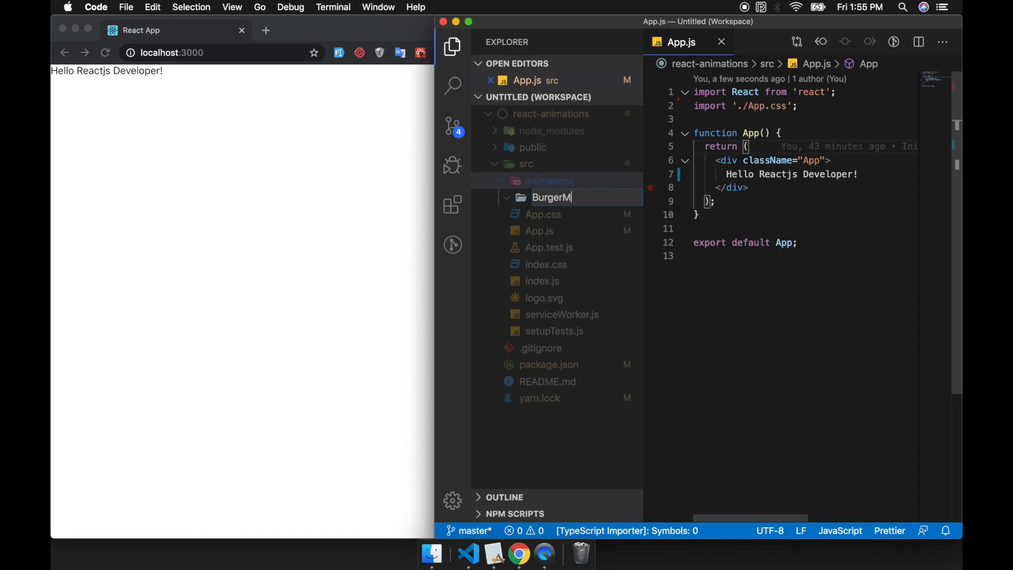
Add new index.js and style.scss files inside the BurgerMenu folder.
right_click(551, 180)
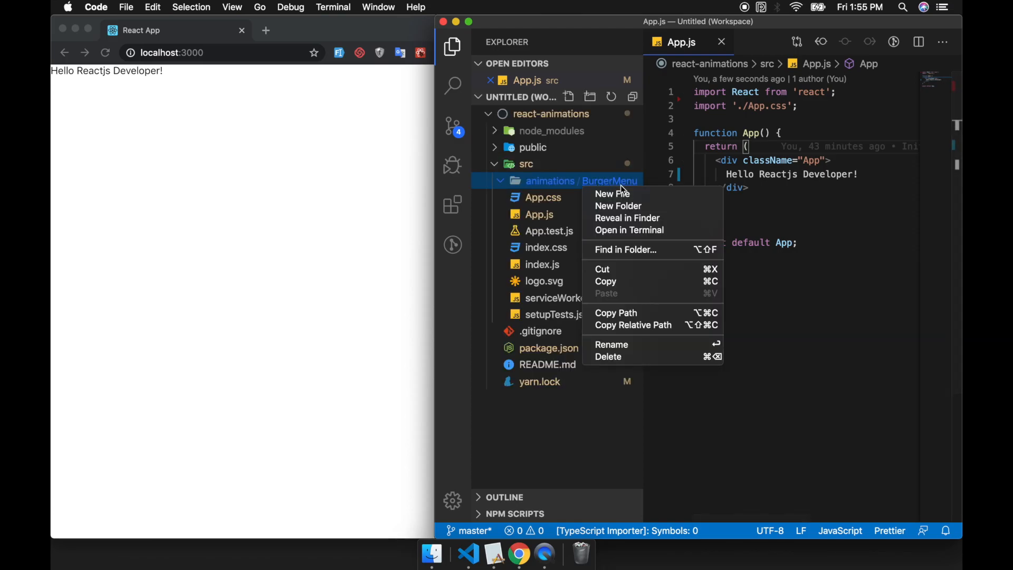
left_click(611, 194)
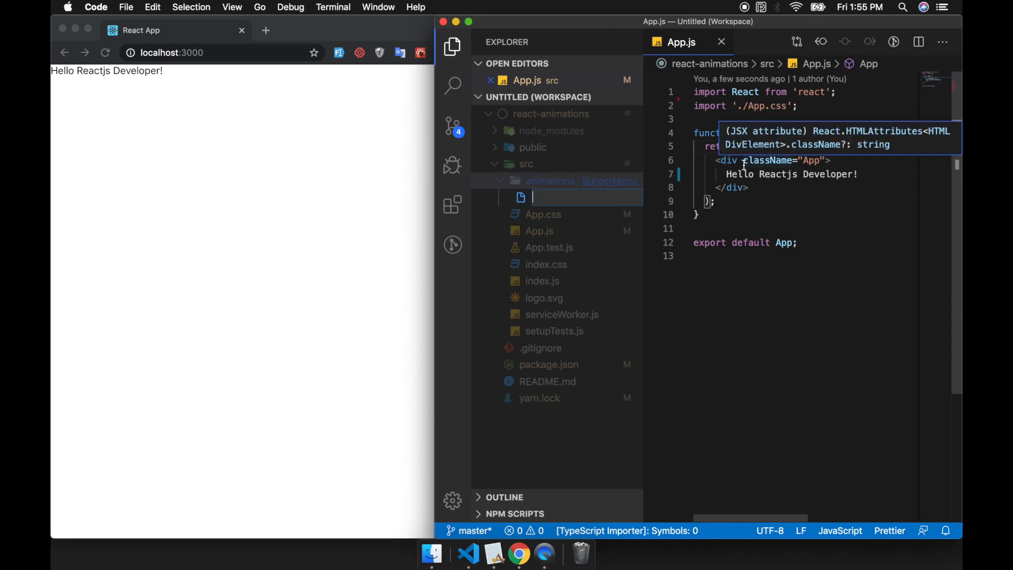
type("i")
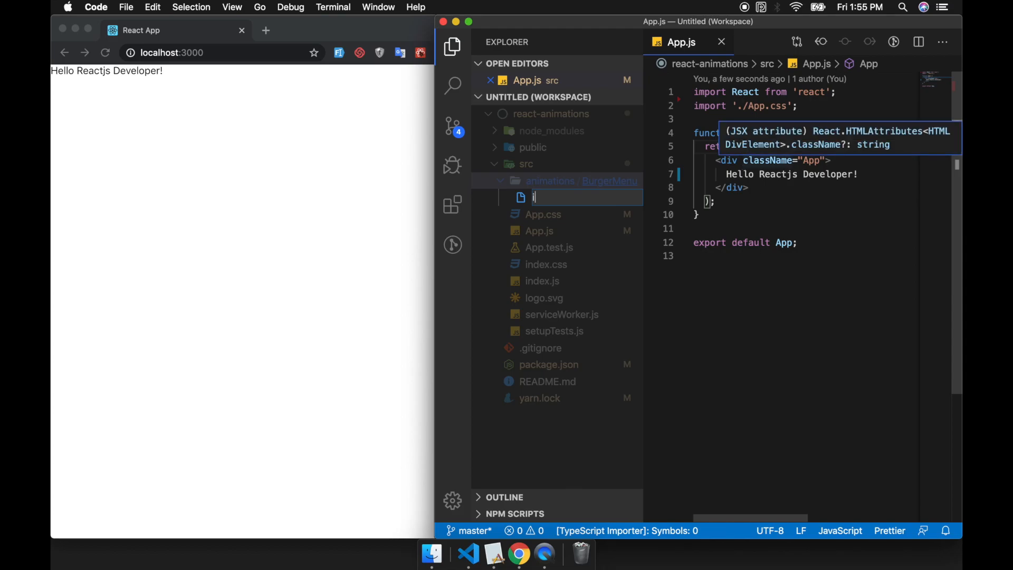
key("Return")
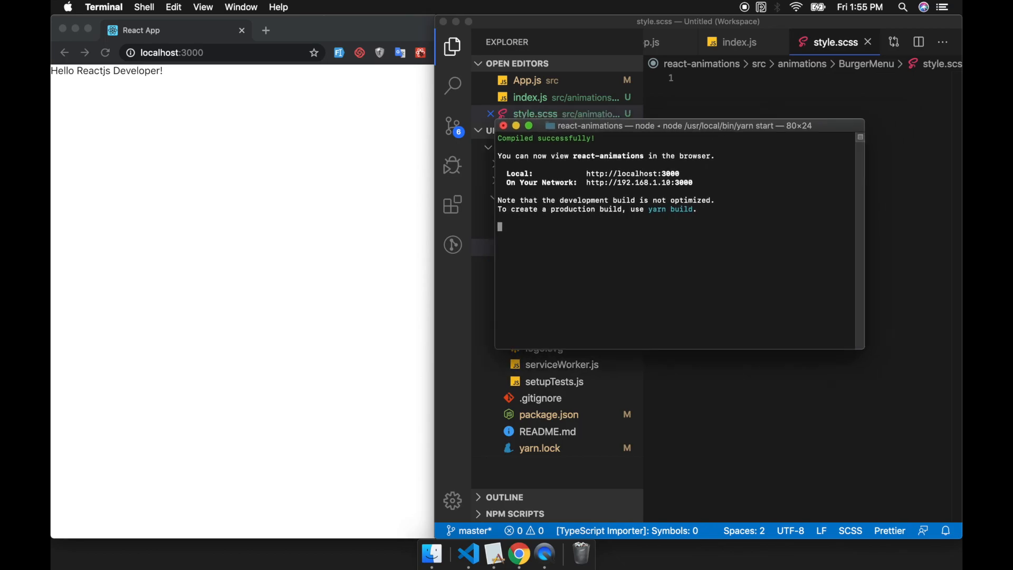
Install node-sass with yarn add, then restart the dev server with yarn start.
type("yarn")
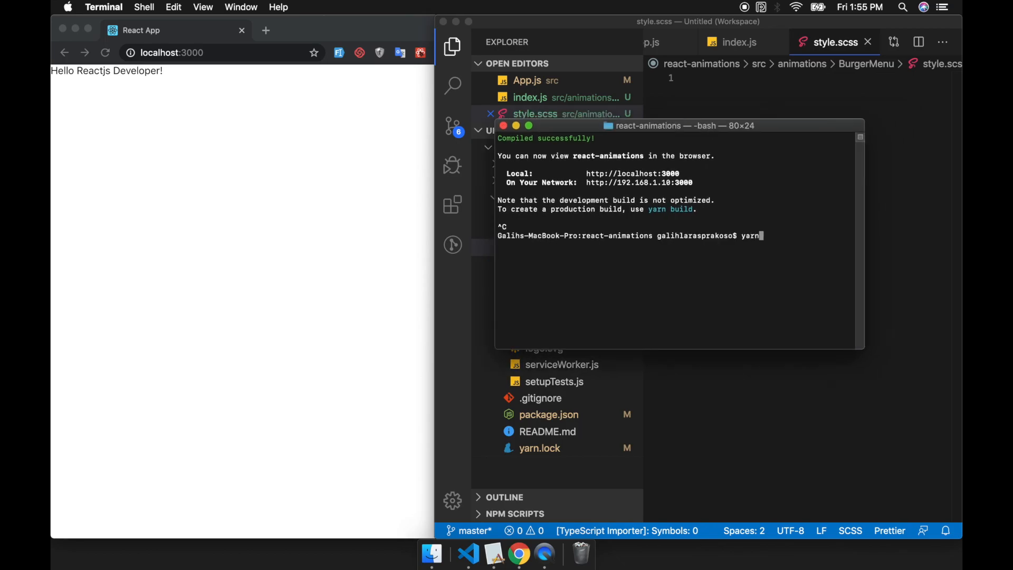
type("add node-sas")
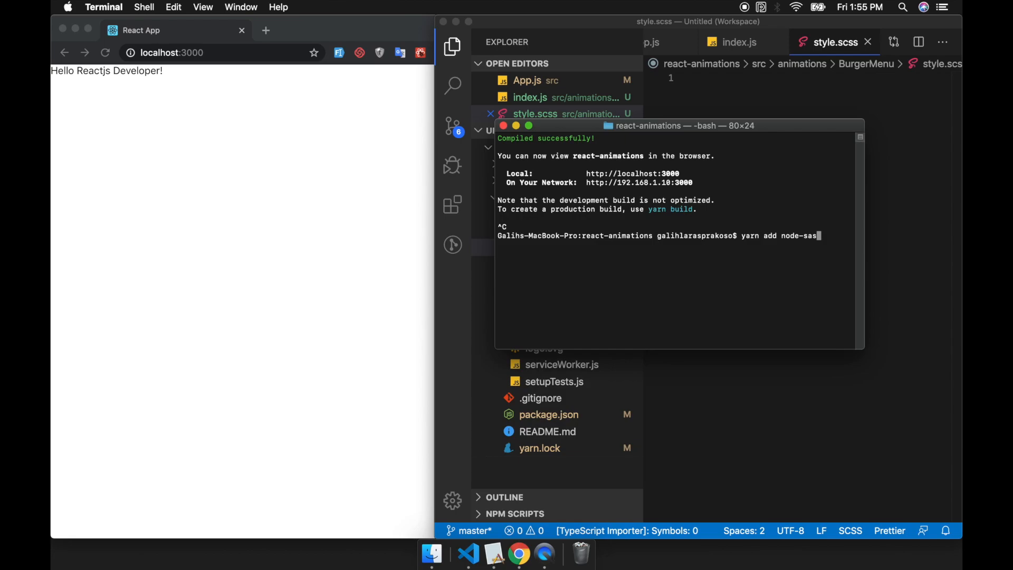
type("s")
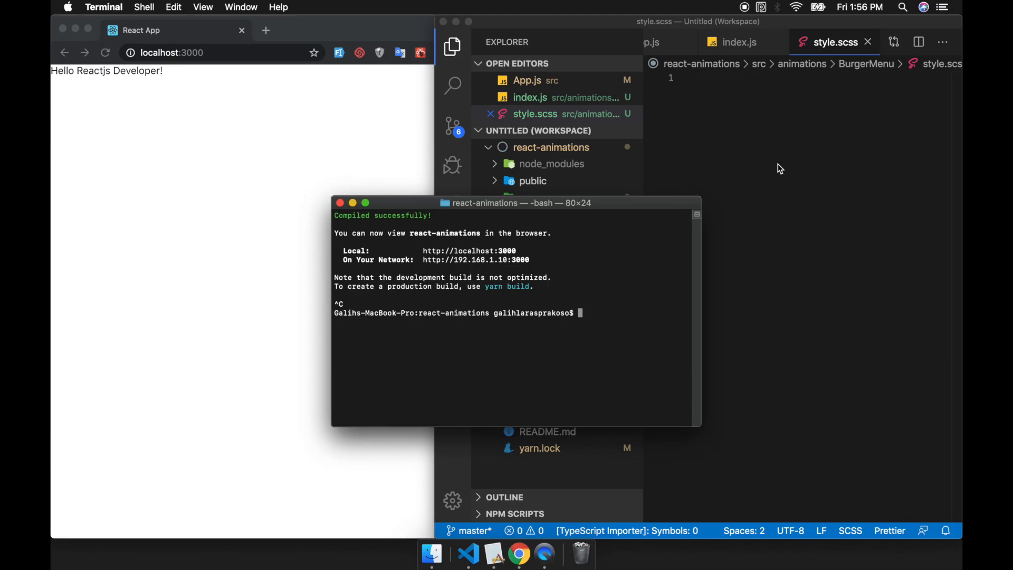
type("yarn sr")
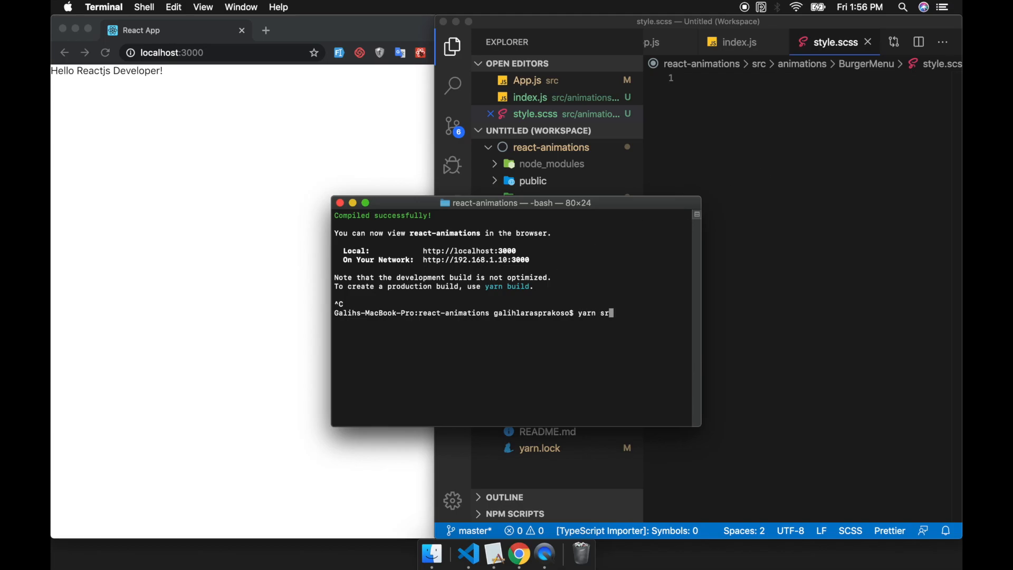
key("Return")
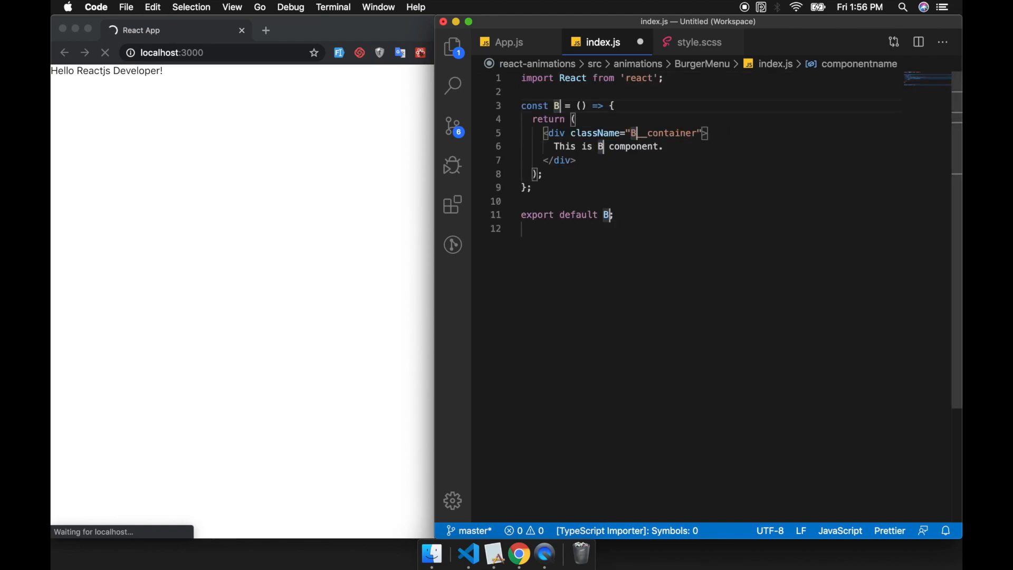
Name the scaffold component BurgerMenu and render <BurgerMenu /> in App.js.
type("BurgerMenu")
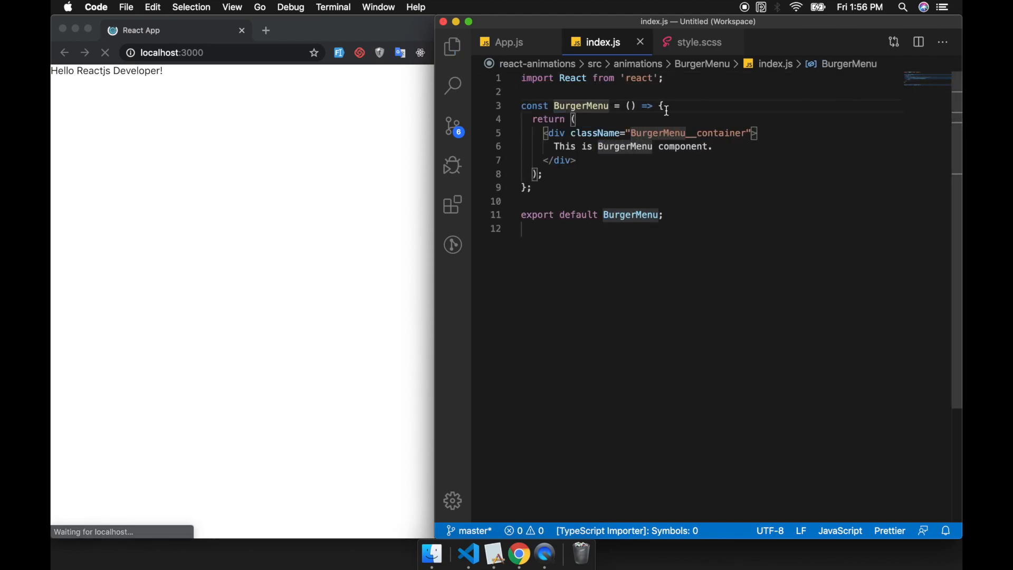
left_click(452, 46)
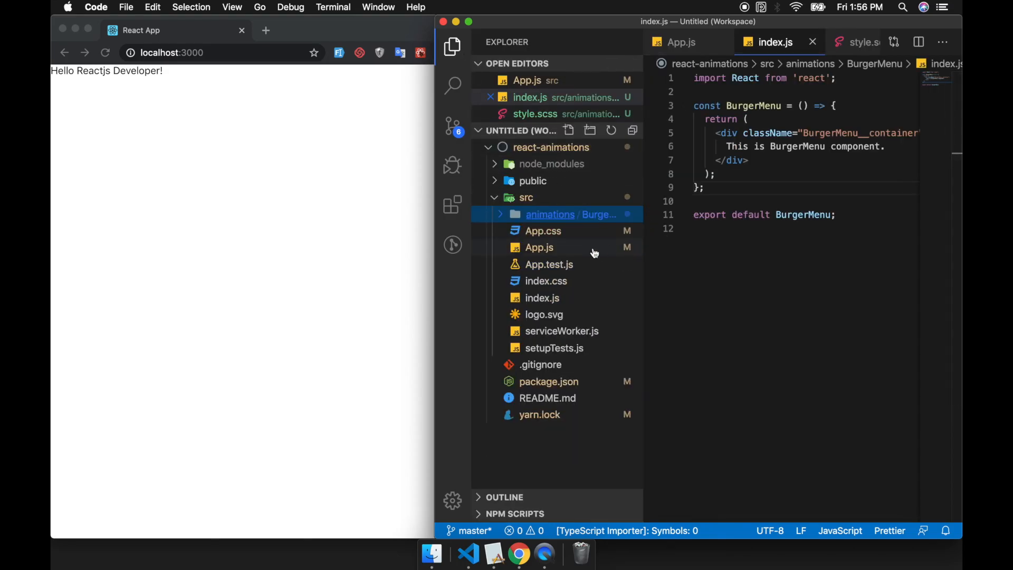
left_click(539, 247)
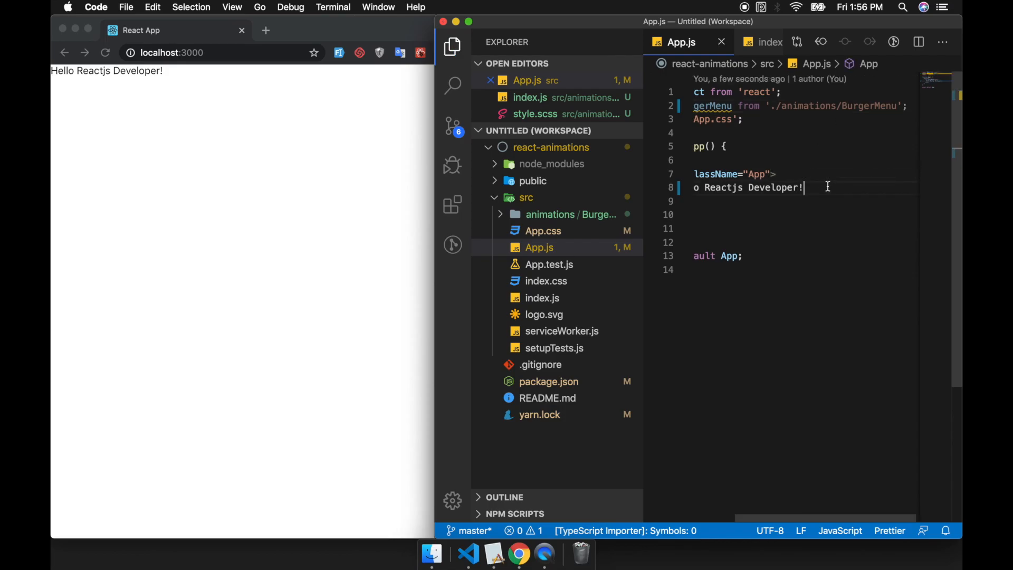
type("<BurgerMenu />")
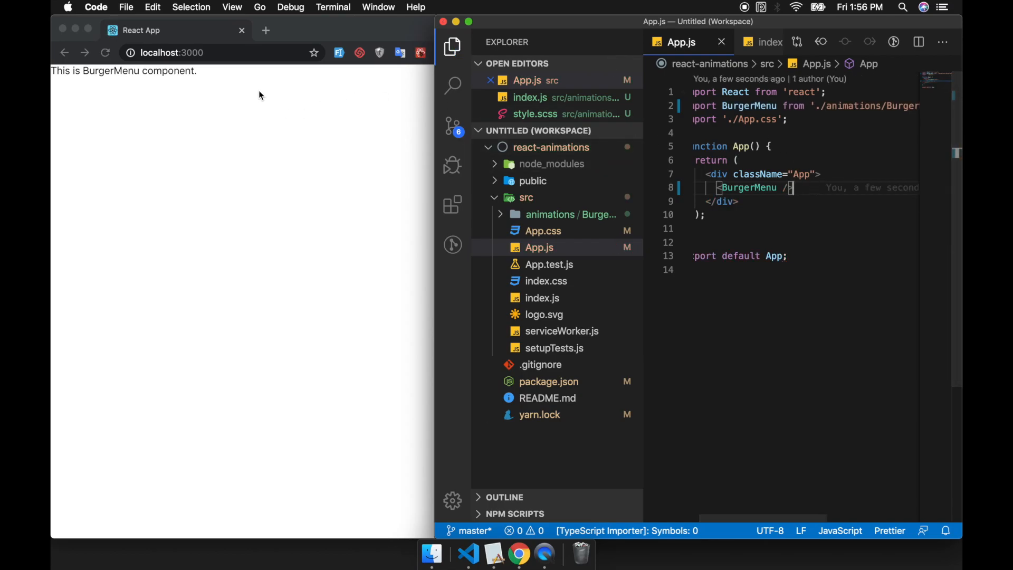
left_click(547, 231)
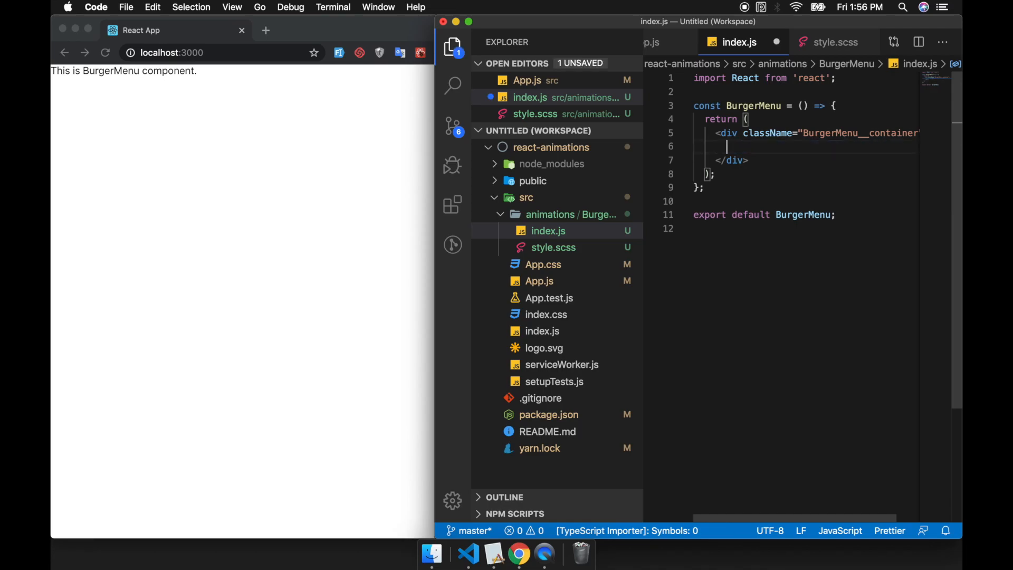
Return a nav with a BurgerMenu__container div holding three empty i elements, importing './style.scss'.
type("<i></i>")
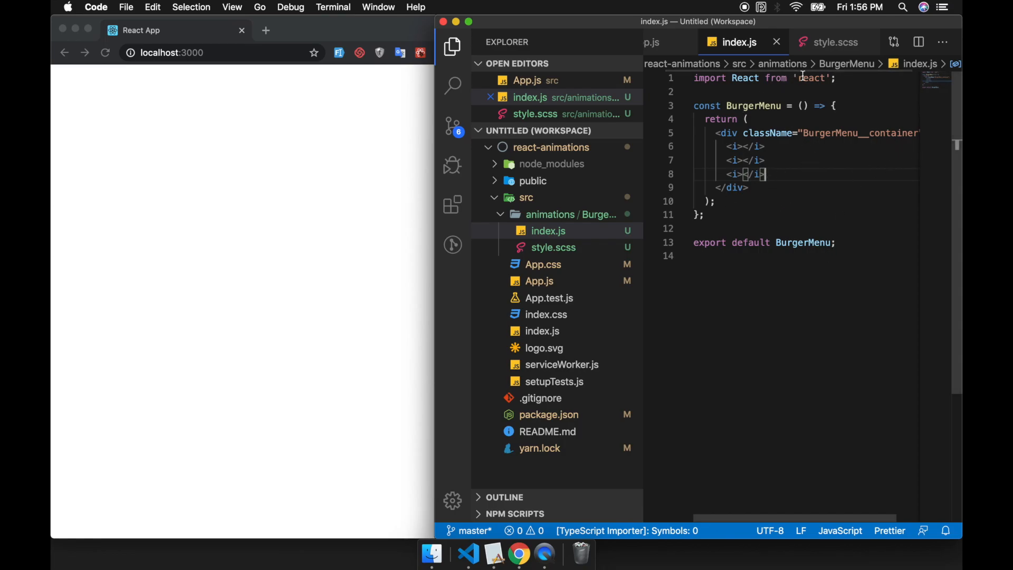
type("import")
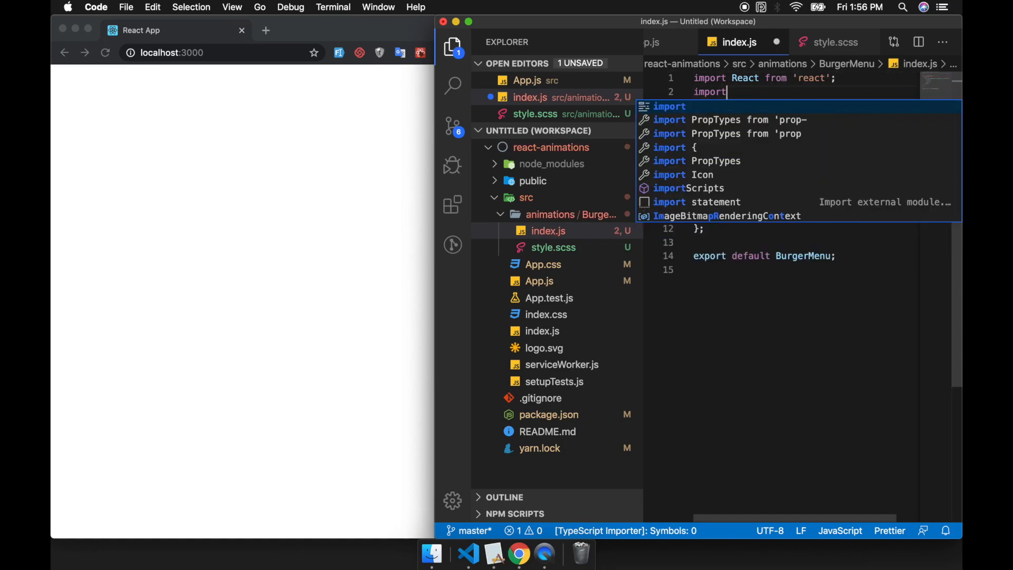
type("'./style.scss")
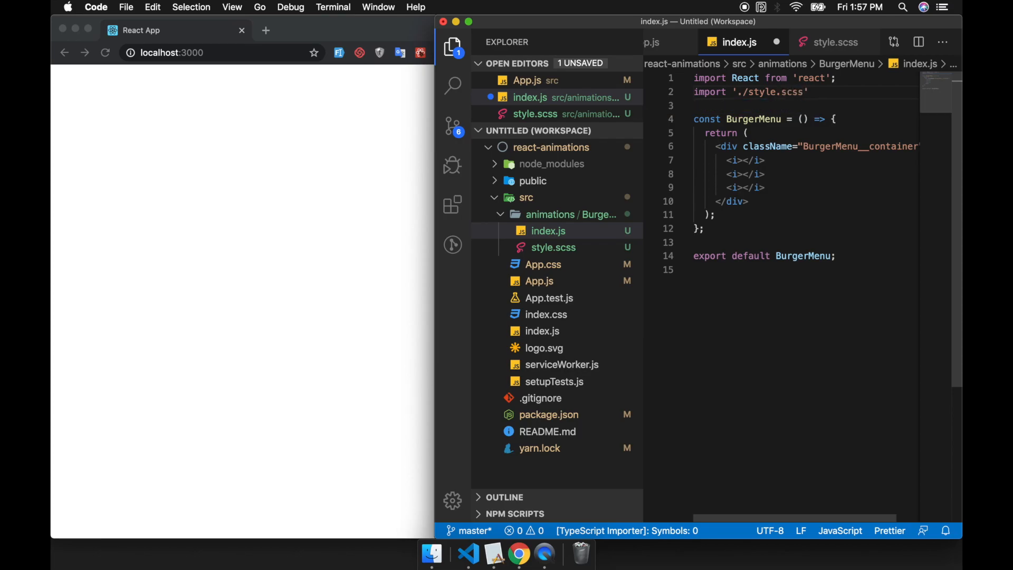
left_click(816, 92)
type(";")
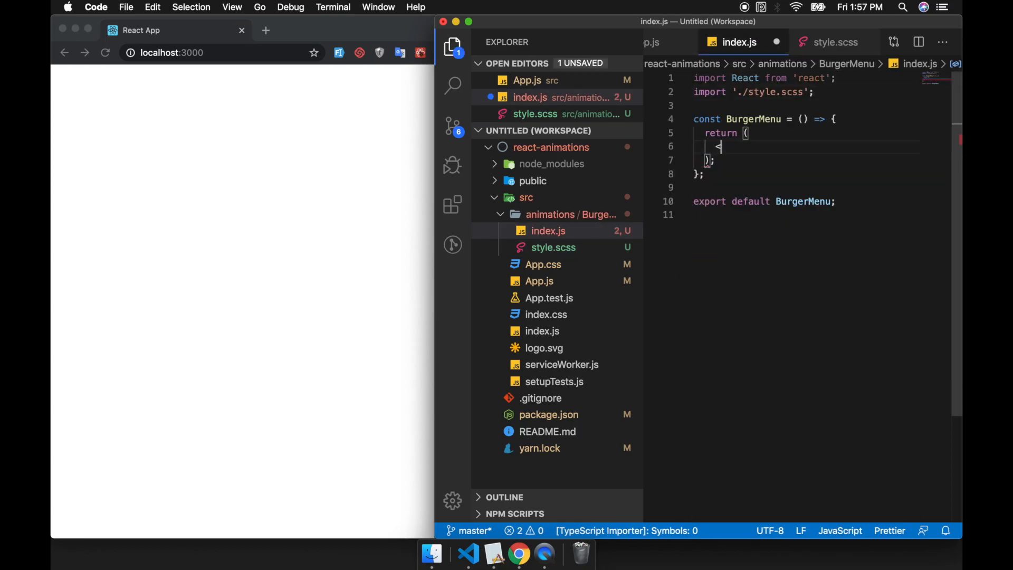
type("nav>")
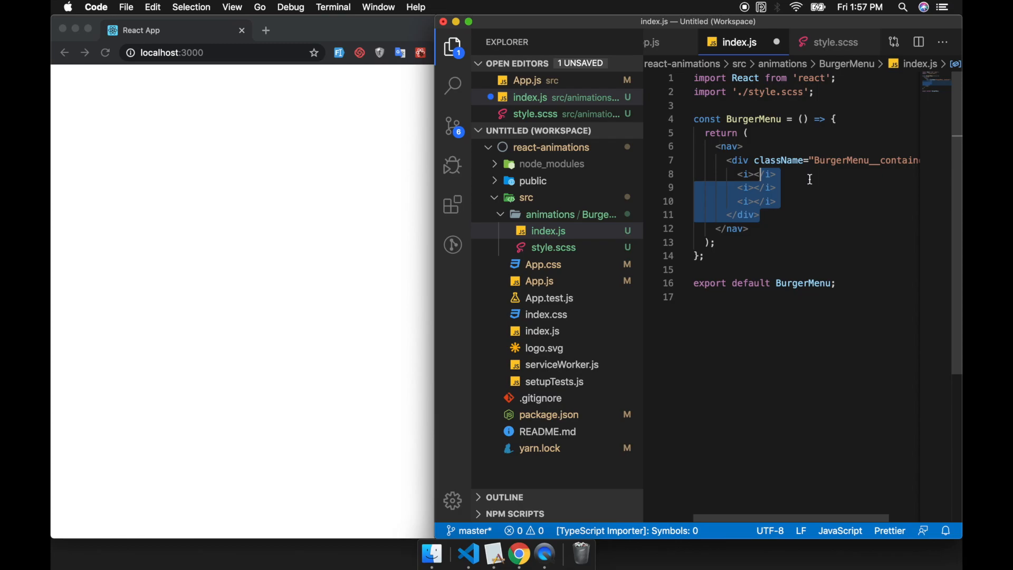
Write a nav rule with display: flex, align-items: center and width: 100vw.
left_click(832, 43)
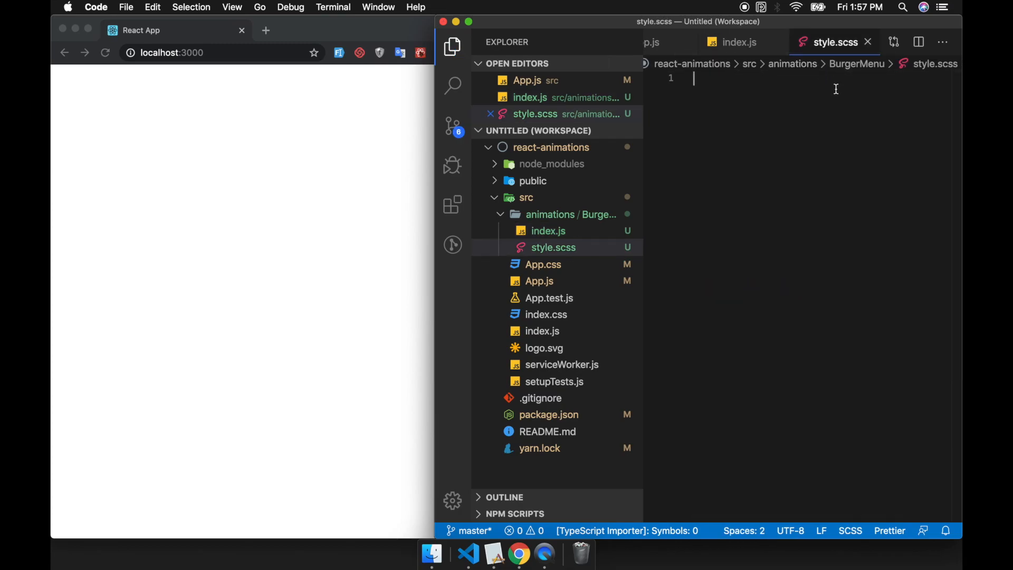
type("nav {")
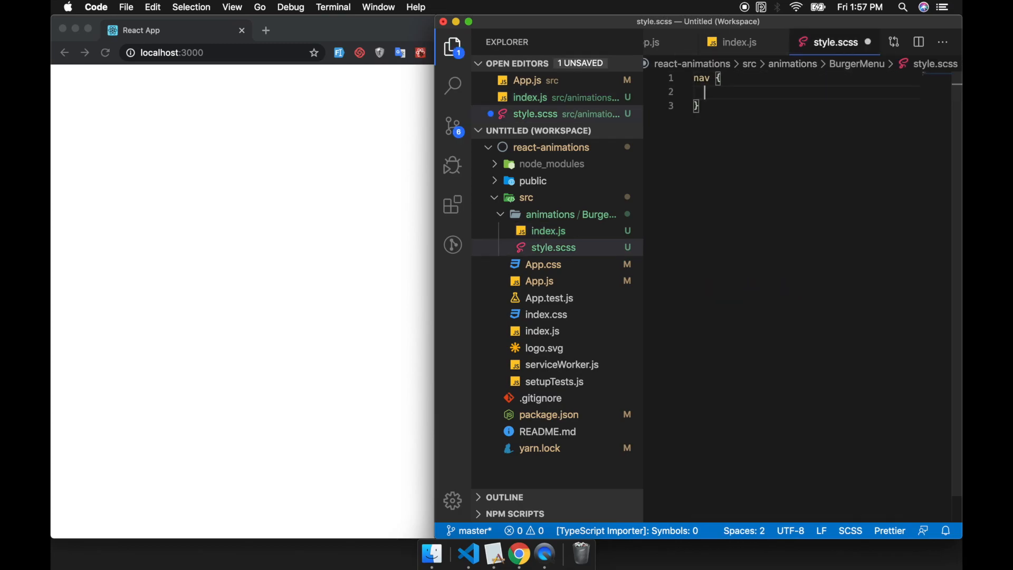
type("flex")
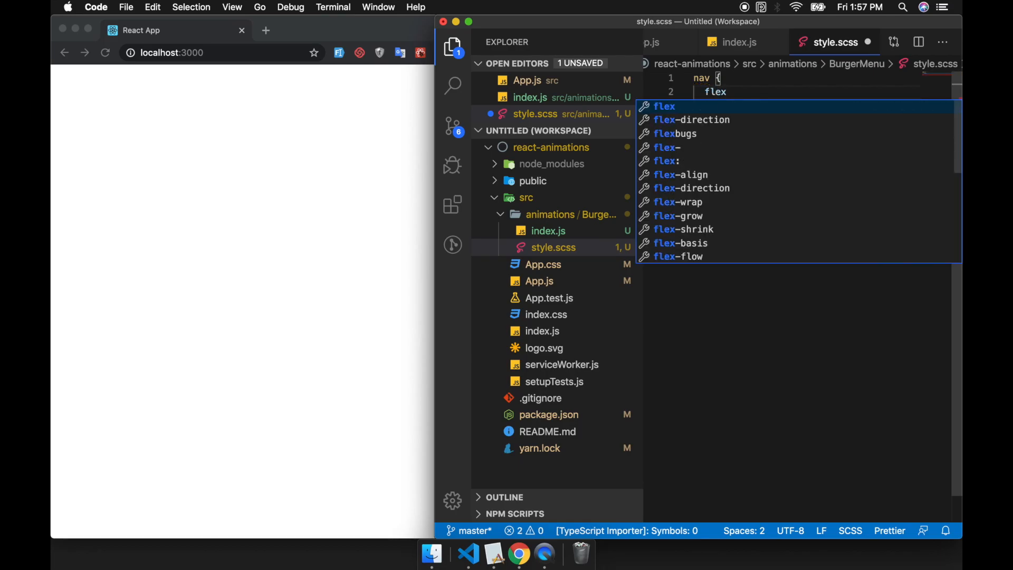
type("display: inline;")
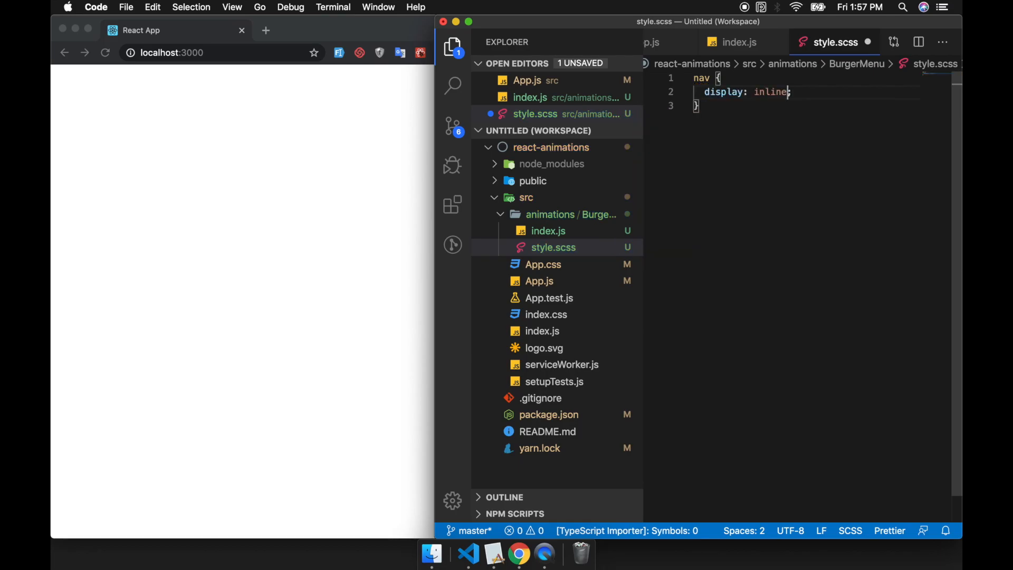
type("flex")
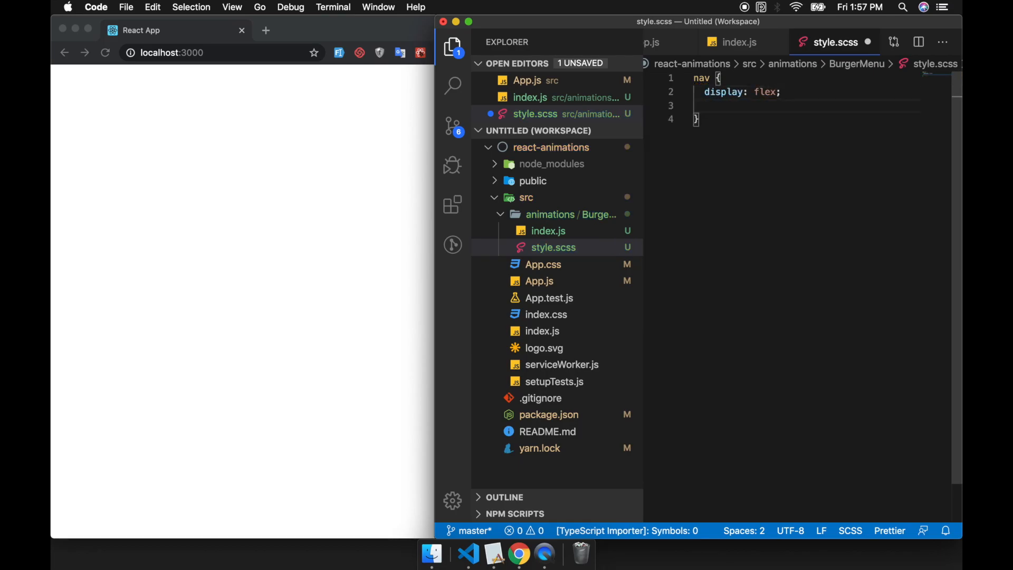
type("align-items:")
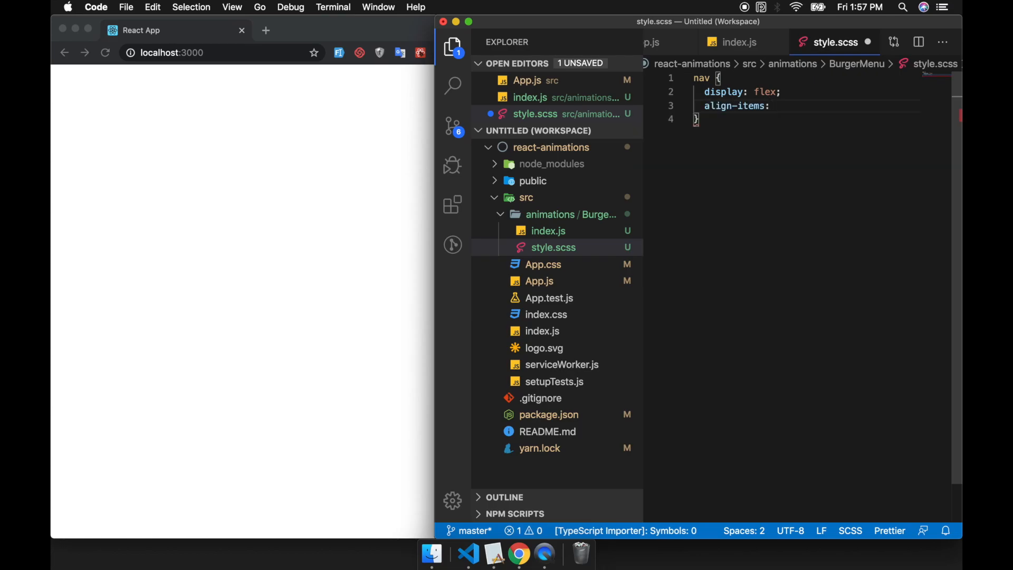
type("center;")
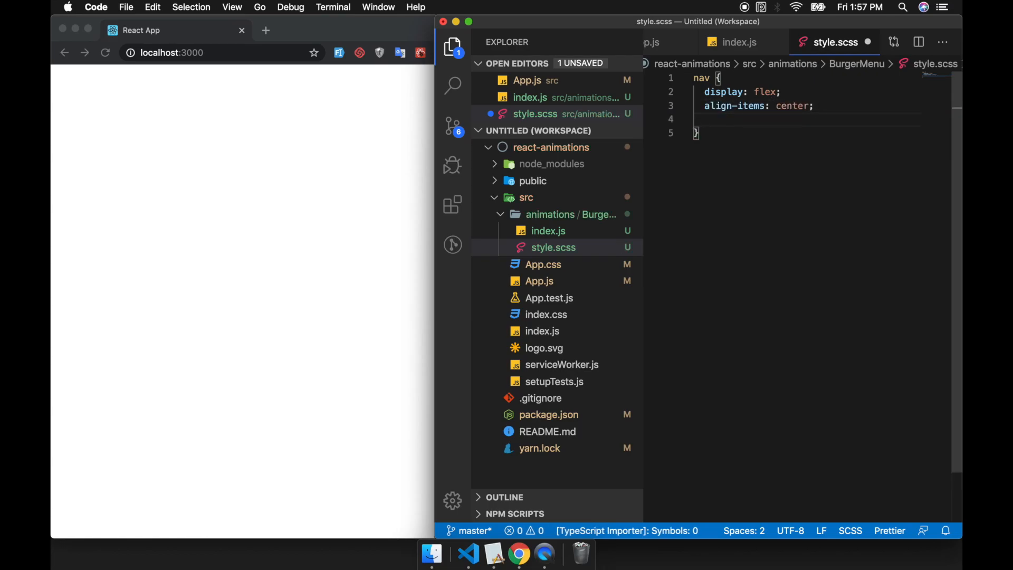
type("width: 100vw;")
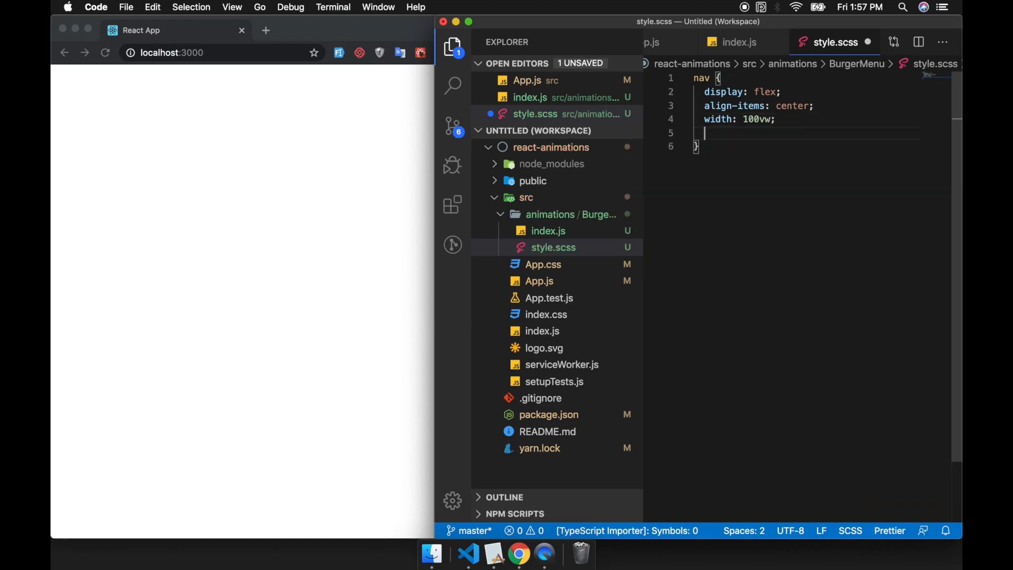
Give nav height 4em and background-color #E8E8E8FF, picking the grey from the colour picker.
type("height: ;")
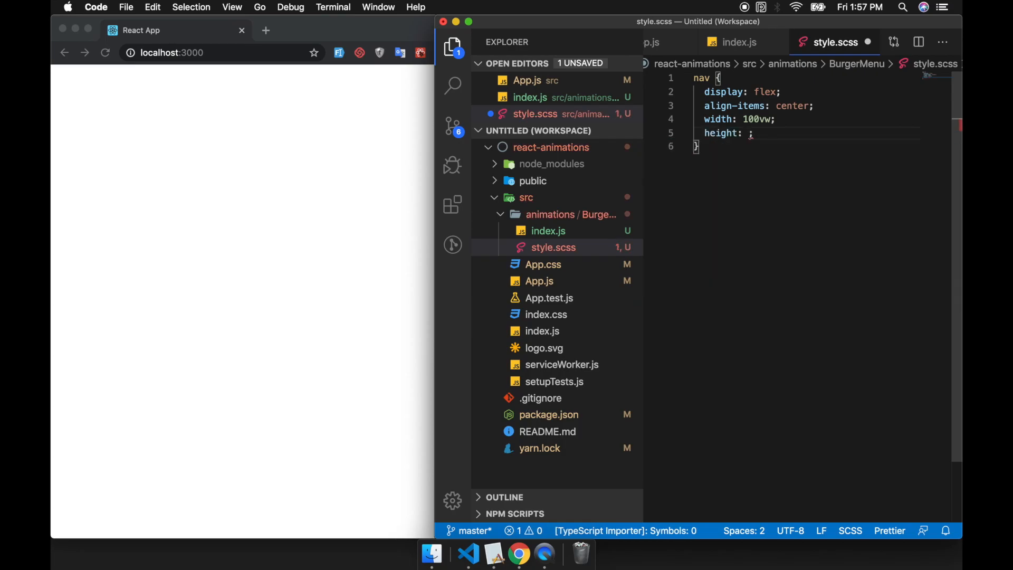
type("4em")
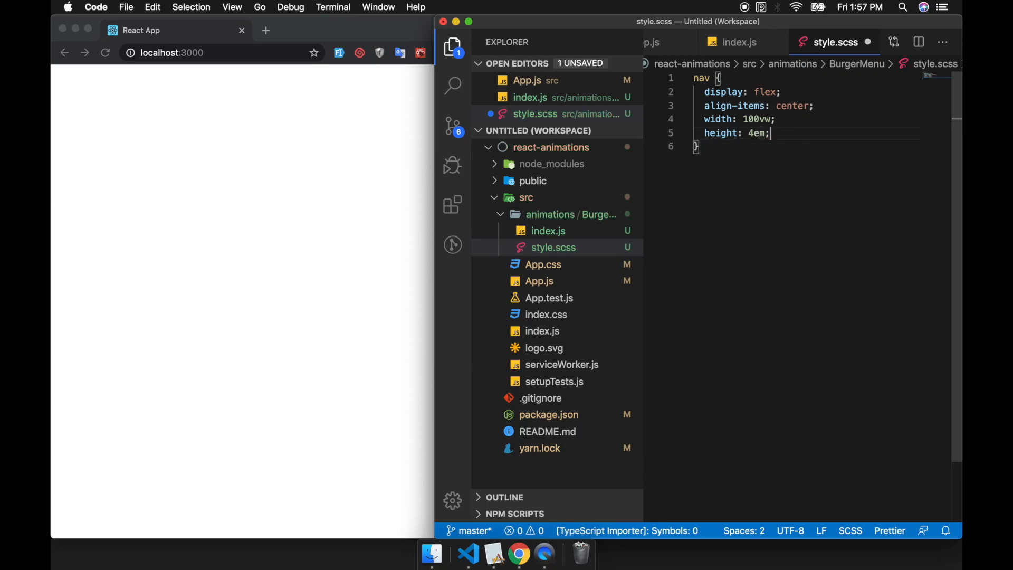
type("background-color: ;")
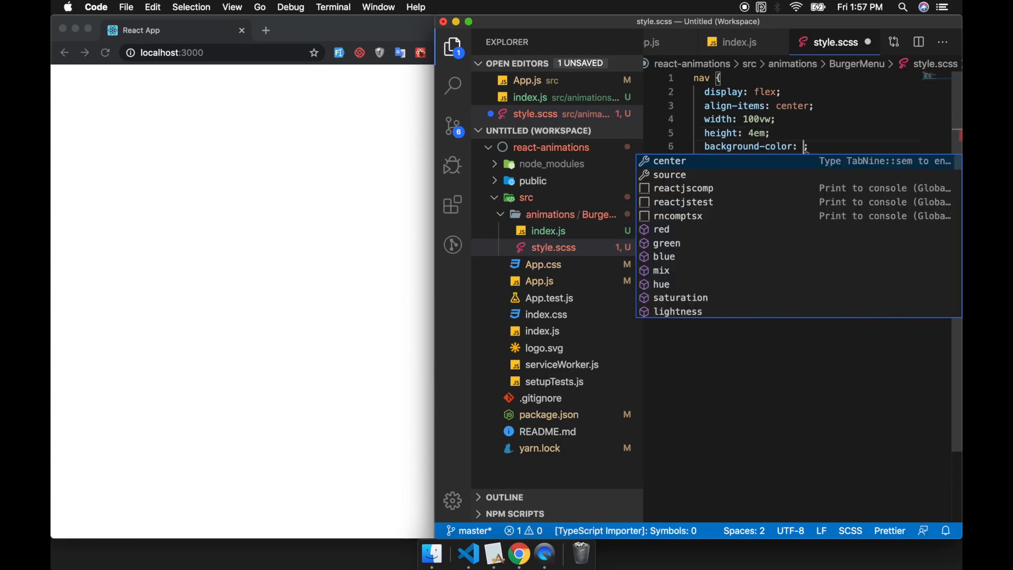
key("escape")
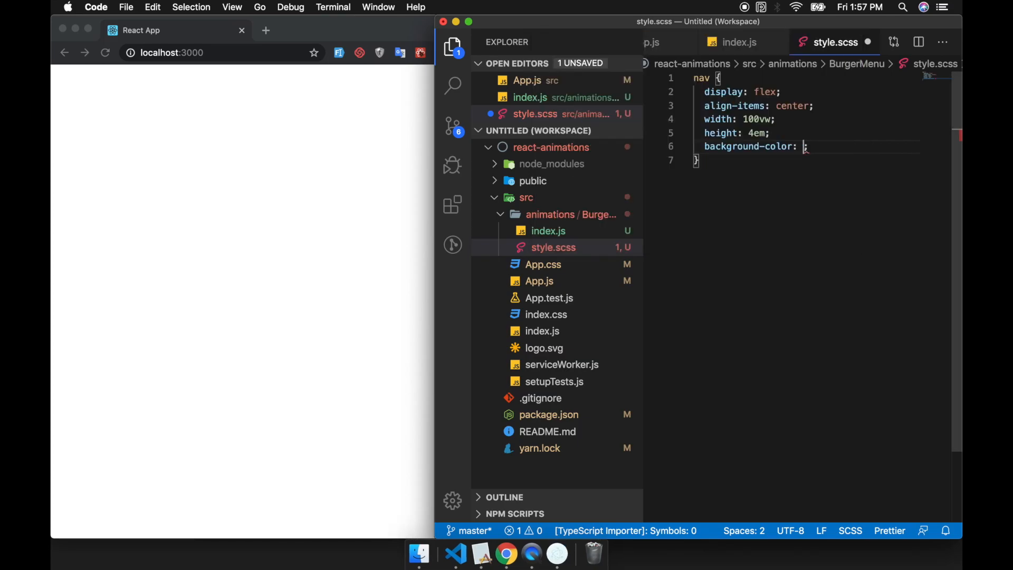
left_click(803, 145)
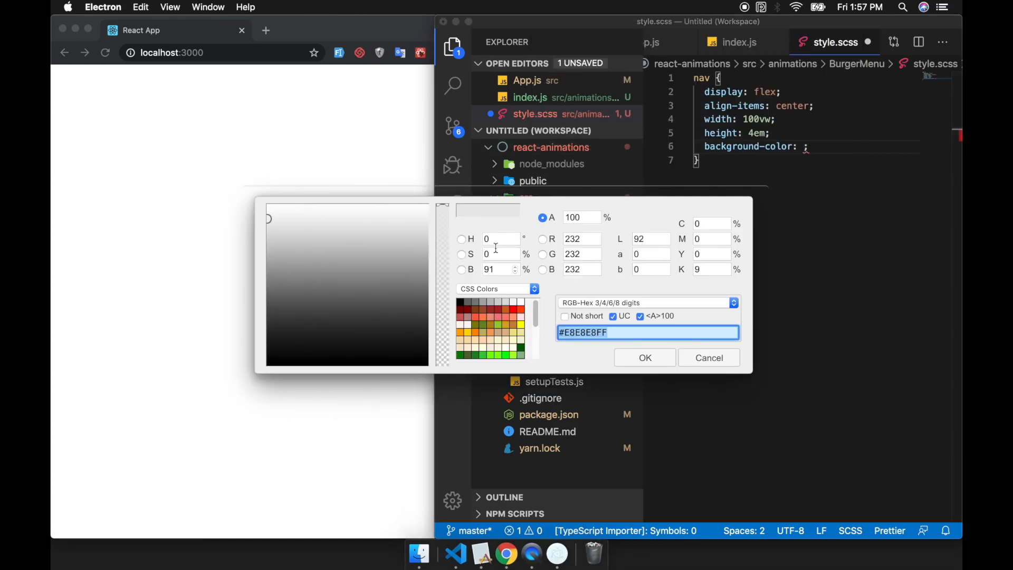
left_click(708, 358)
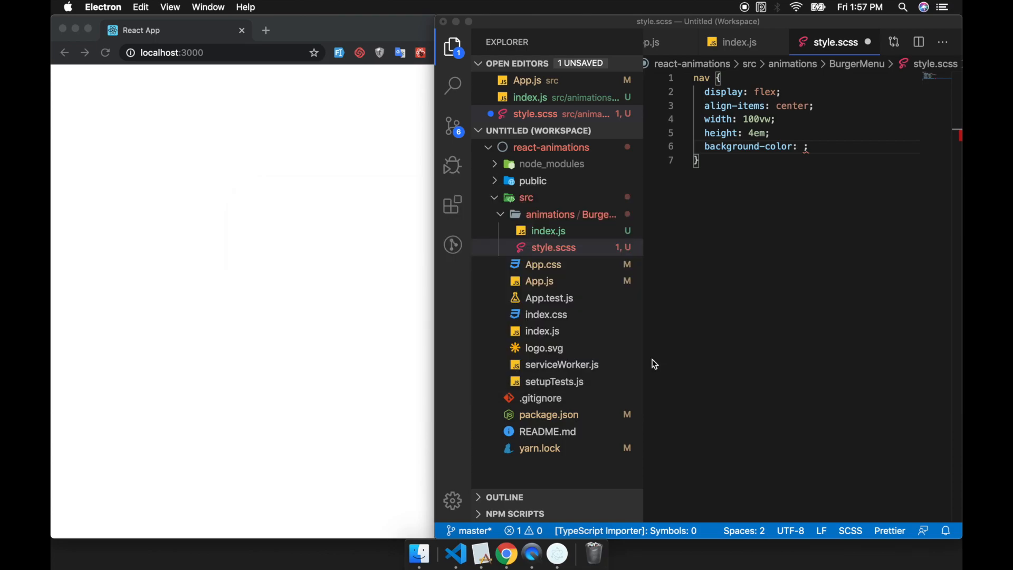
type("#E8E8E8FF")
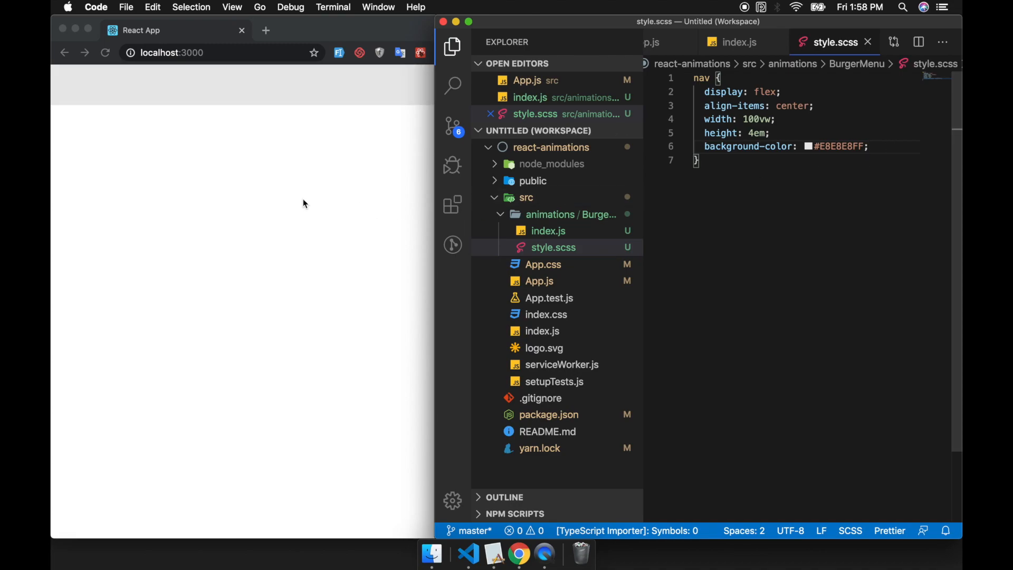
mouse_move(441, 133)
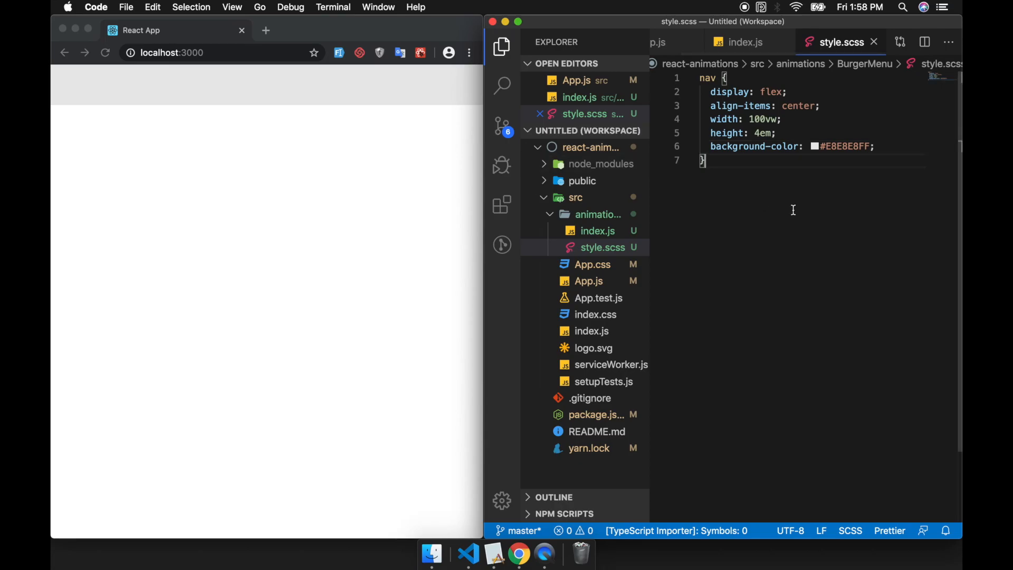
Add a .BurgerMenu__container rule with display: flex.
left_click(502, 46)
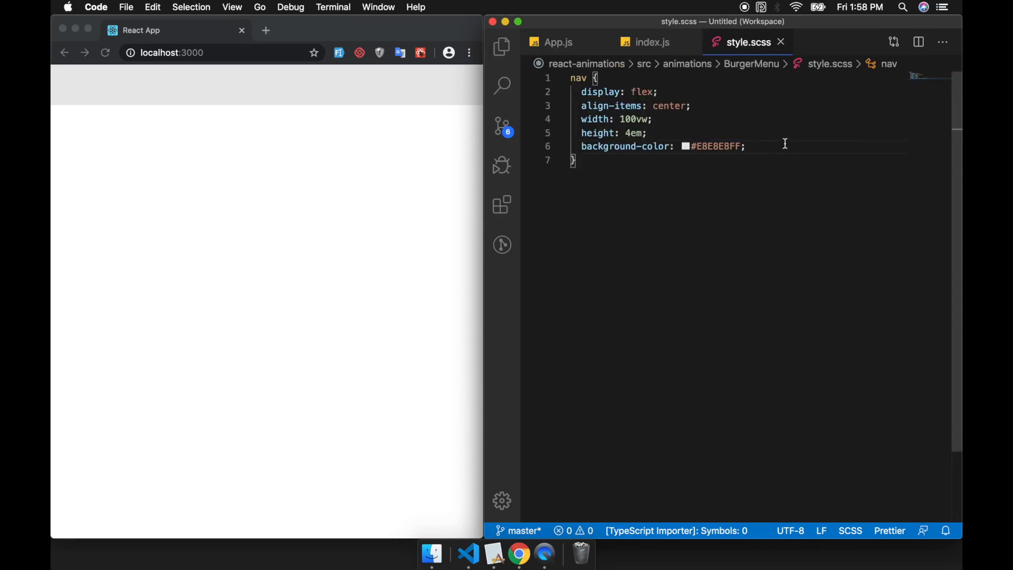
type(".Burger")
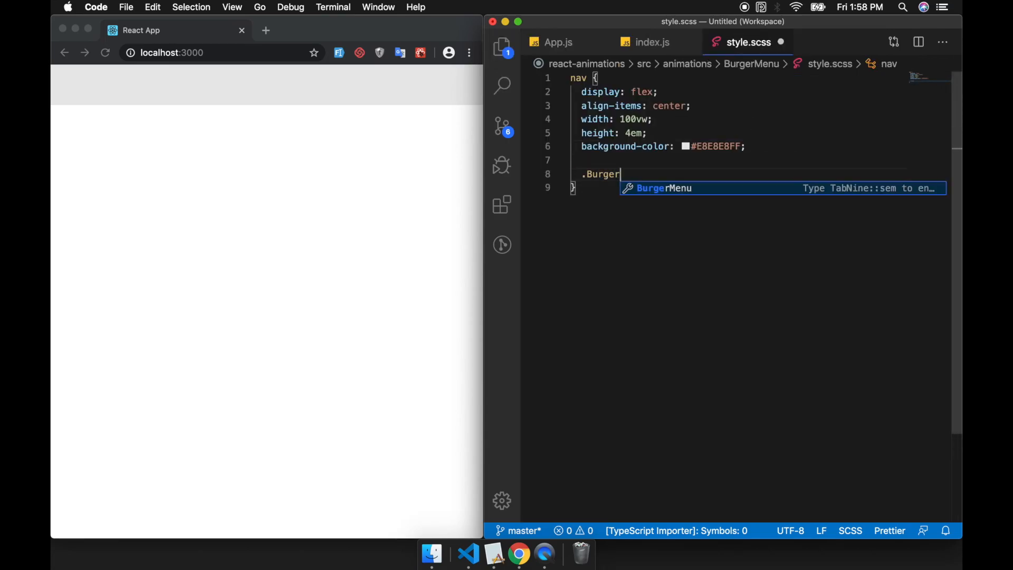
type("Menu__container {")
type("d")
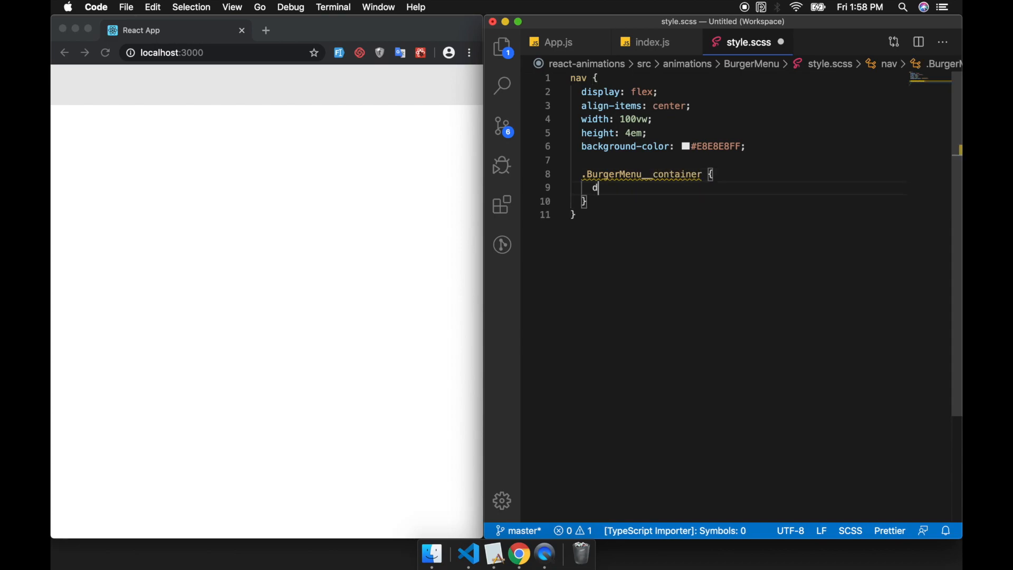
type("isplay: flex;")
type("width:")
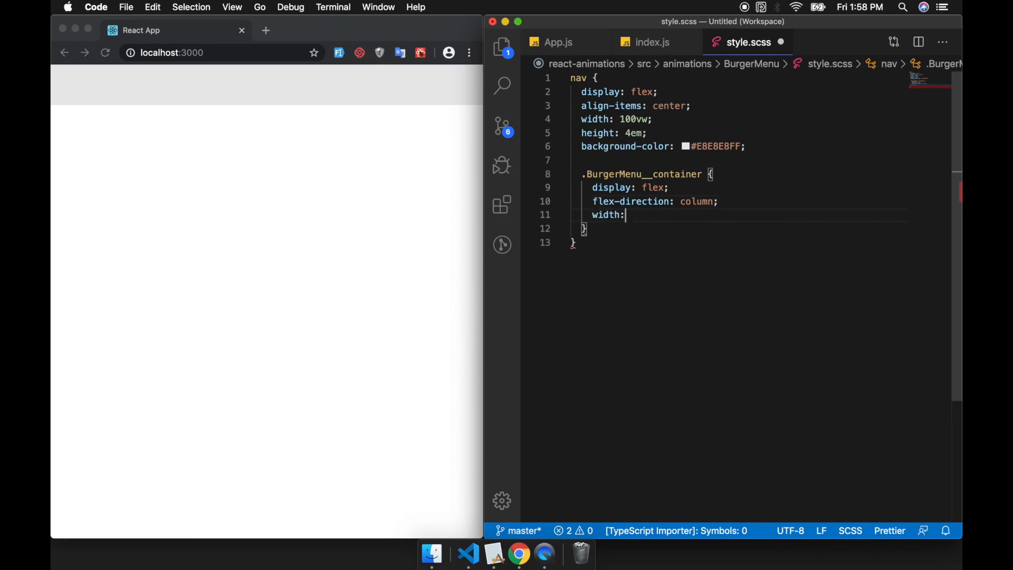
key("Backspace")
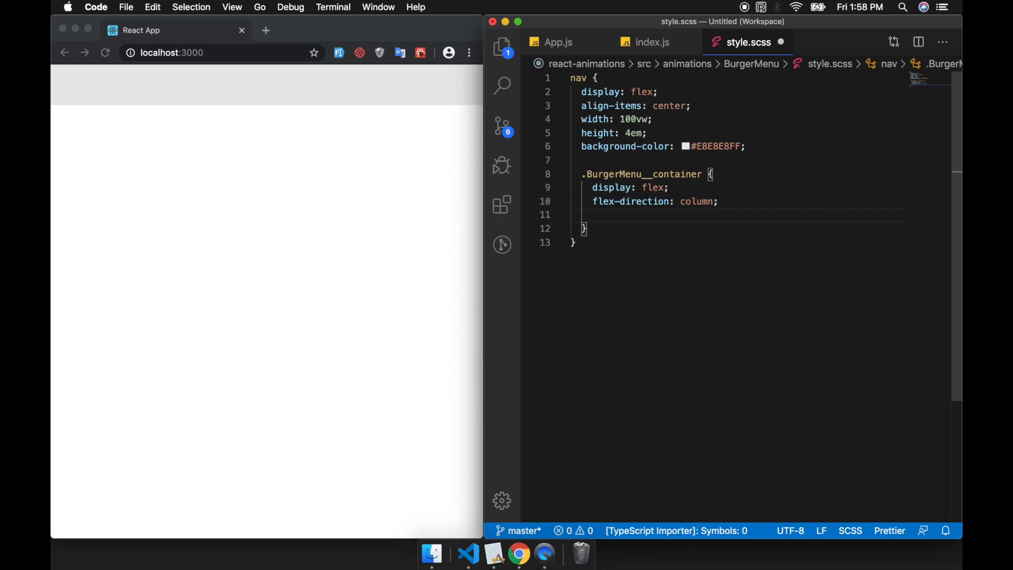
Style i bars with background-color gray, width 32px and height 4px.
type("i {")
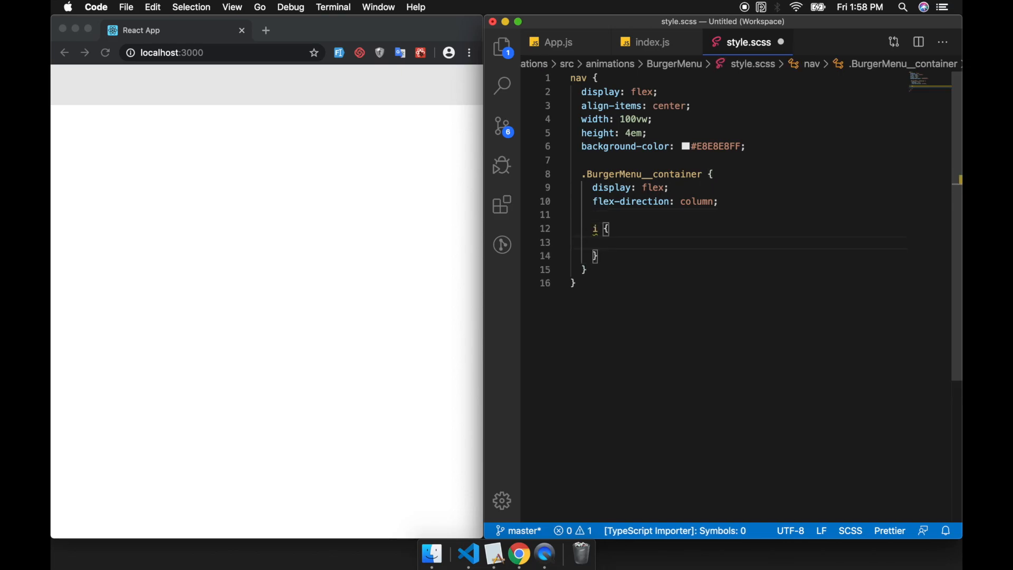
type("background-color: gray;")
type("wi")
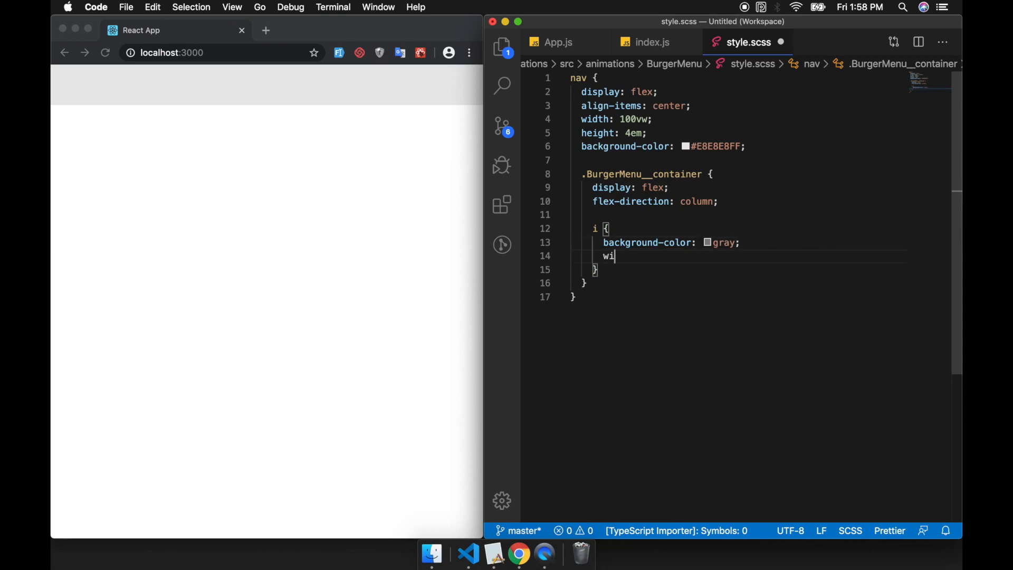
type("dth:")
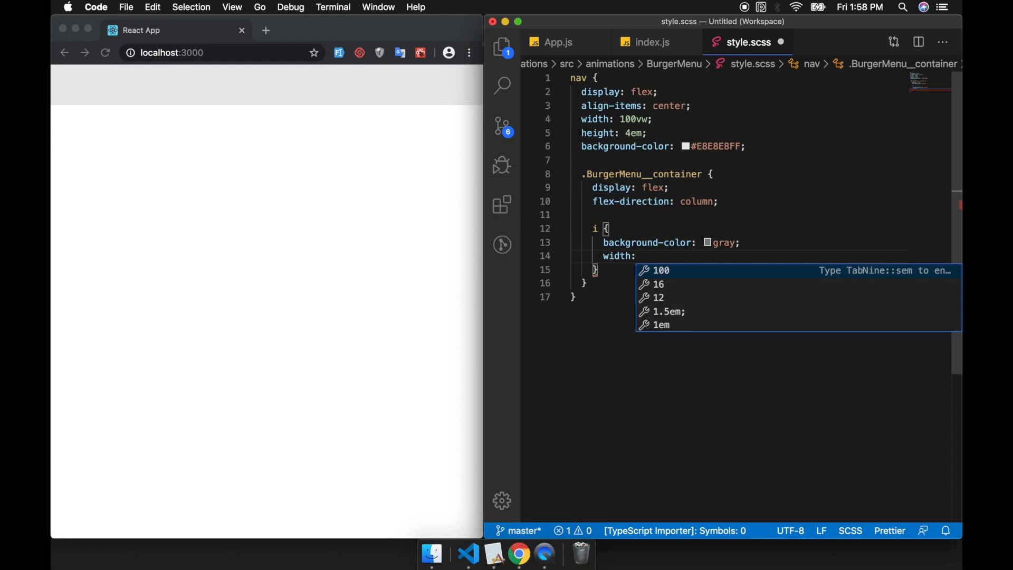
type("32")
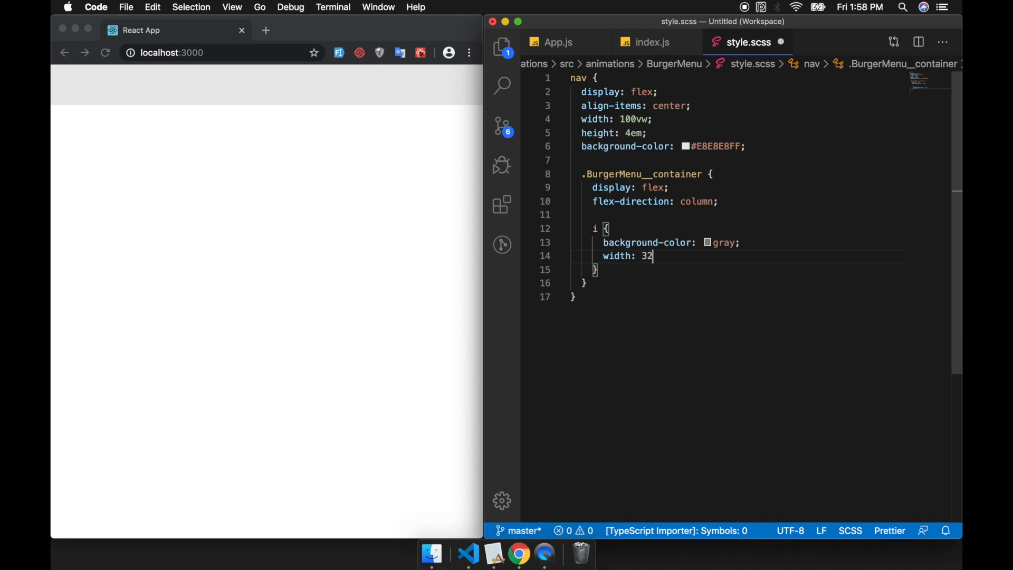
type("px;")
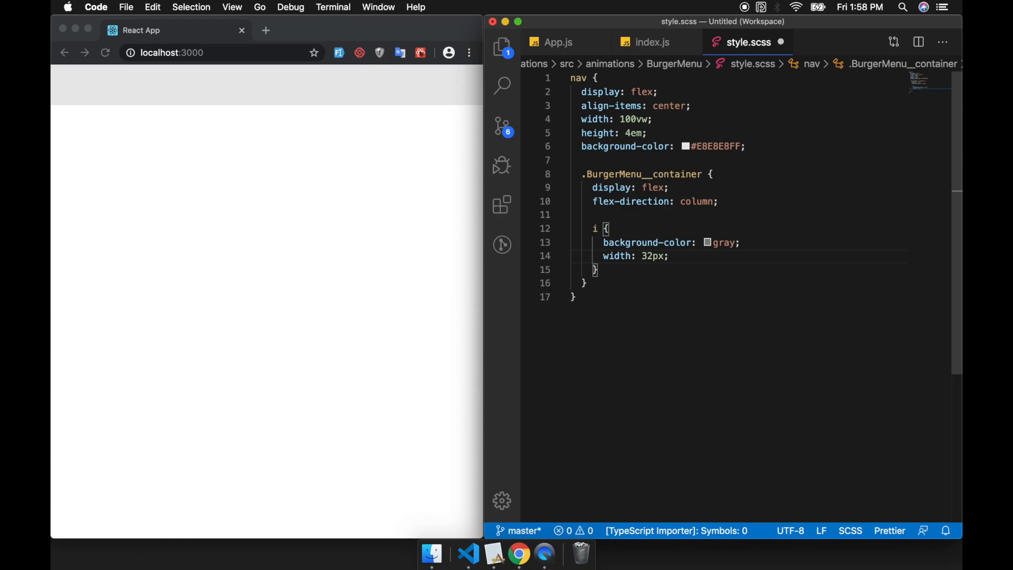
type("height: 4px")
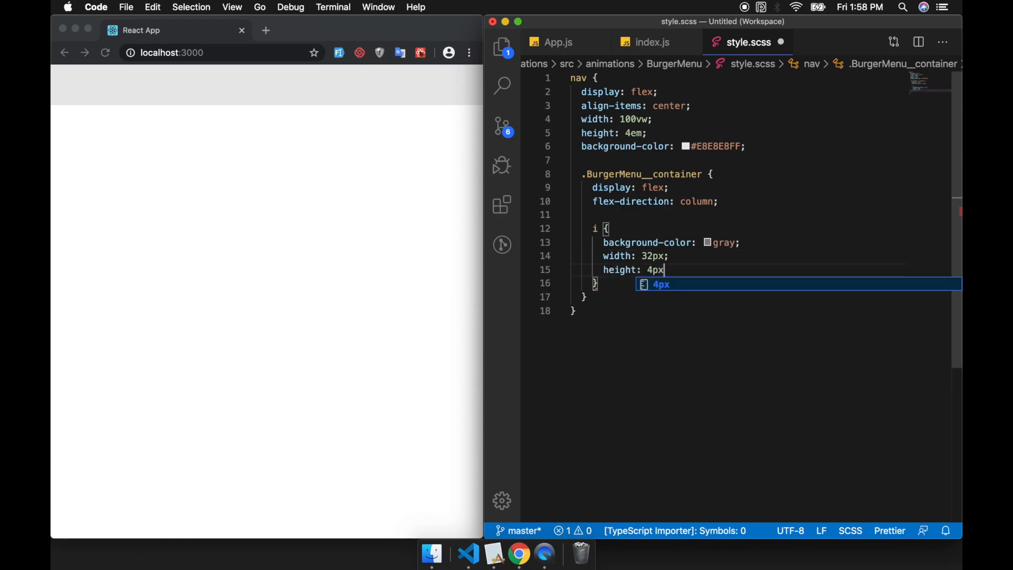
type(";")
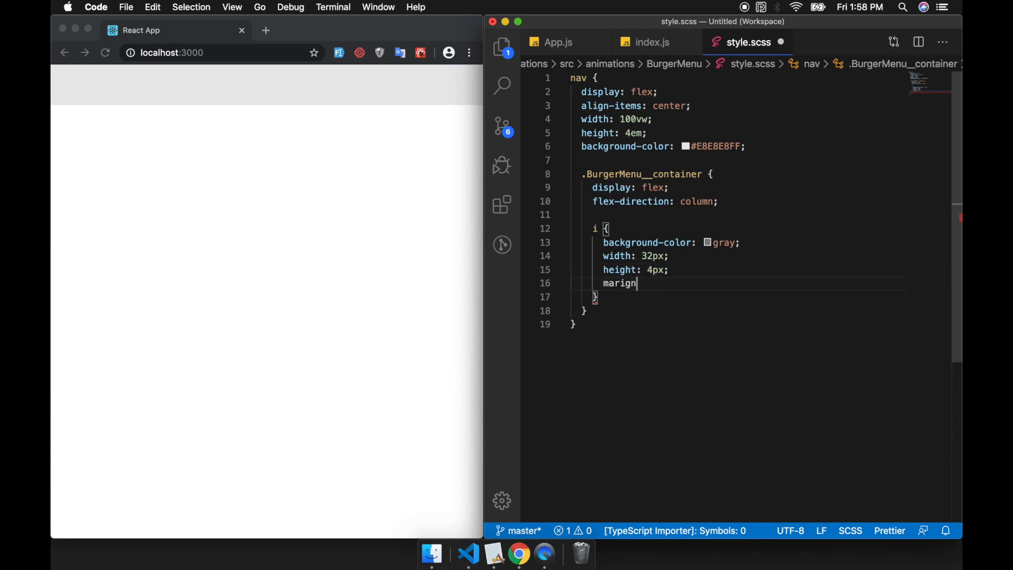
type(": 4px")
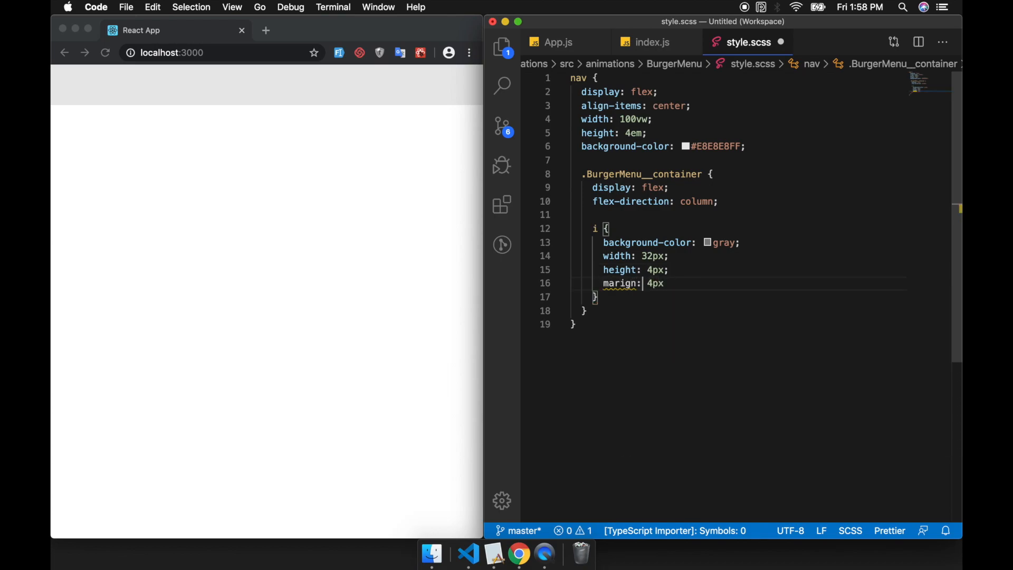
Give the i bars margin 4px and border-radius 2px.
type("margin")
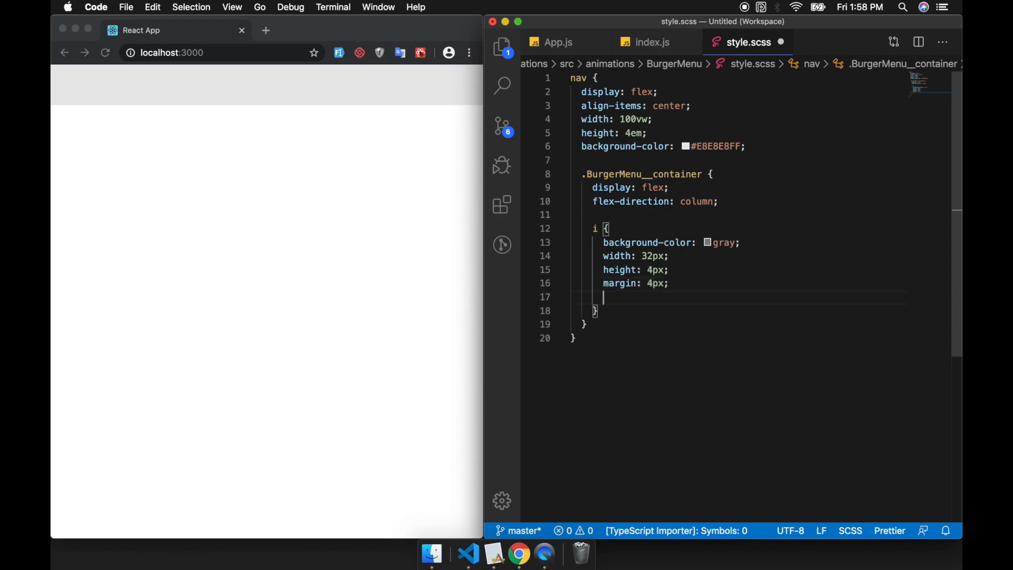
type("border")
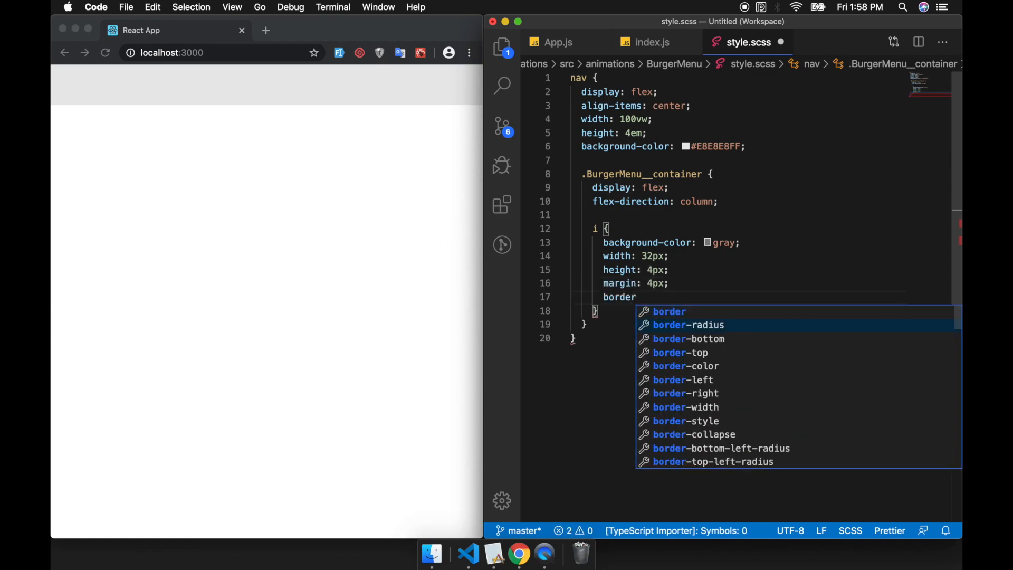
left_click(688, 324)
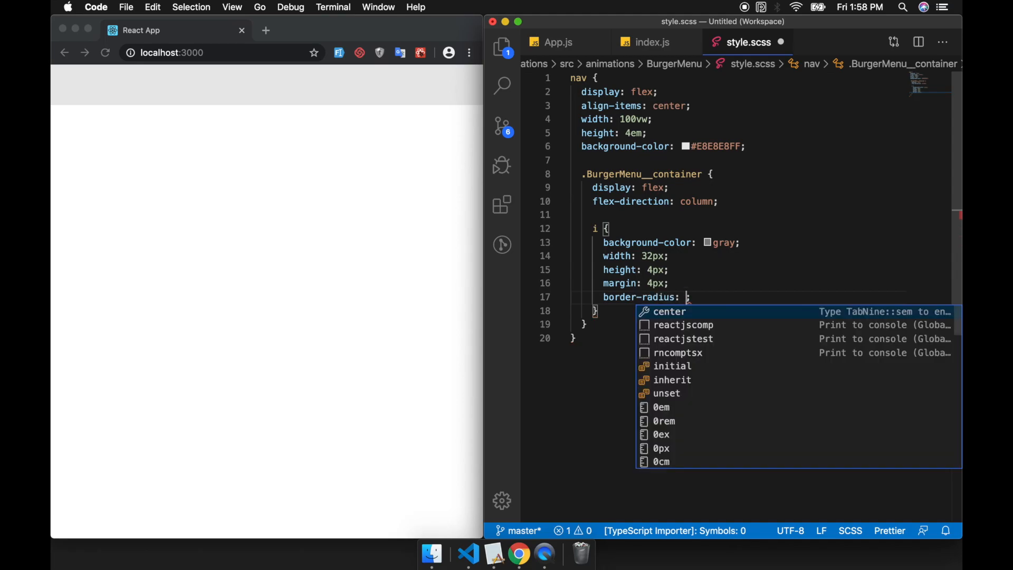
type("2px")
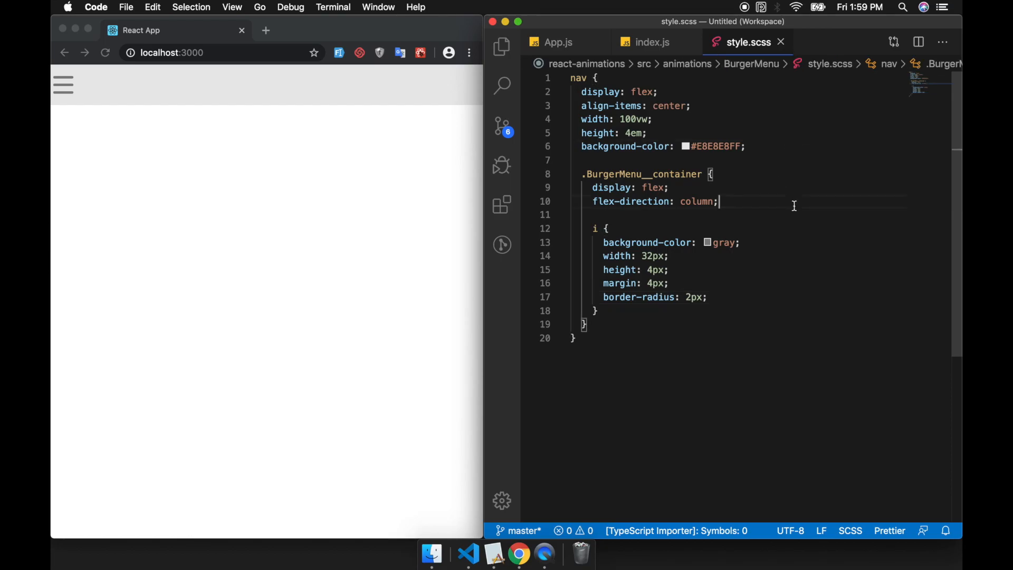
Add padding-left: 8px to .BurgerMenu__container and check the inset bars in the browser.
type("pading-left: 16px;")
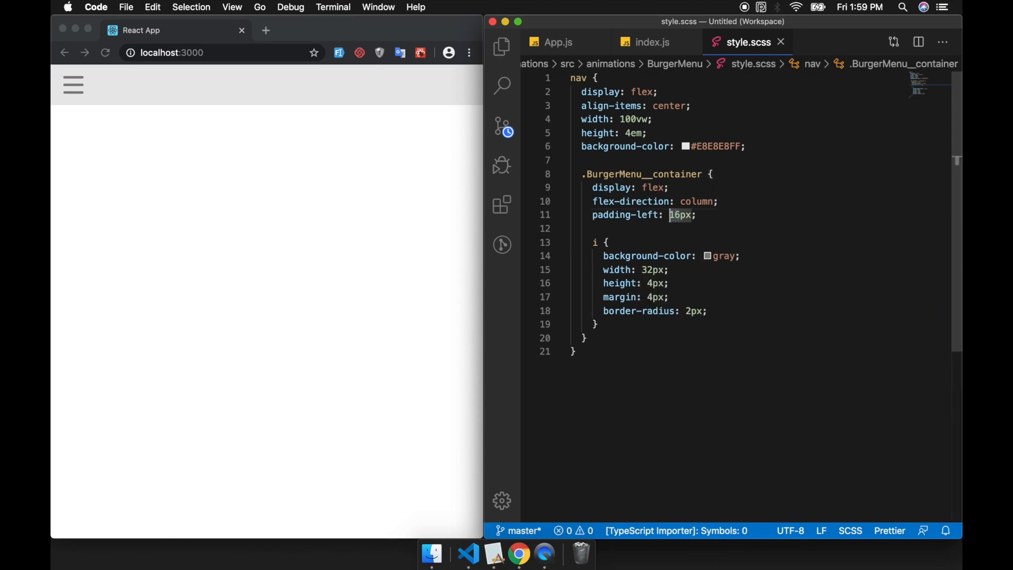
type("8px")
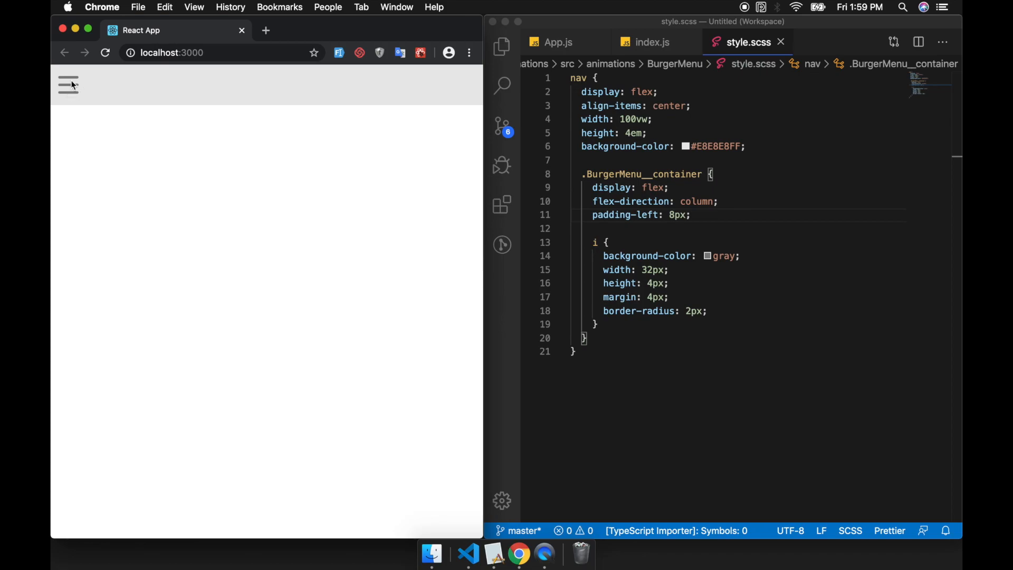
mouse_move(96, 80)
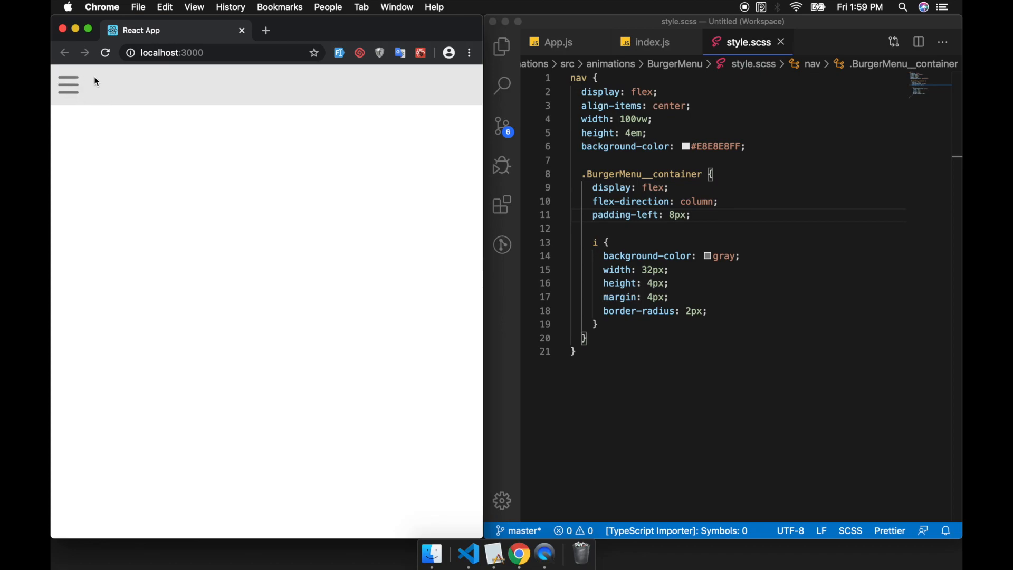
mouse_move(782, 329)
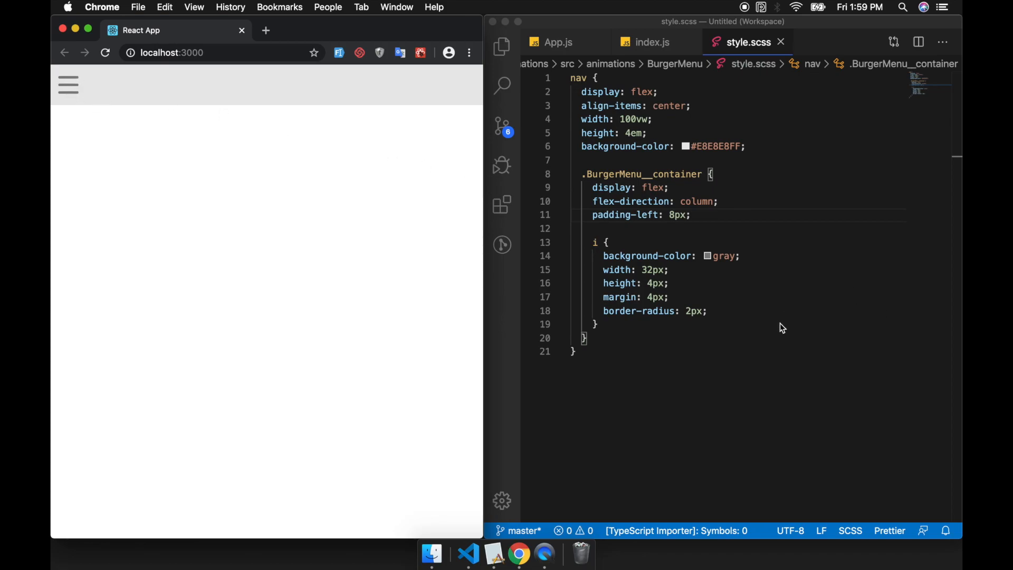
left_click(726, 323)
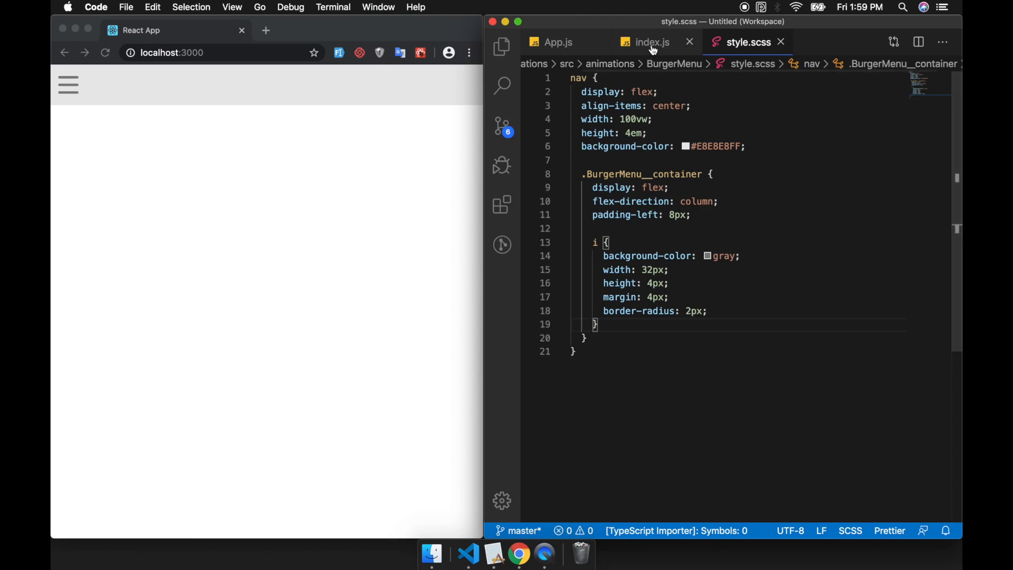
Import { useState } and add const [status, setStatus] = useState('open') to BurgerMenu.
left_click(649, 42)
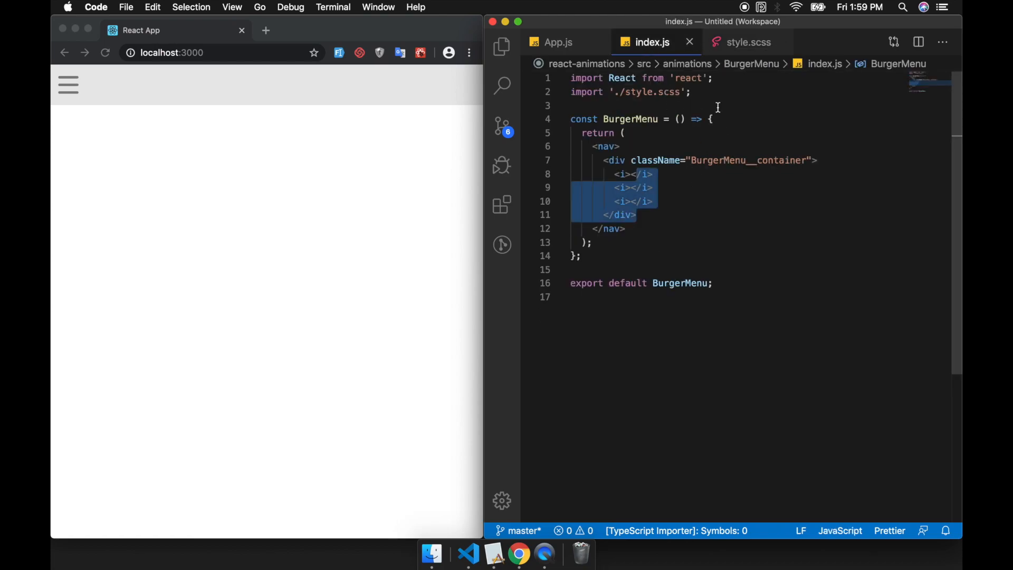
left_click(640, 77)
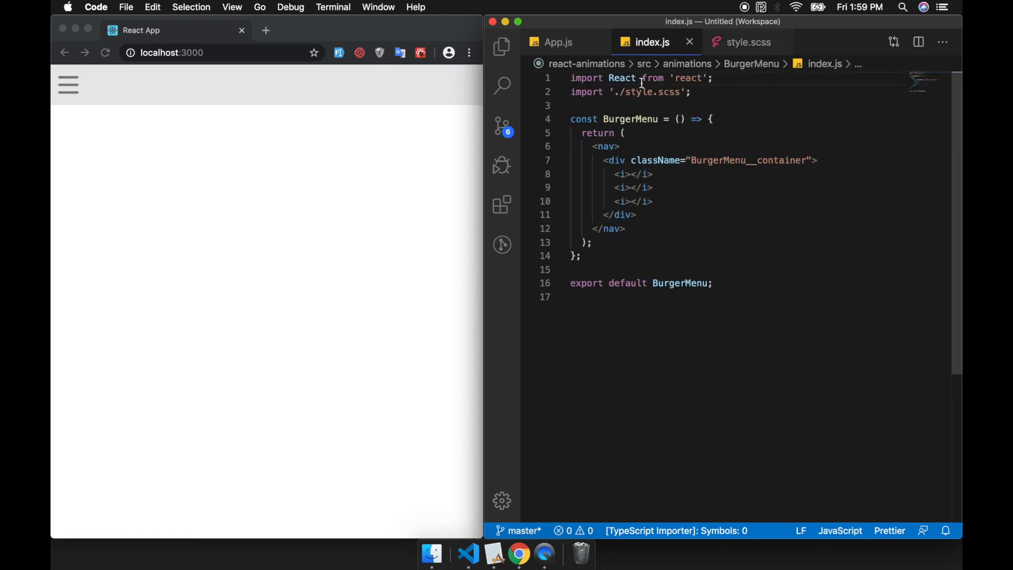
type(", {")
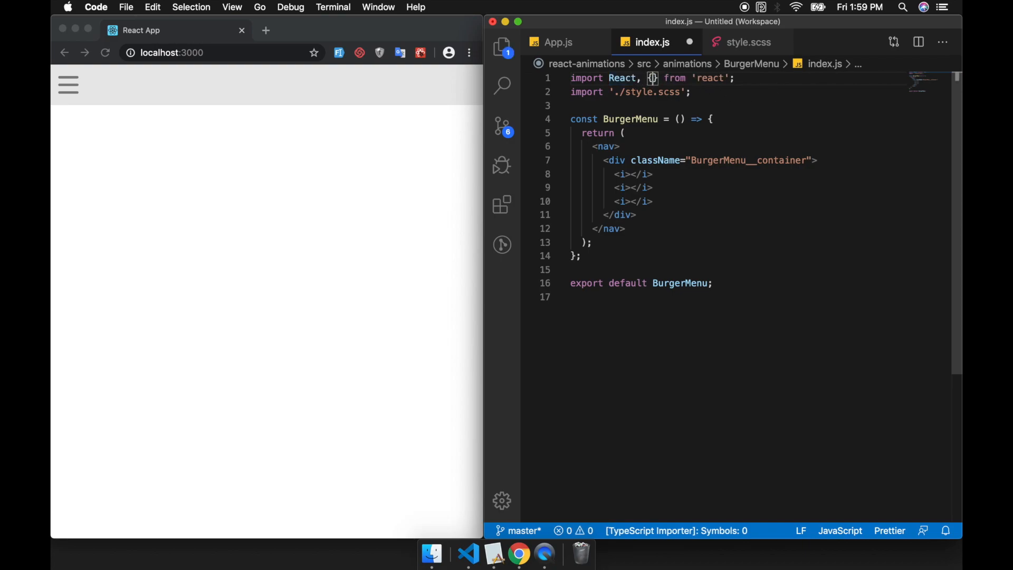
type("useState")
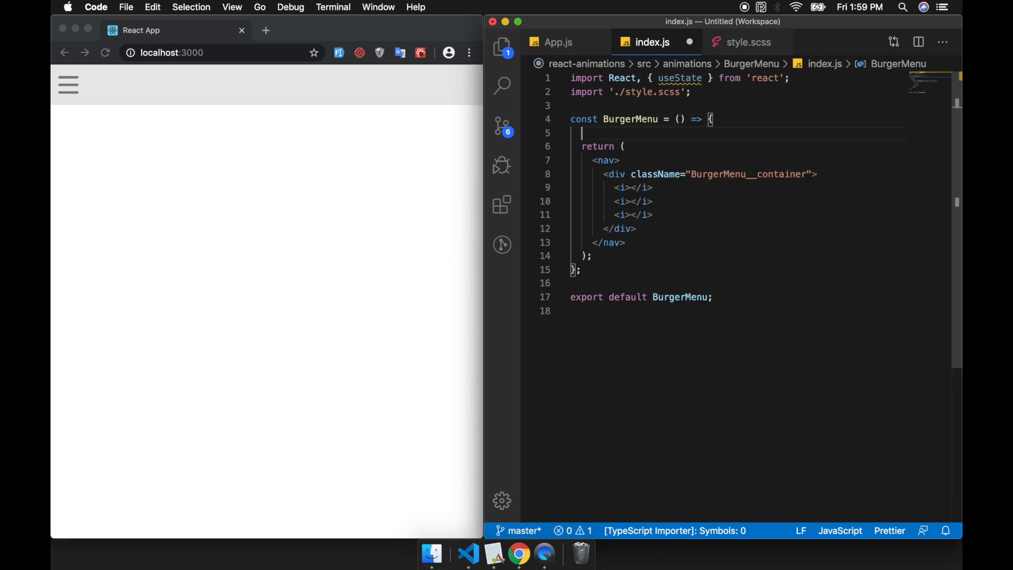
type("const [status,")
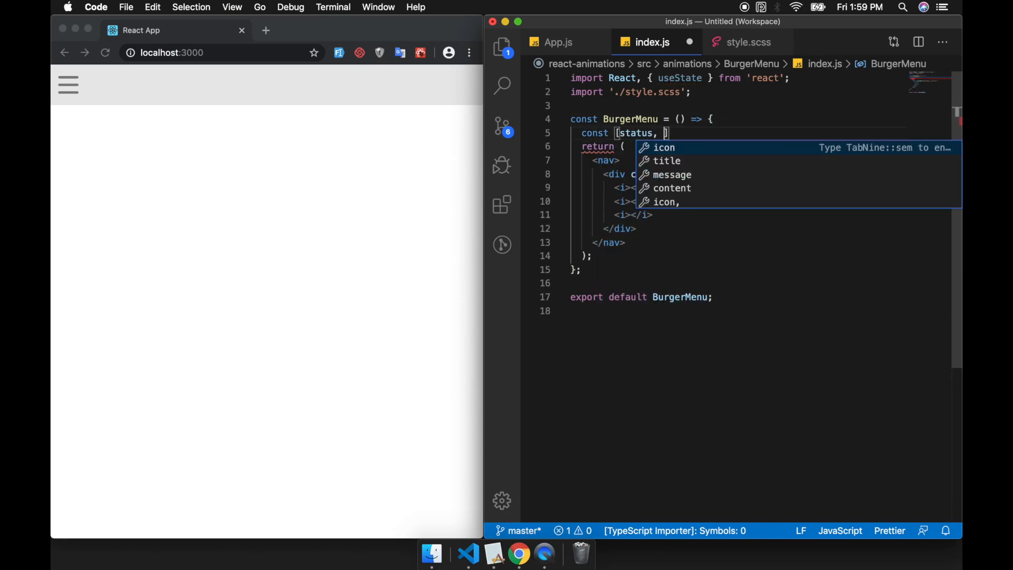
type("setStatus")
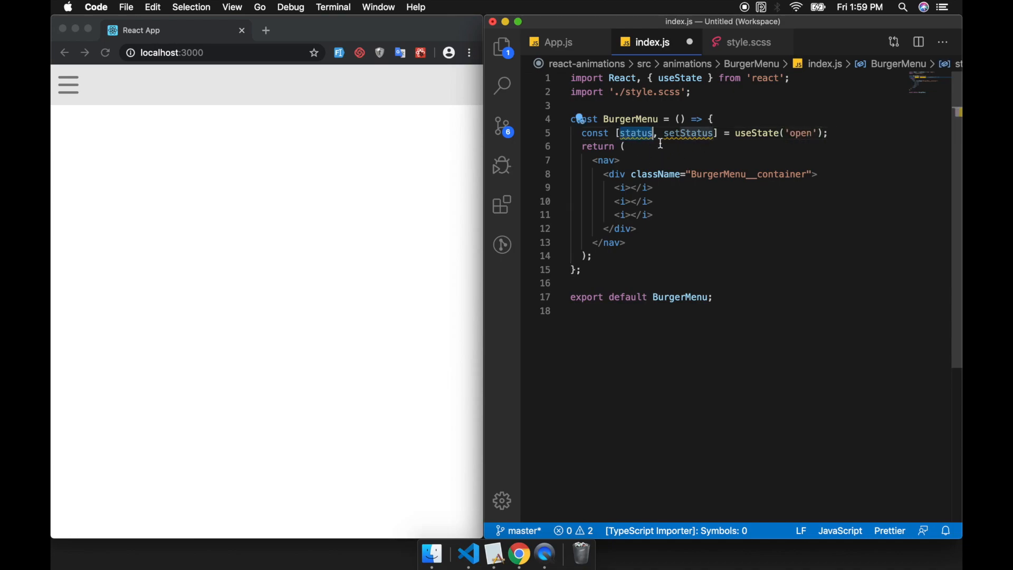
Set className={status} on all three i elements using multi-cursor.
left_click(644, 133)
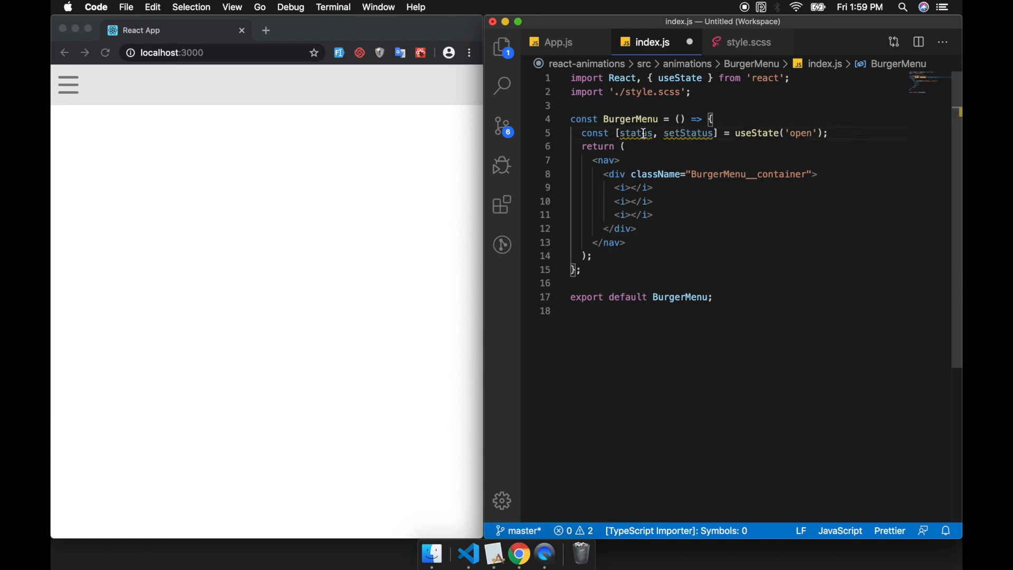
double_click(635, 133)
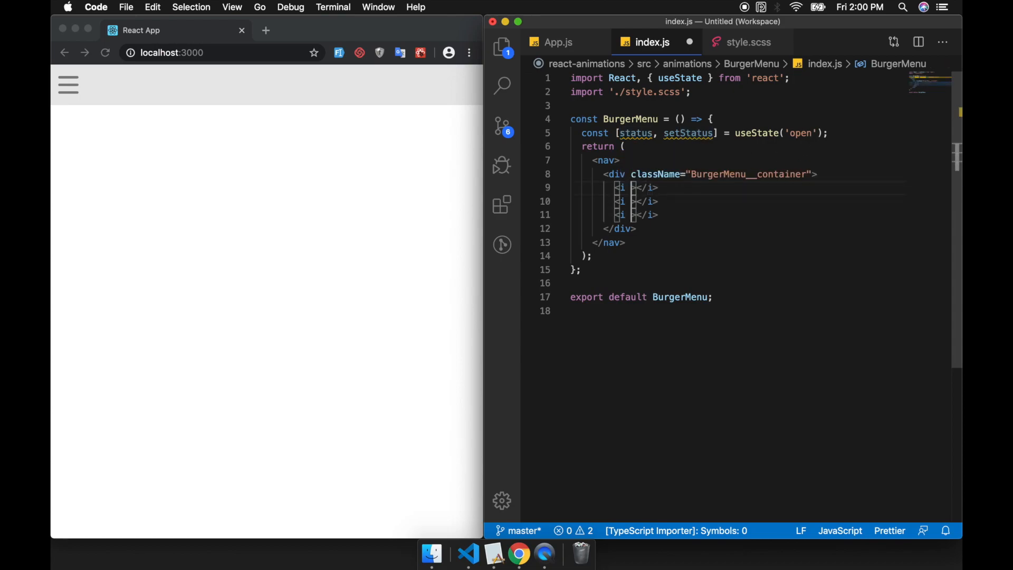
type("className=")
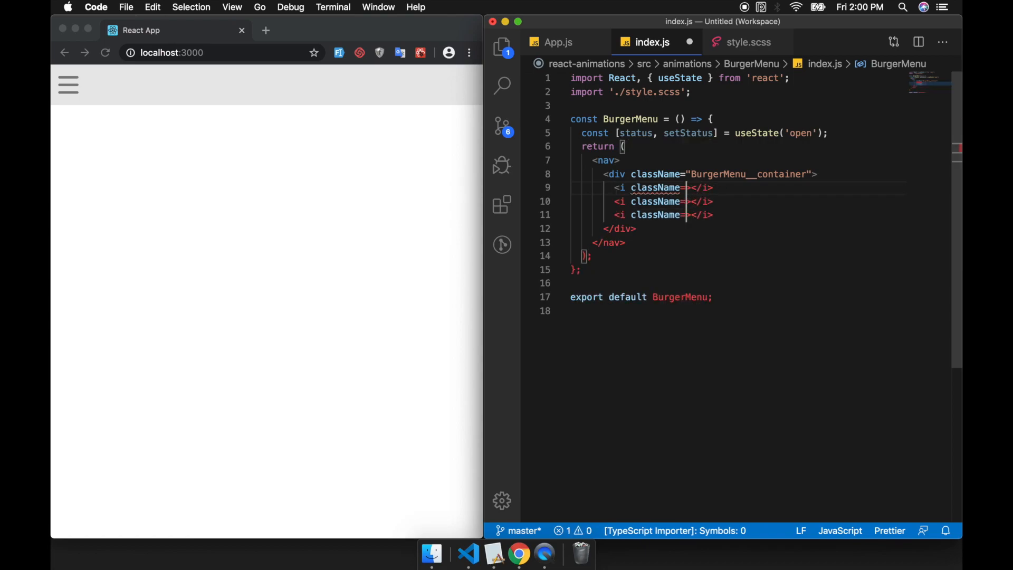
type("{status}")
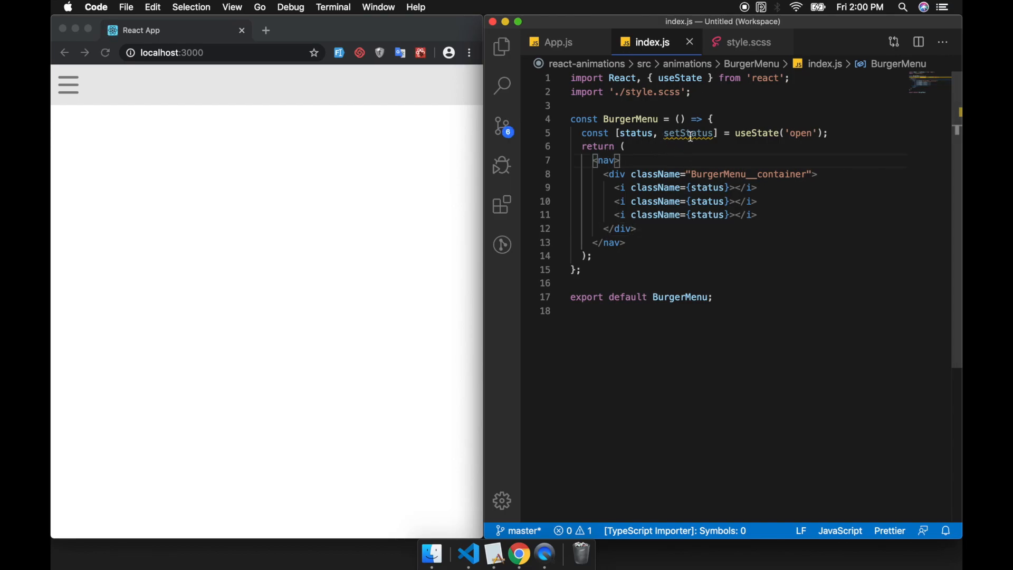
Add .open:nth-child and .close:nth-child rule stubs after the i block in style.scss.
left_click(746, 43)
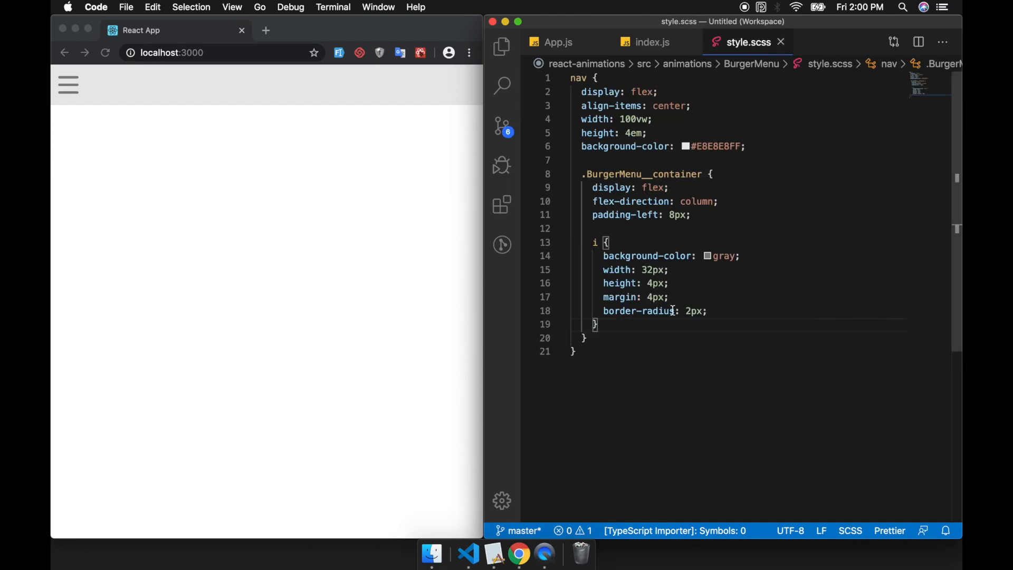
key("Enter")
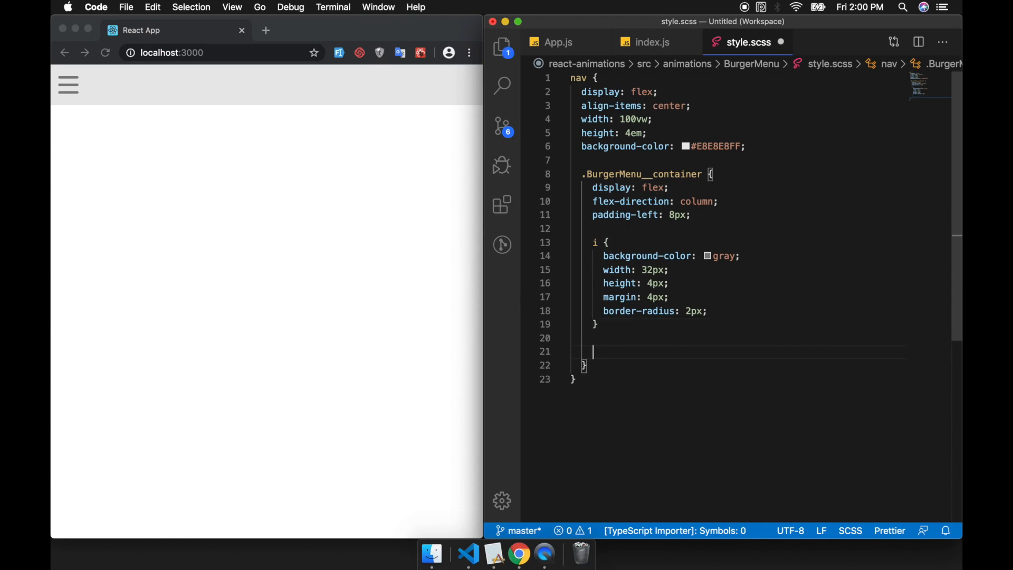
type(".open")
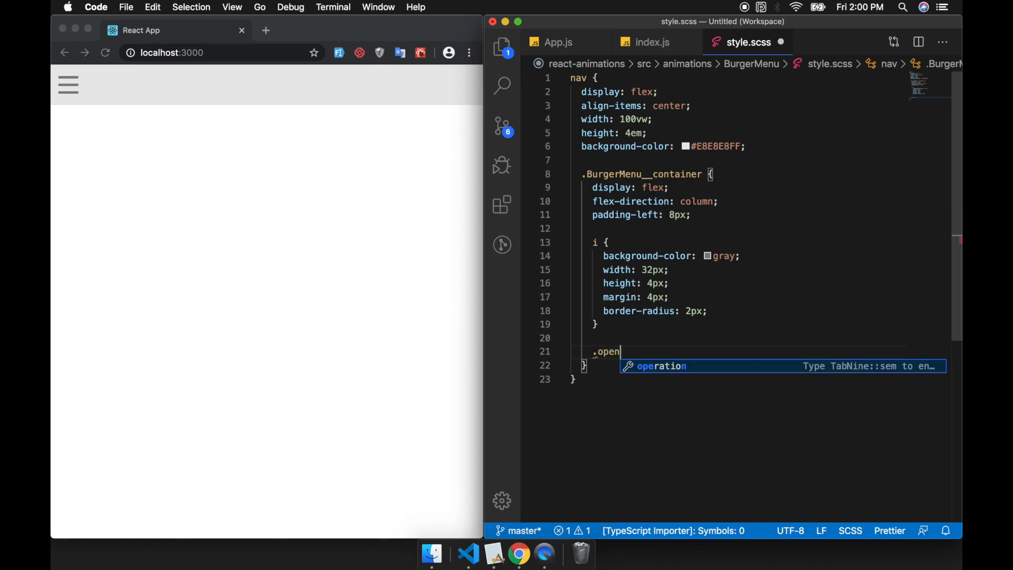
type(":n")
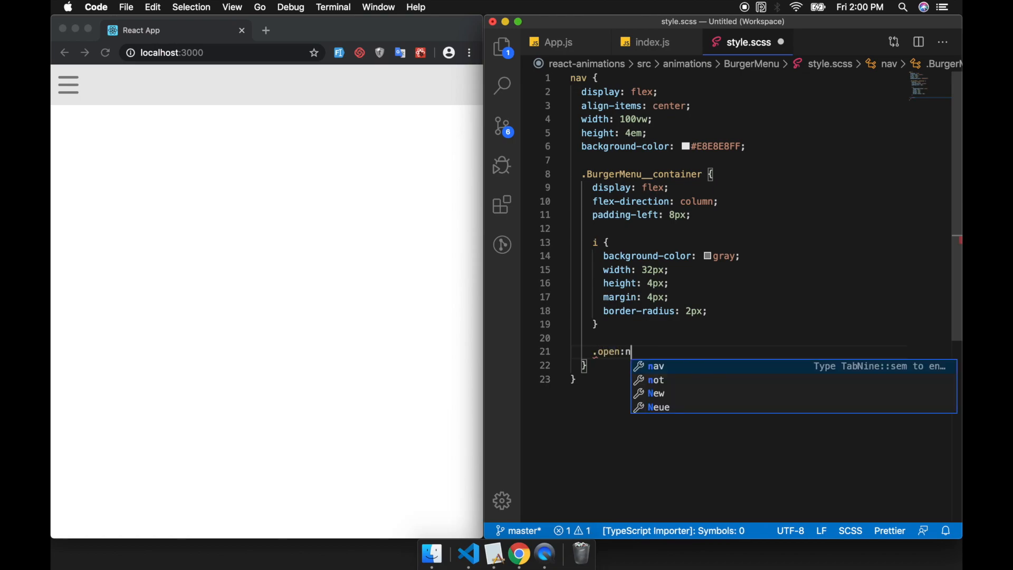
type("th-child {")
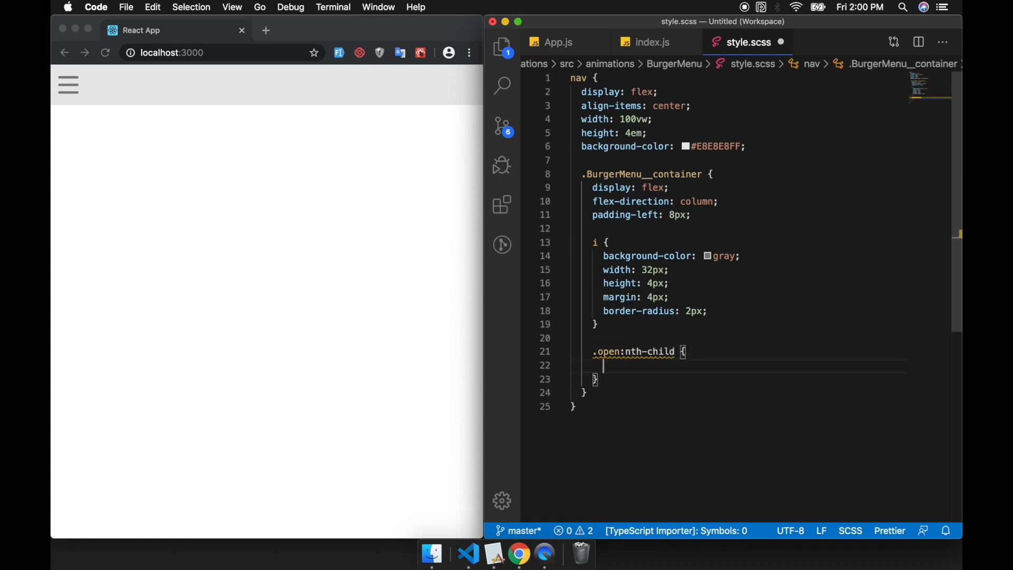
type("(1")
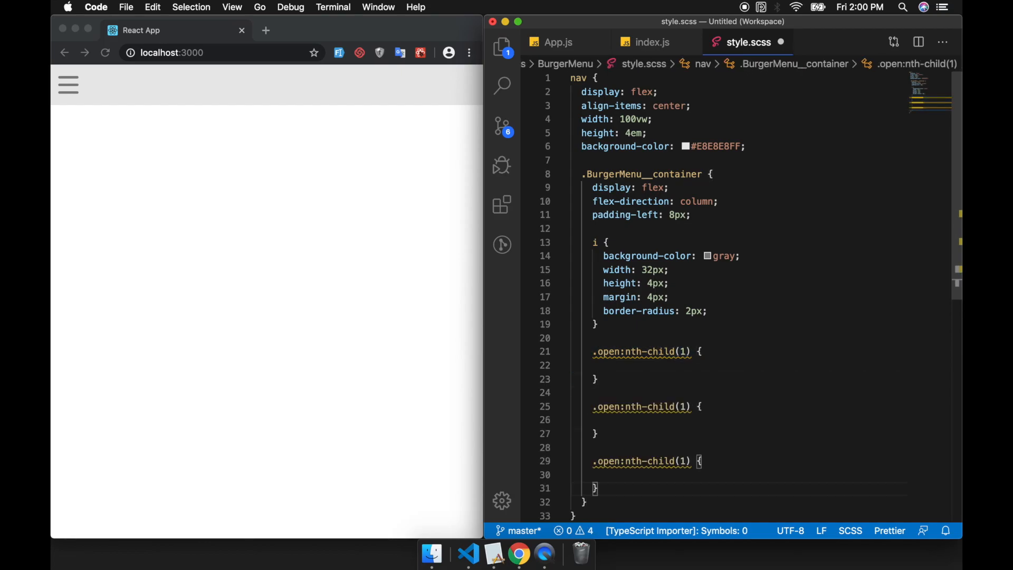
scroll("down", 3)
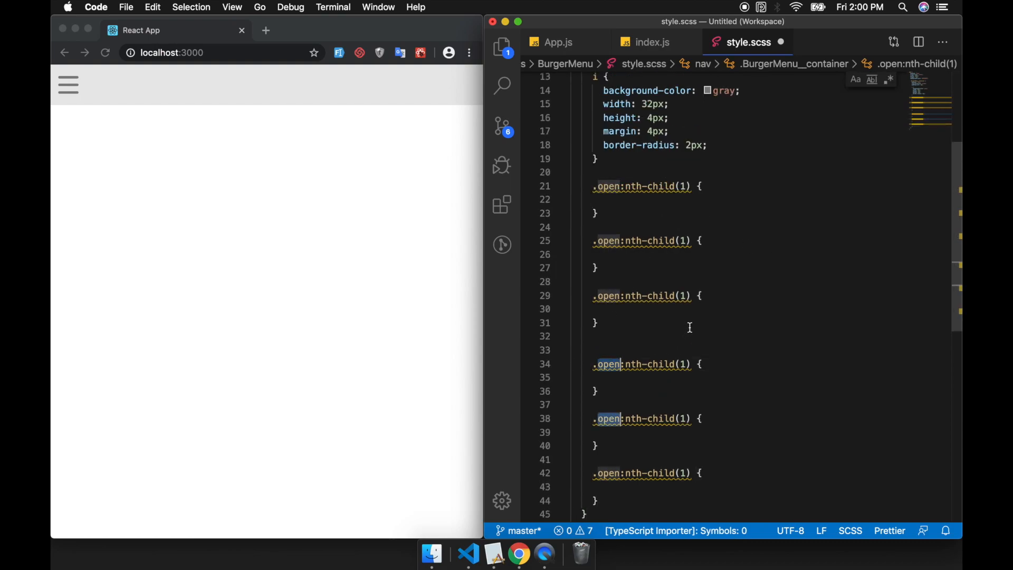
type("close")
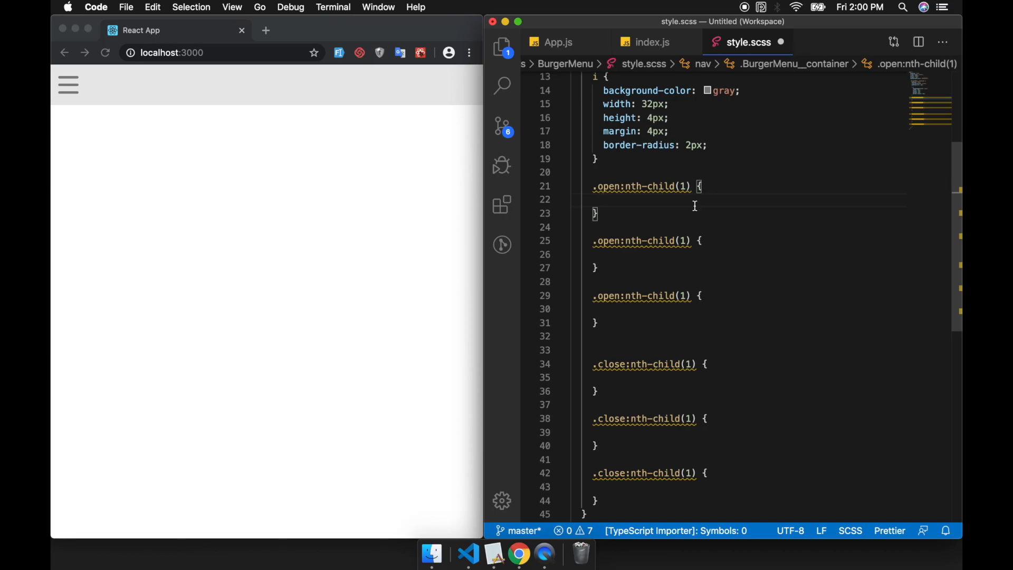
Fill the open rules with transform: rotate(45deg), opacity: 0 and a second rotate declaration.
type("transform: rotate();")
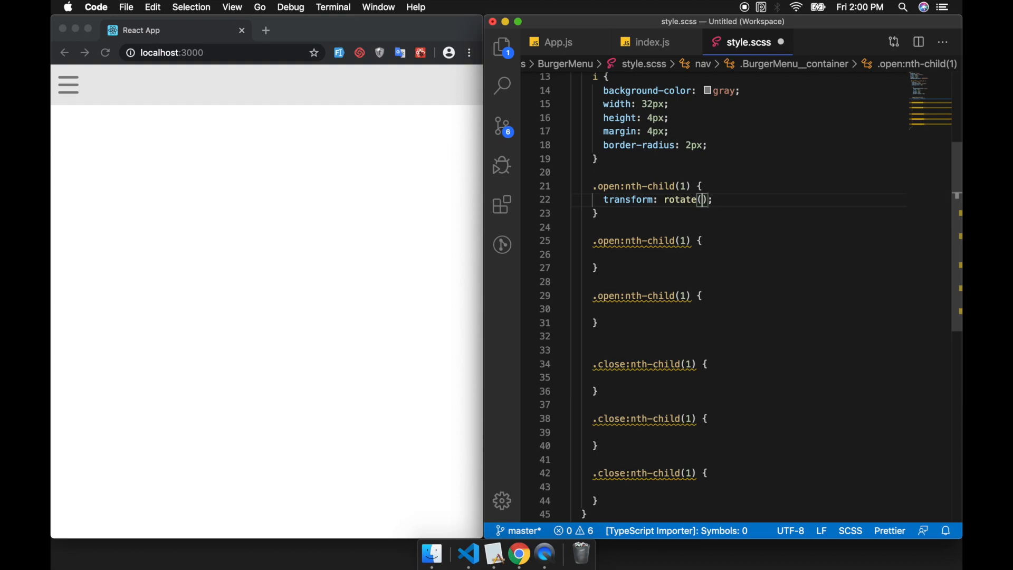
type("45deg")
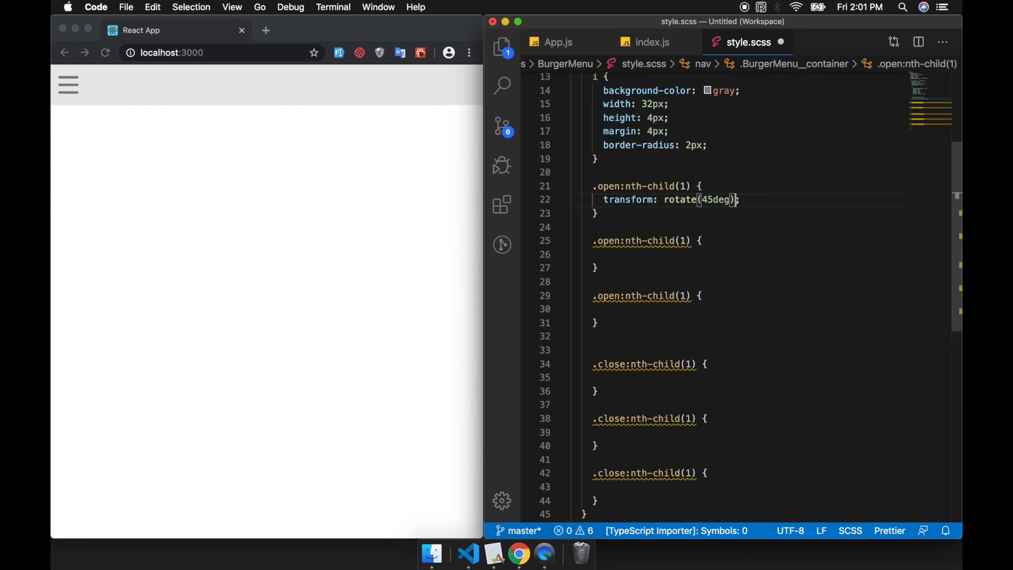
triple_click(670, 200)
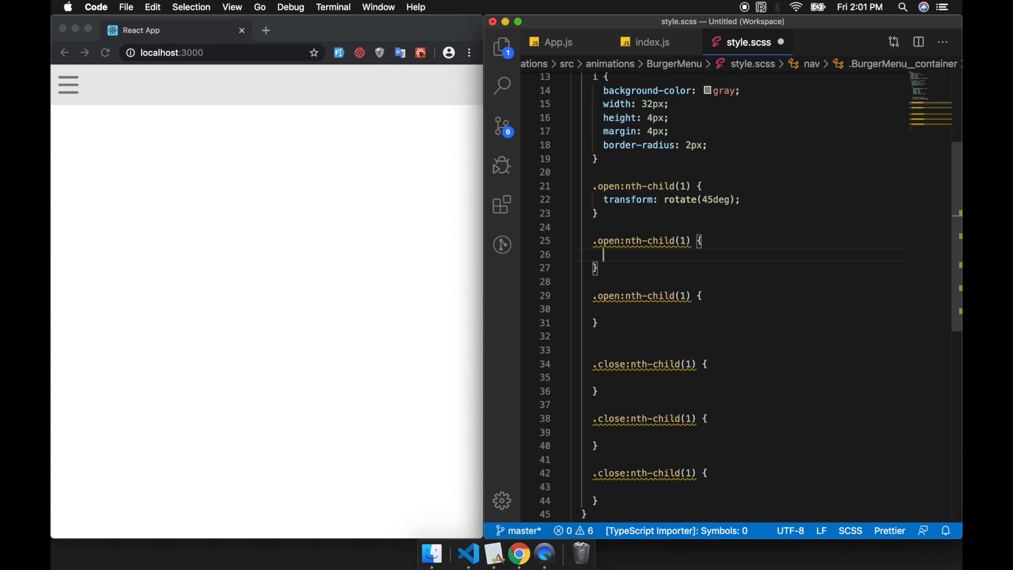
type("op")
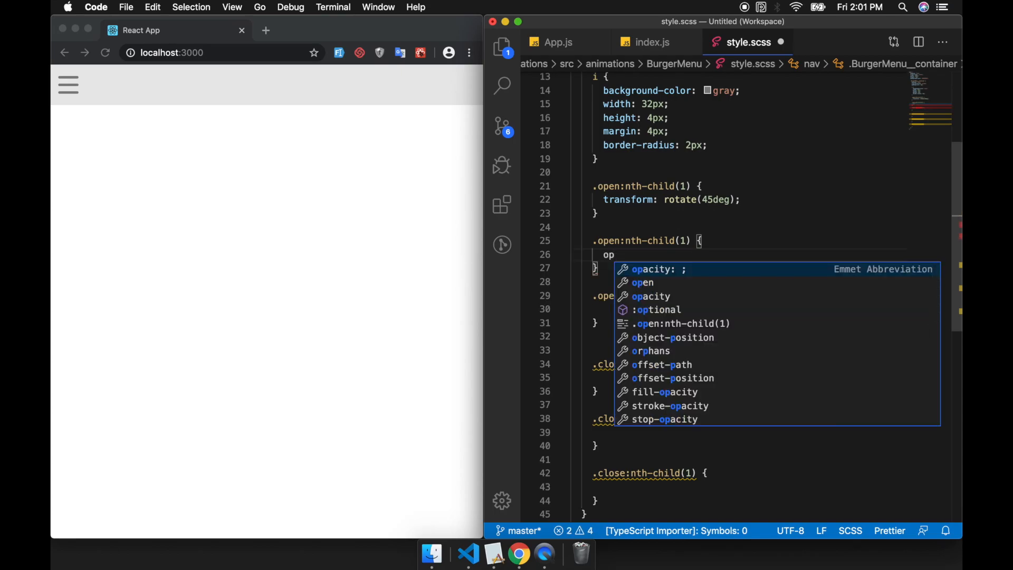
type("acity: ;")
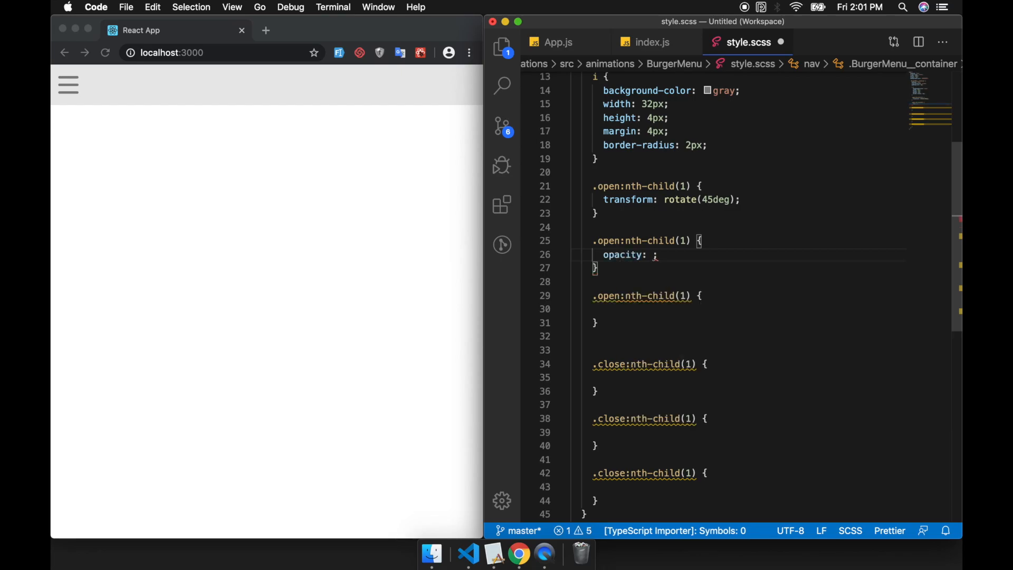
type("0")
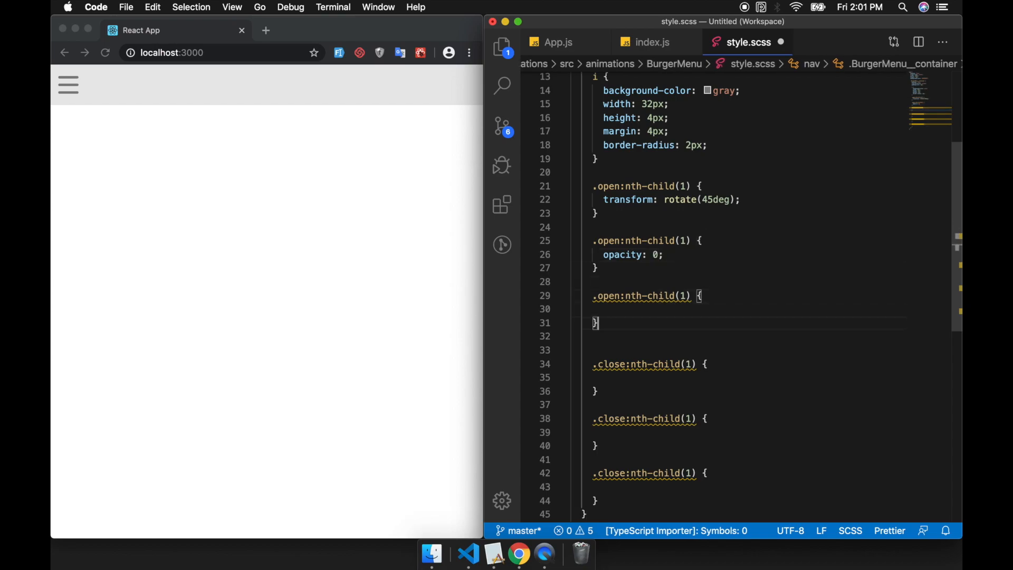
type("transform: rotate(45deg);")
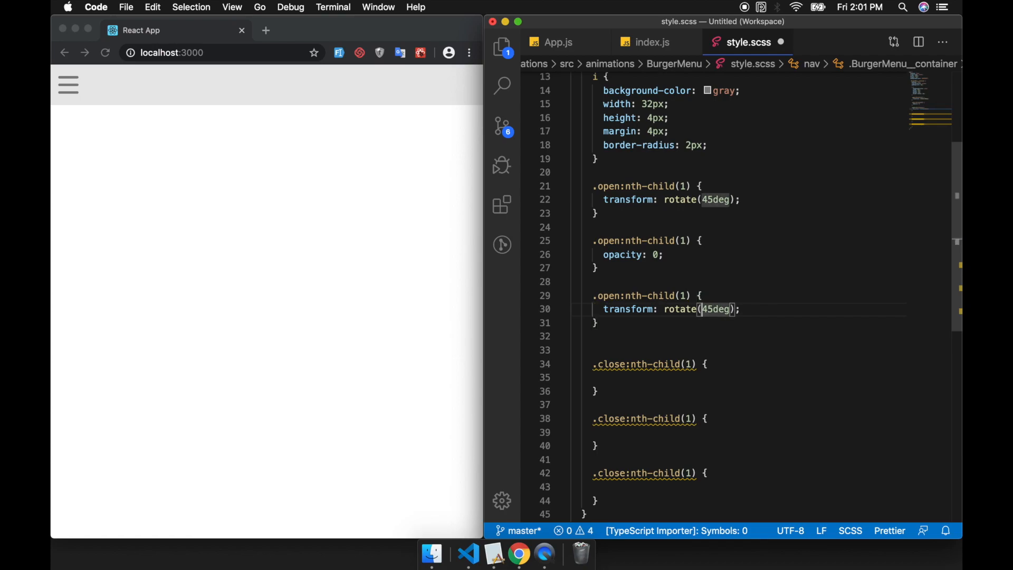
mouse_move(741, 295)
type("-")
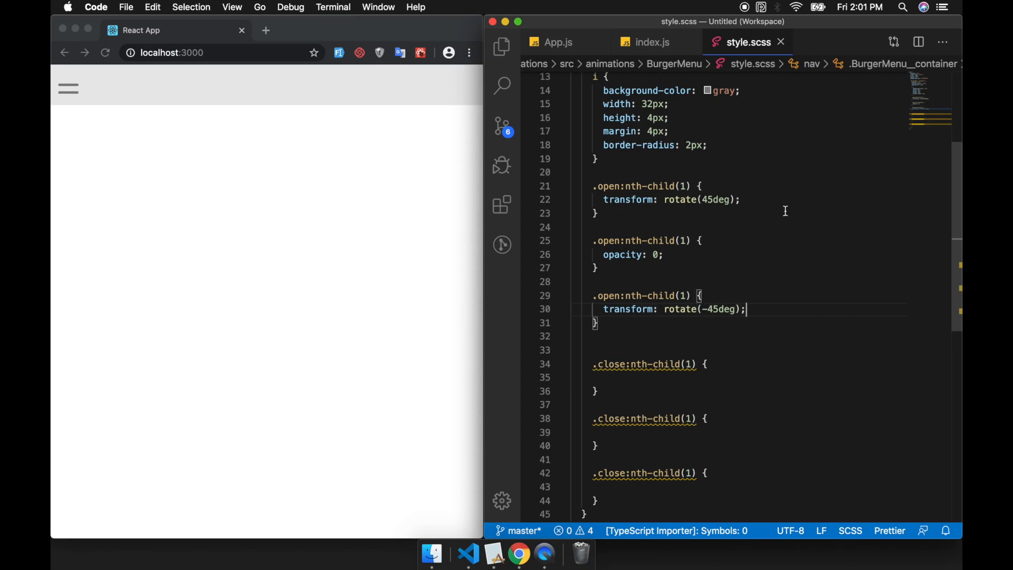
mouse_move(765, 297)
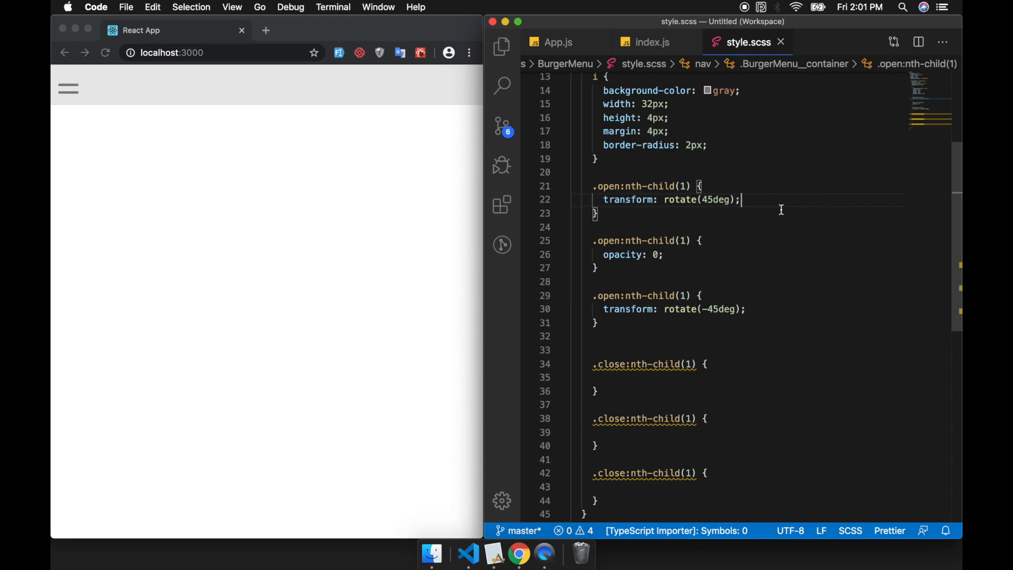
Fill the three close rules with transform: rotate(0), opacity: 1 and rotate(0) via multi-cursor.
double_click(671, 200)
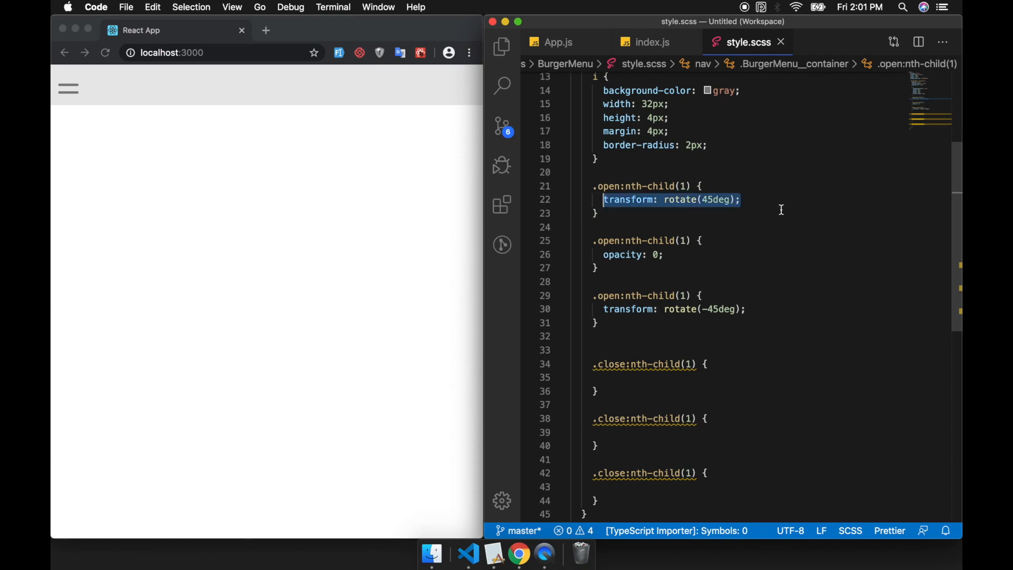
left_click(758, 252)
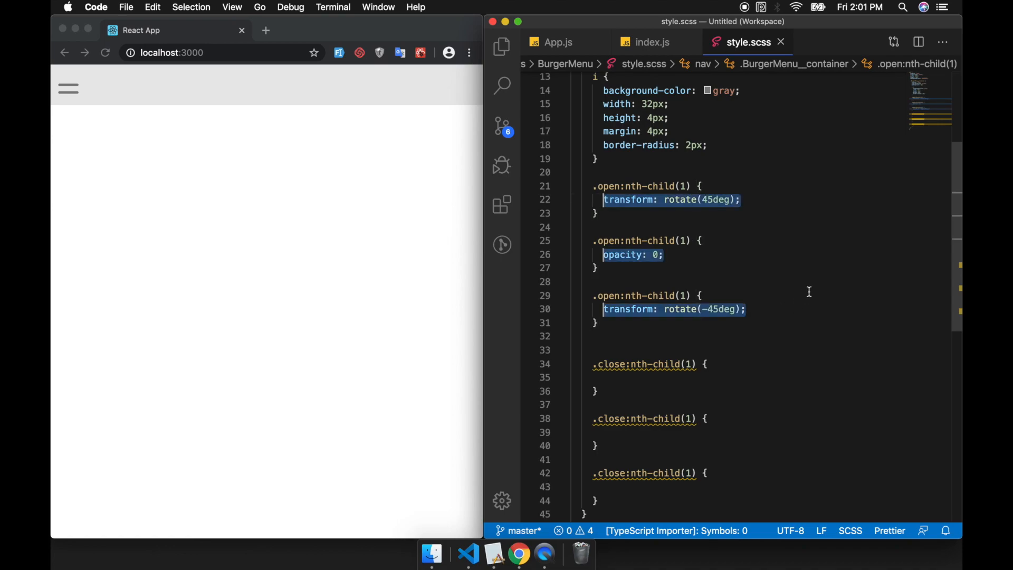
left_click(739, 481)
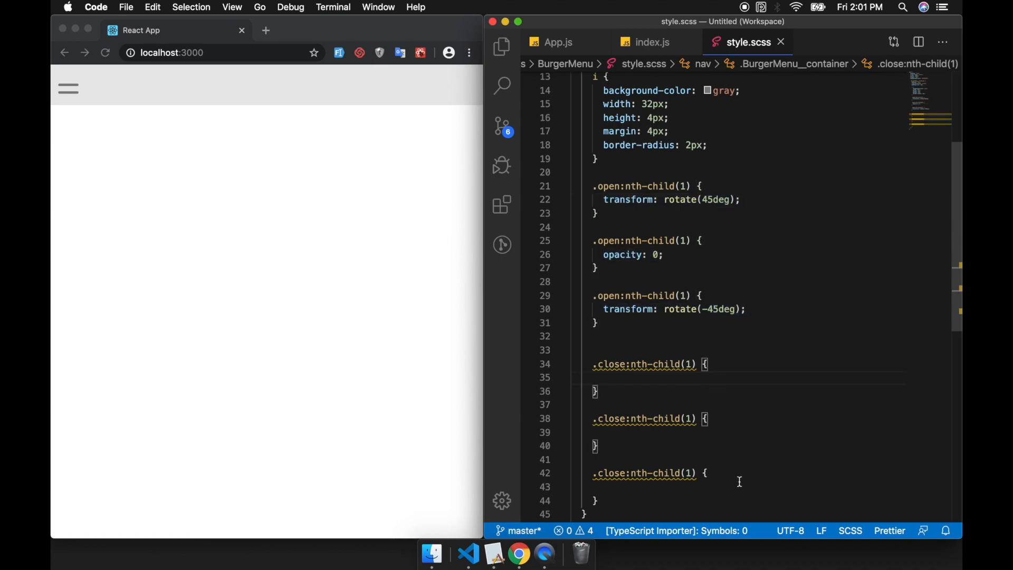
type("transform: rotate(45deg);")
left_click(746, 433)
type("opacity: 1;")
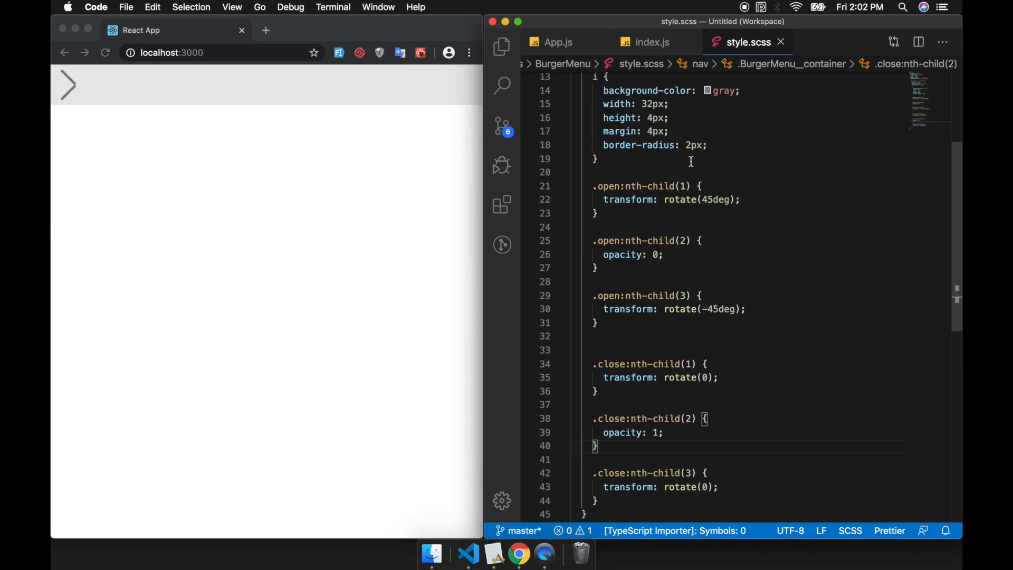
left_click(653, 43)
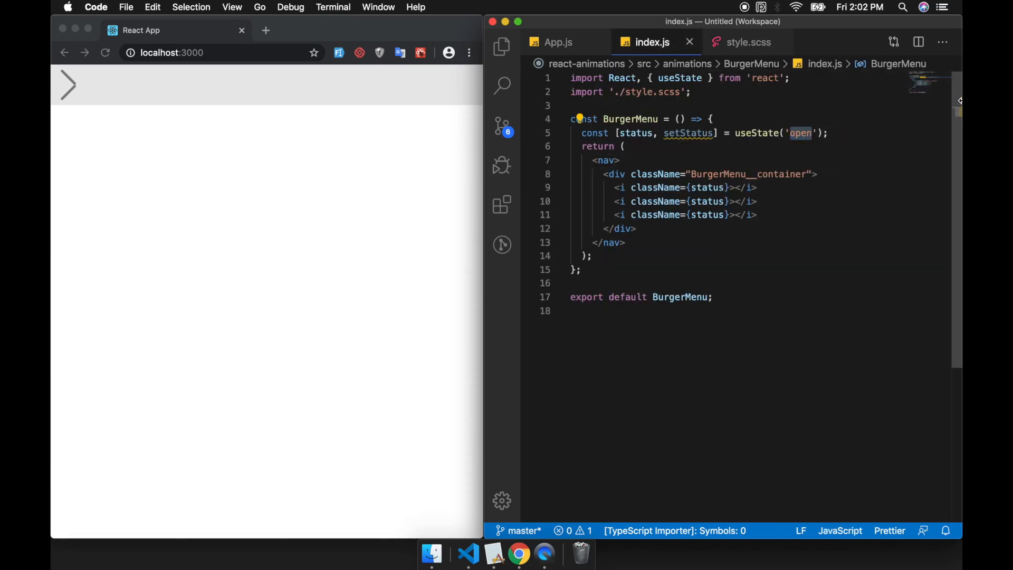
Flip the component's initial status between 'close' and 'open' to preview the bars versus the angled chevron.
type("close")
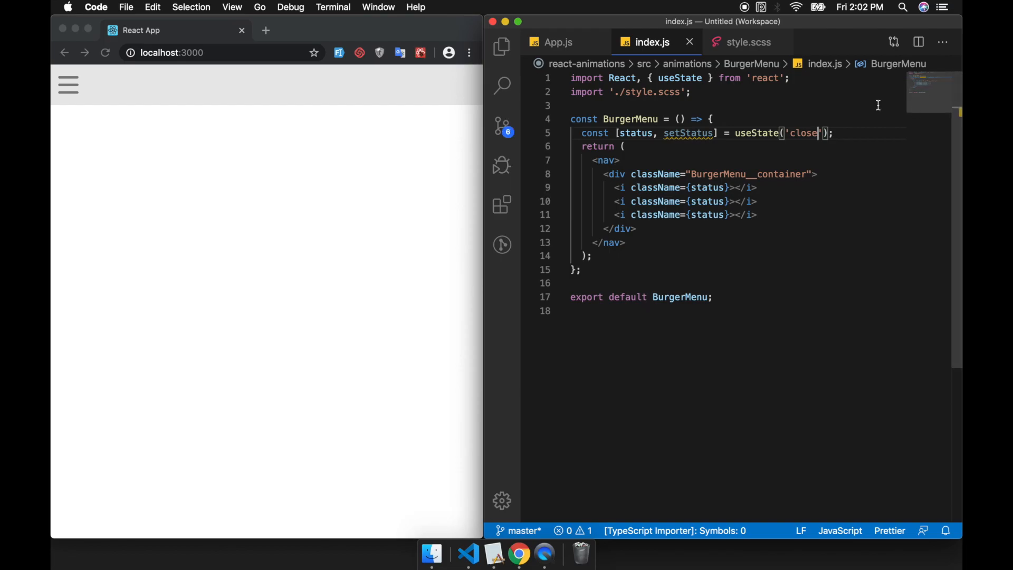
left_click(747, 42)
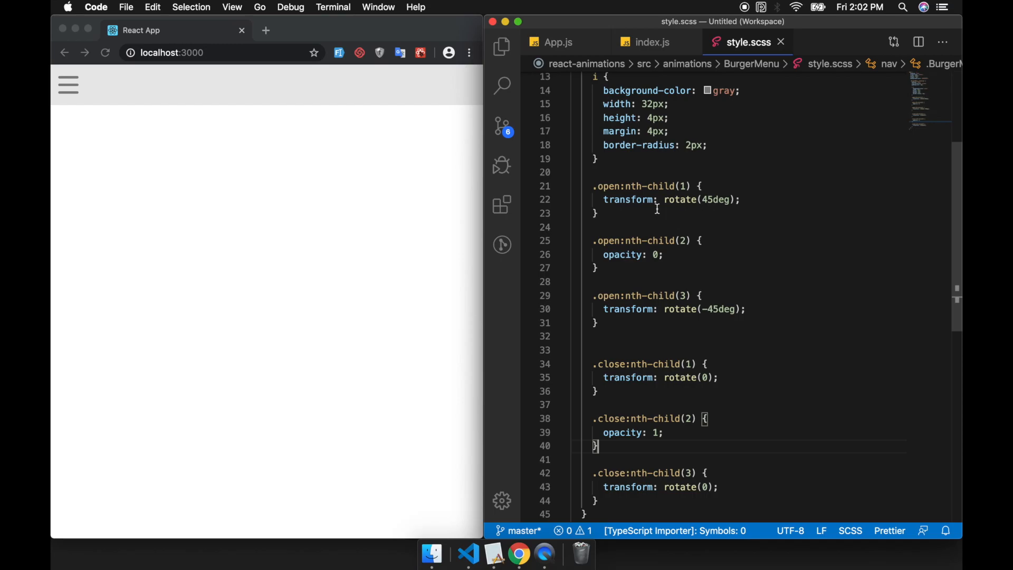
left_click(648, 41)
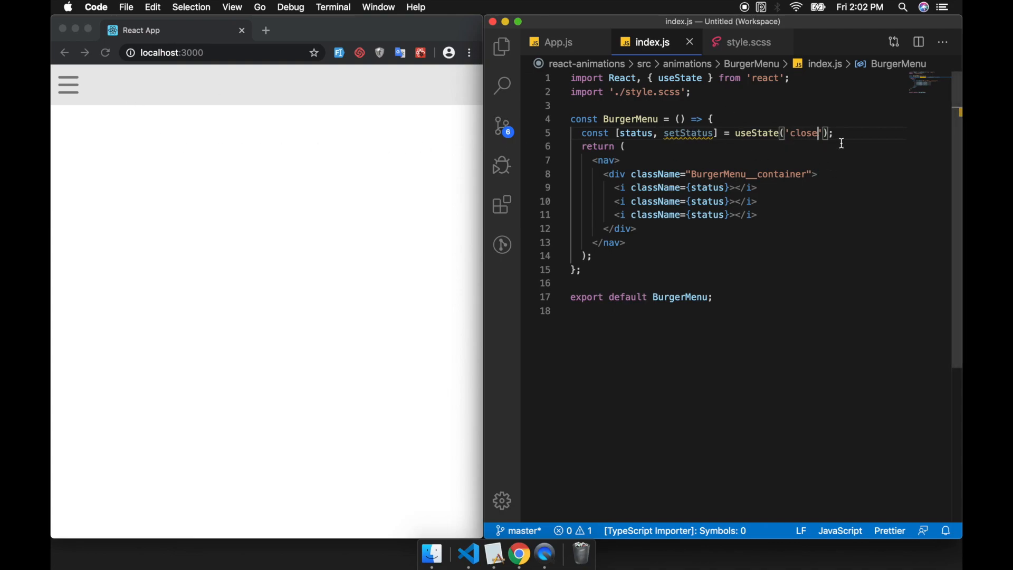
type("open")
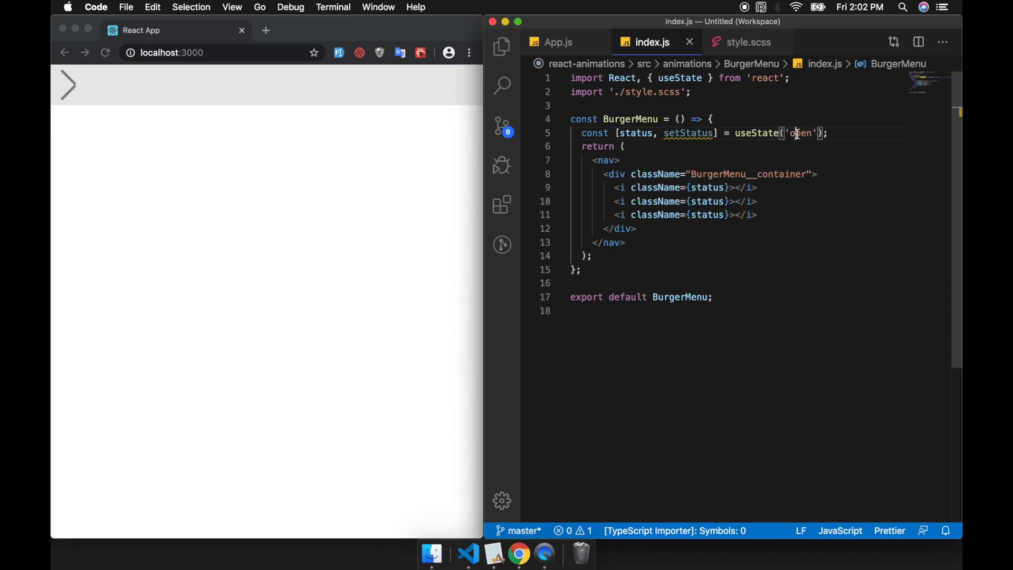
type("close")
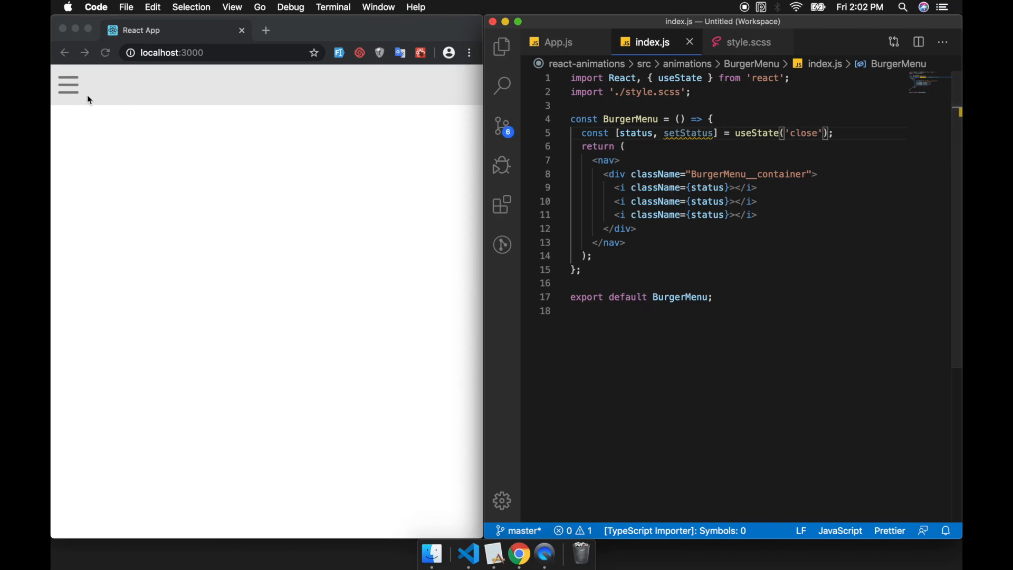
mouse_move(749, 42)
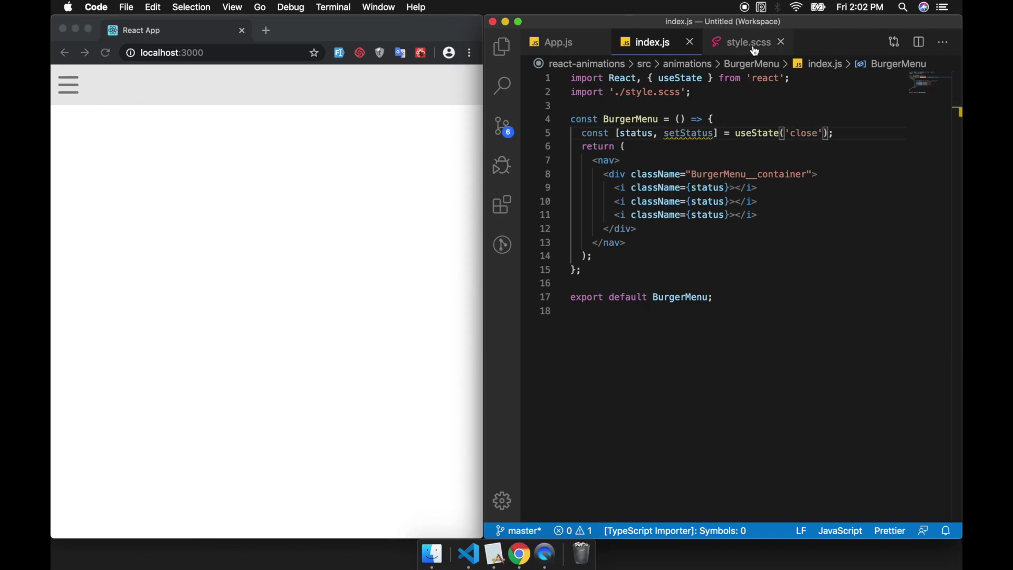
Leave the initial status as 'open' showing the arrow and return to the stylesheet's open rules.
left_click(748, 42)
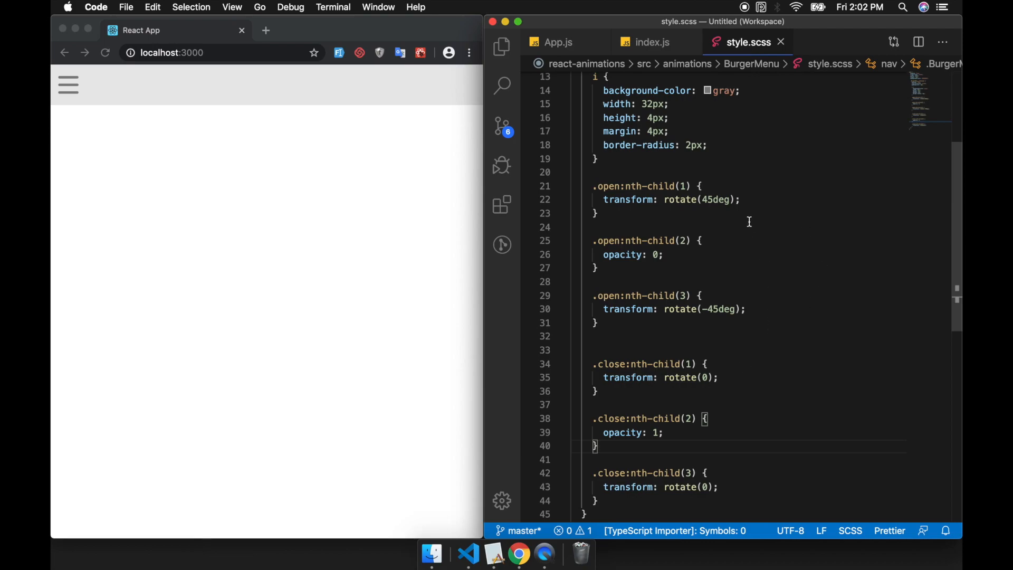
mouse_move(770, 201)
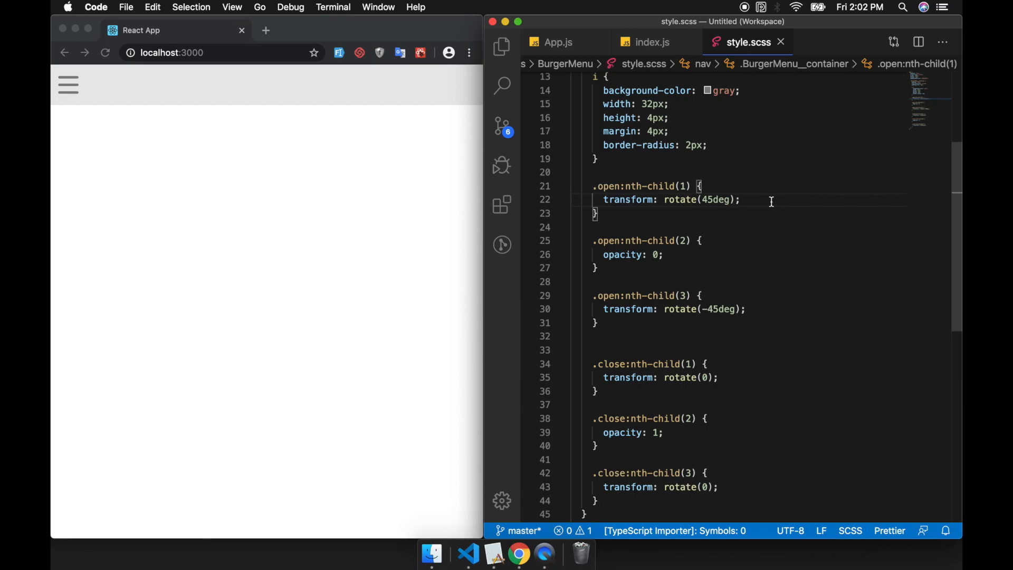
left_click(654, 42)
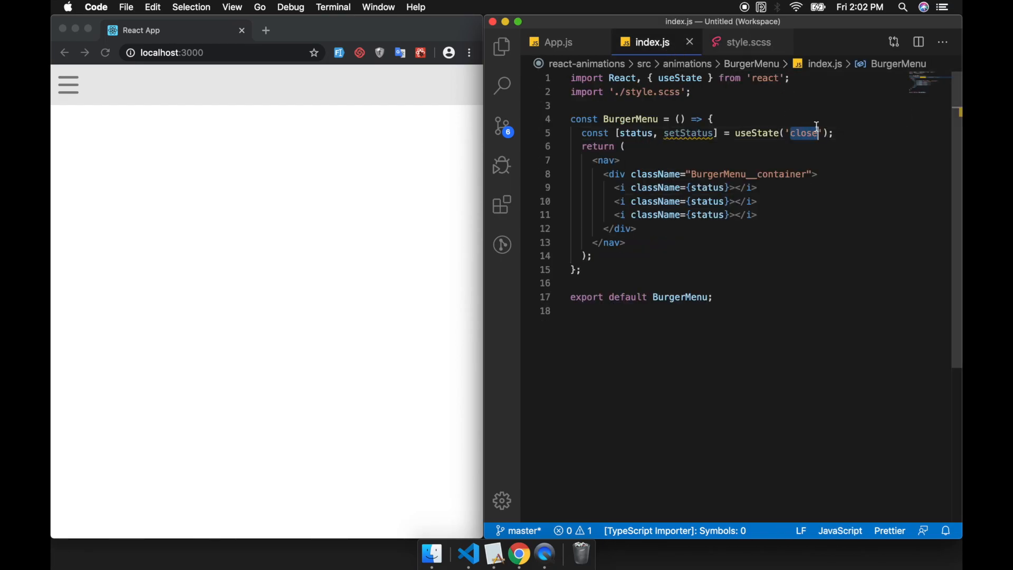
type("open")
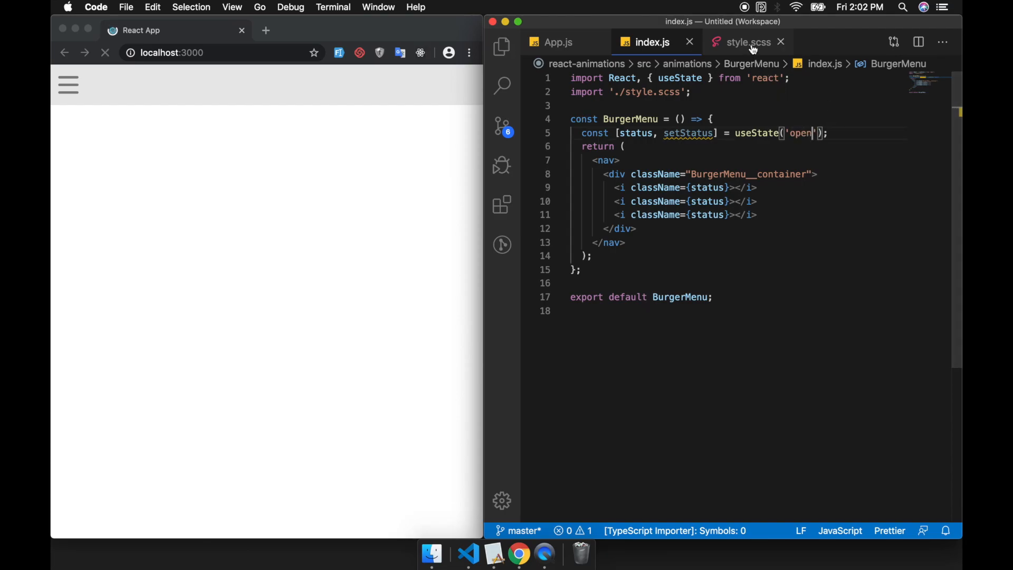
left_click(747, 42)
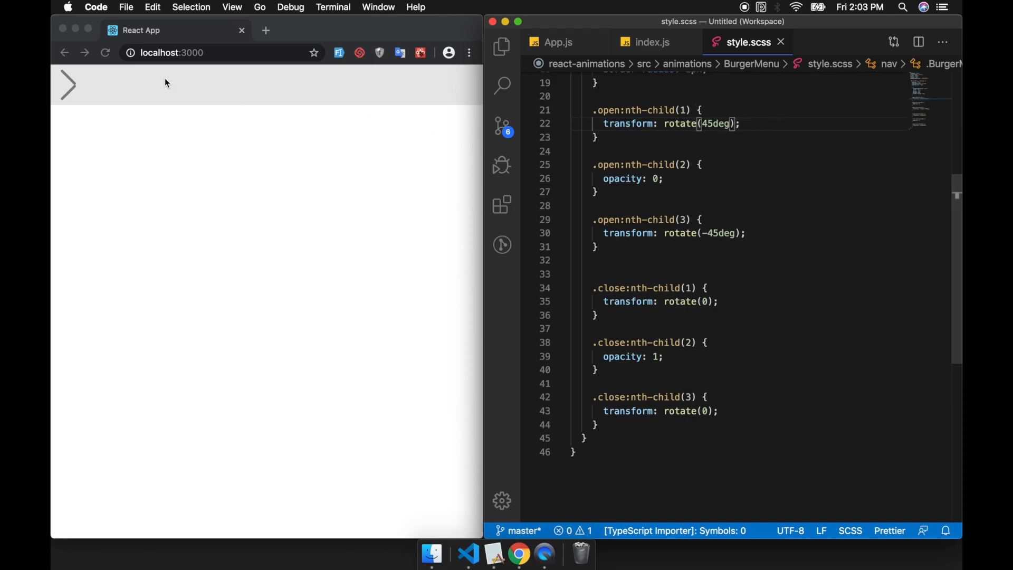
mouse_move(67, 83)
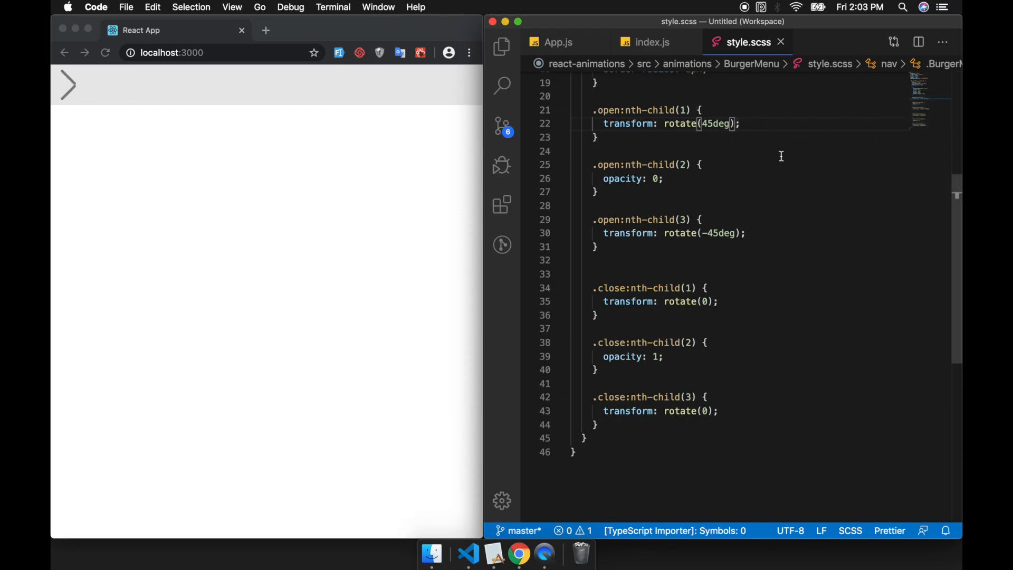
scroll("up", 3)
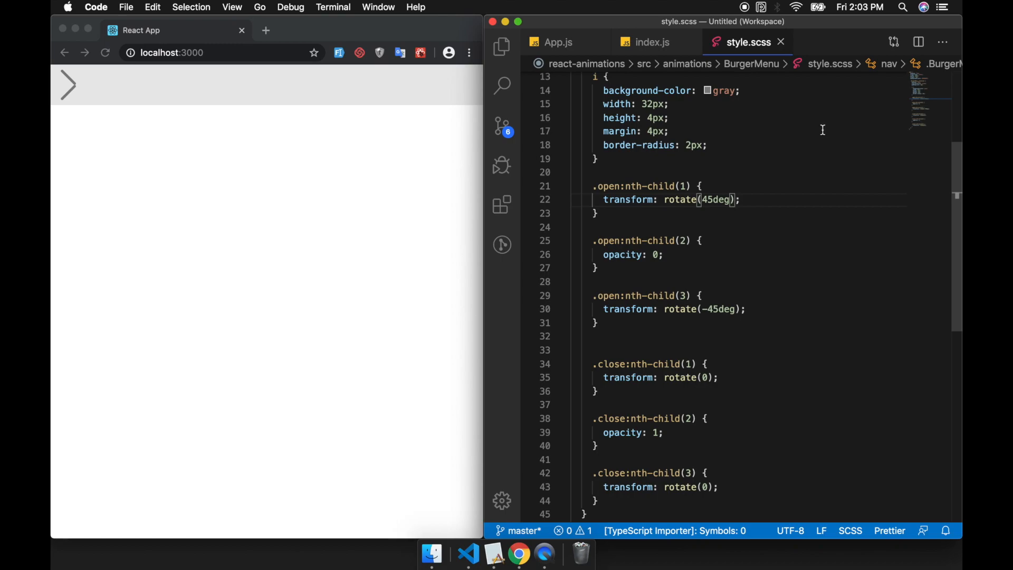
Add translateY(16px) to the first and translateY(-16px) to the third open transform so the preview forms an X.
type("translateY(")
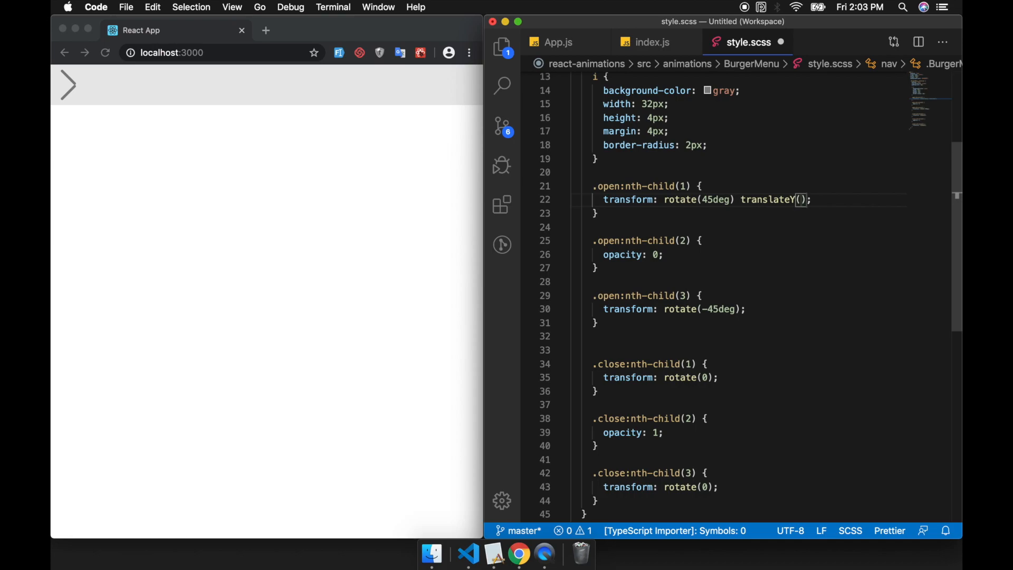
type("-16")
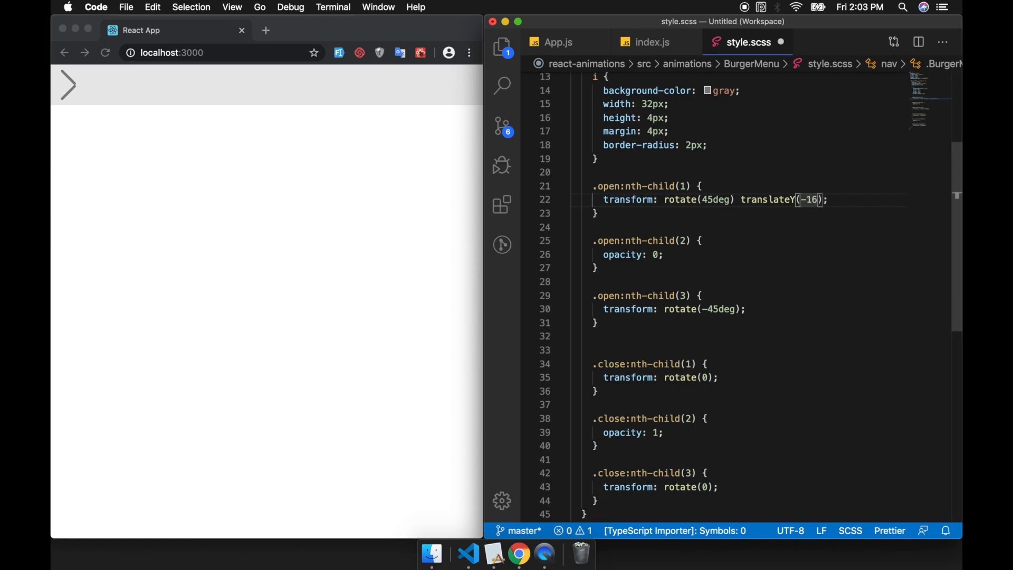
type("px")
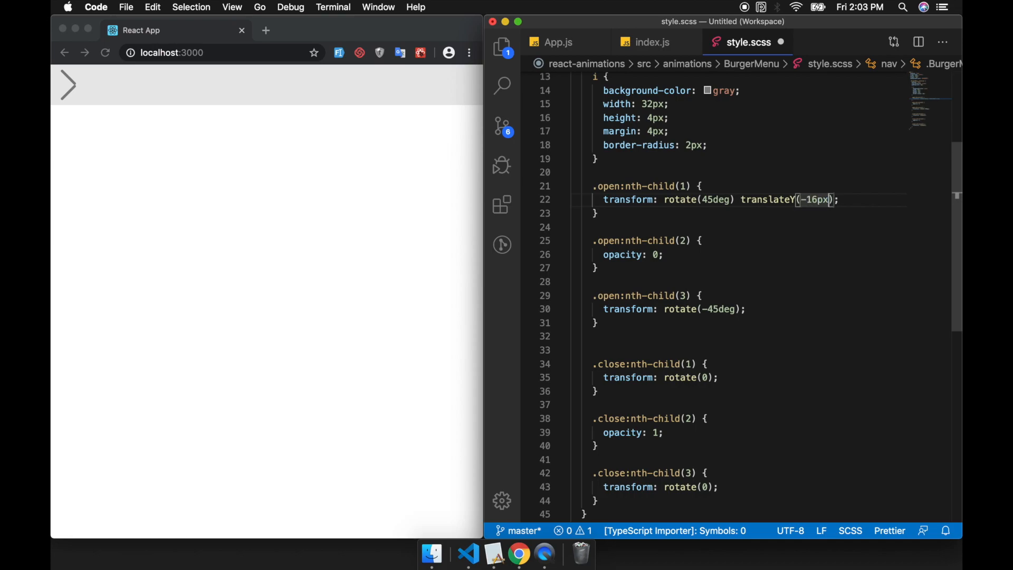
left_click(779, 215)
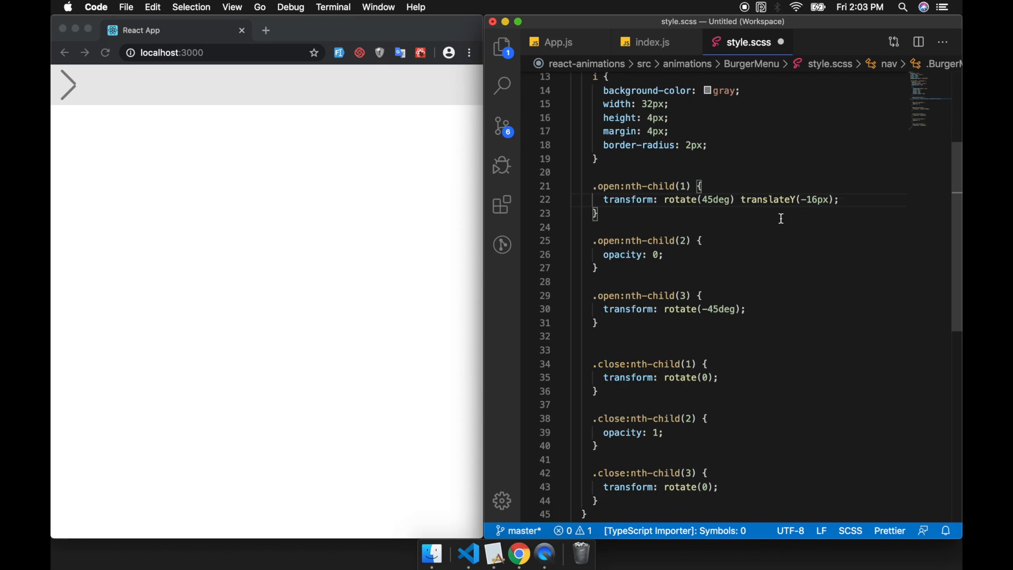
mouse_move(778, 256)
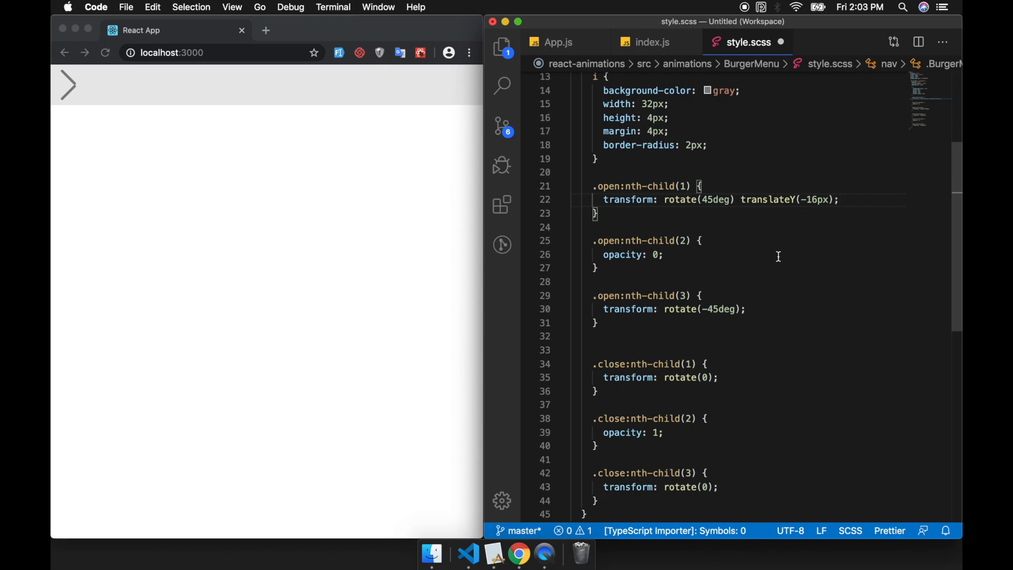
mouse_move(812, 207)
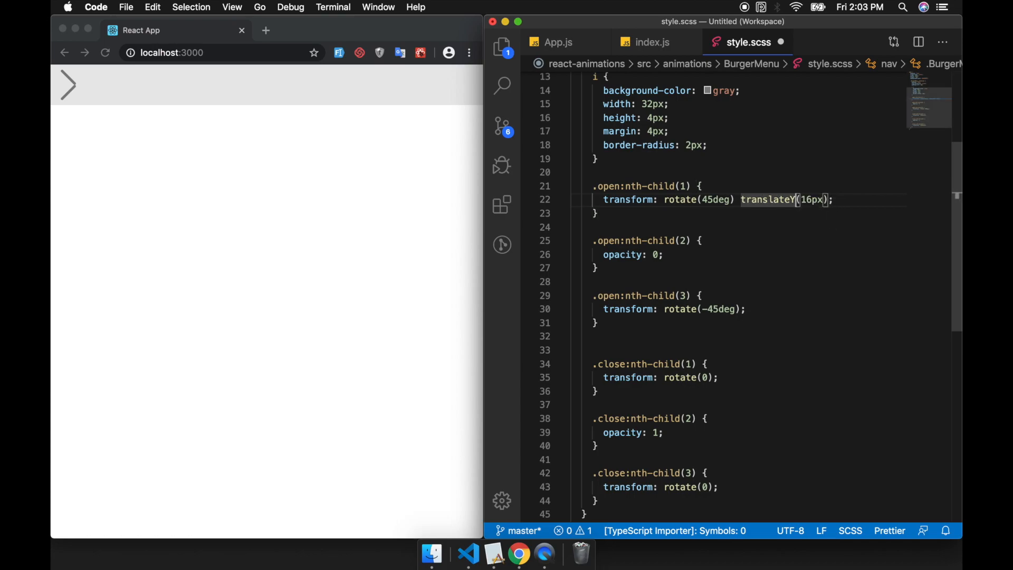
double_click(767, 200)
type(" translateY(16px")
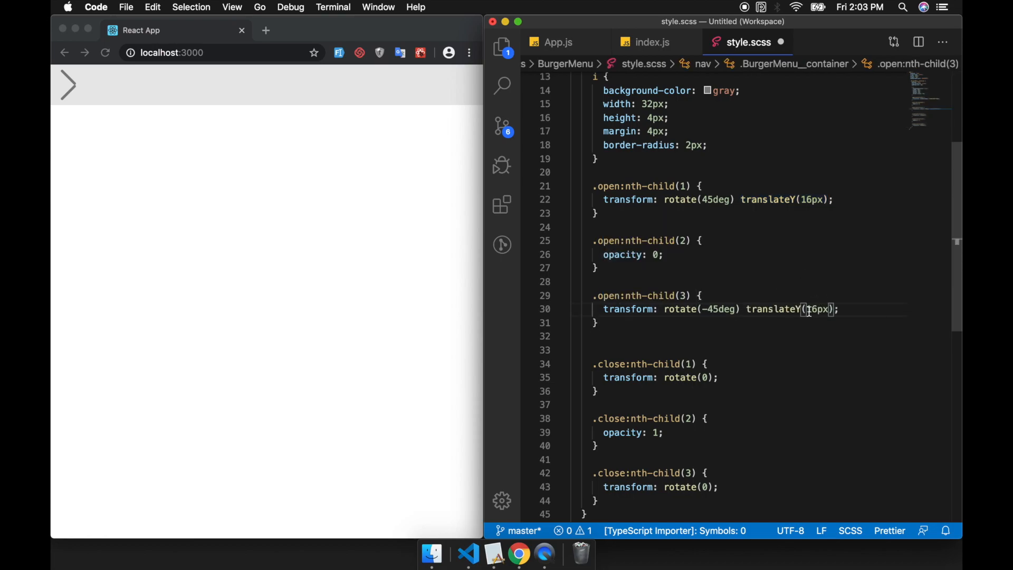
type("-")
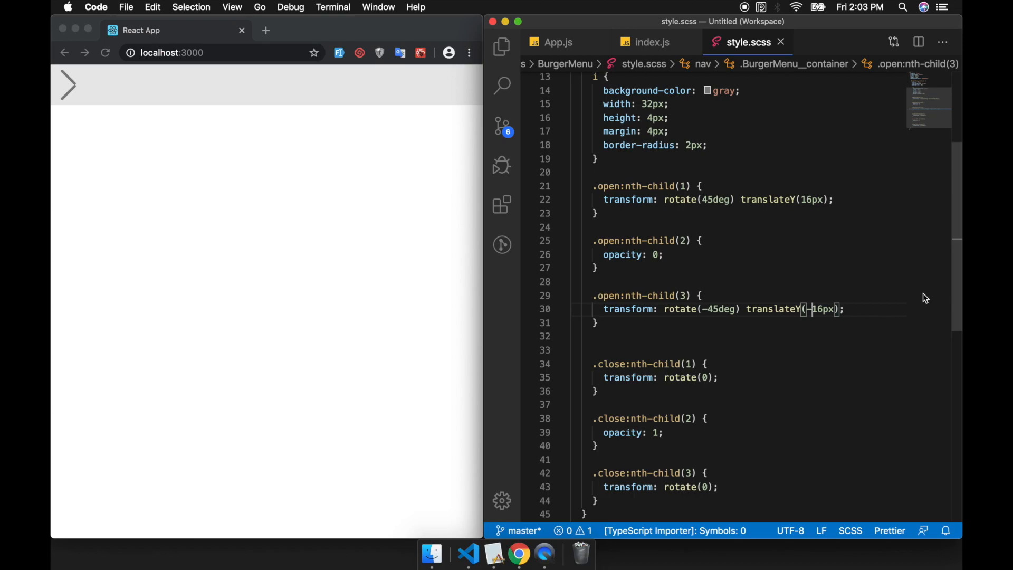
left_click(68, 84)
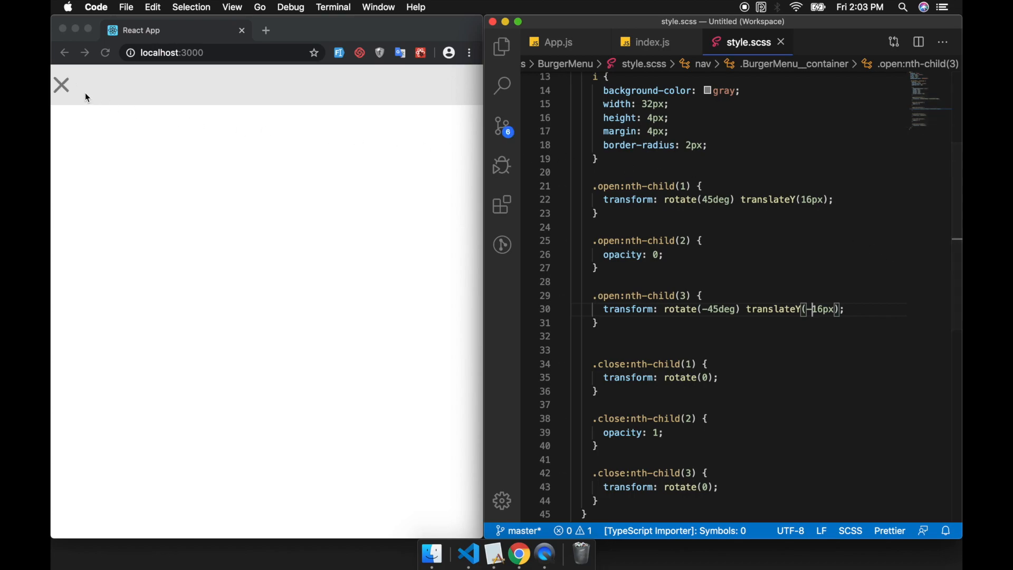
mouse_move(73, 89)
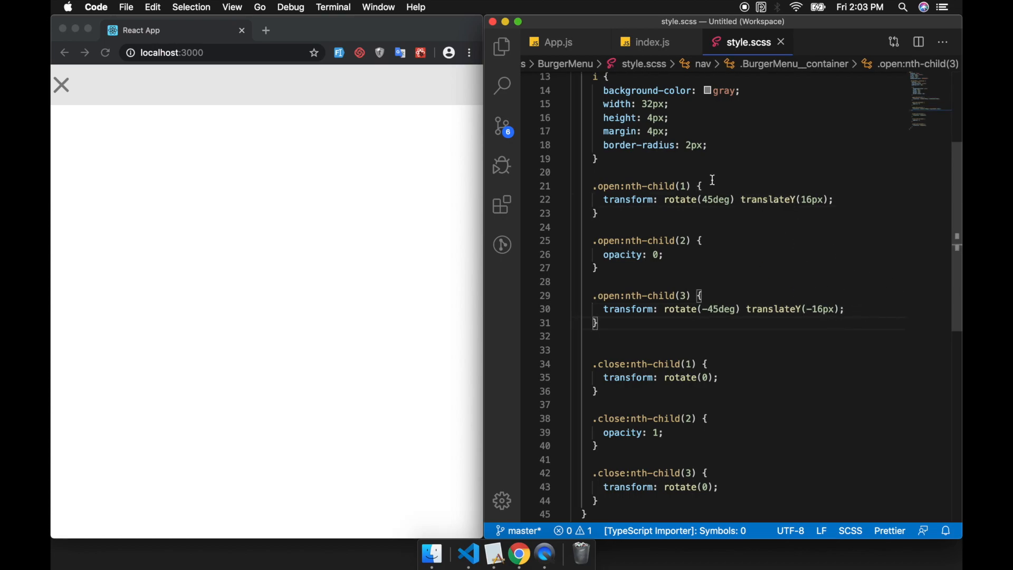
mouse_move(799, 278)
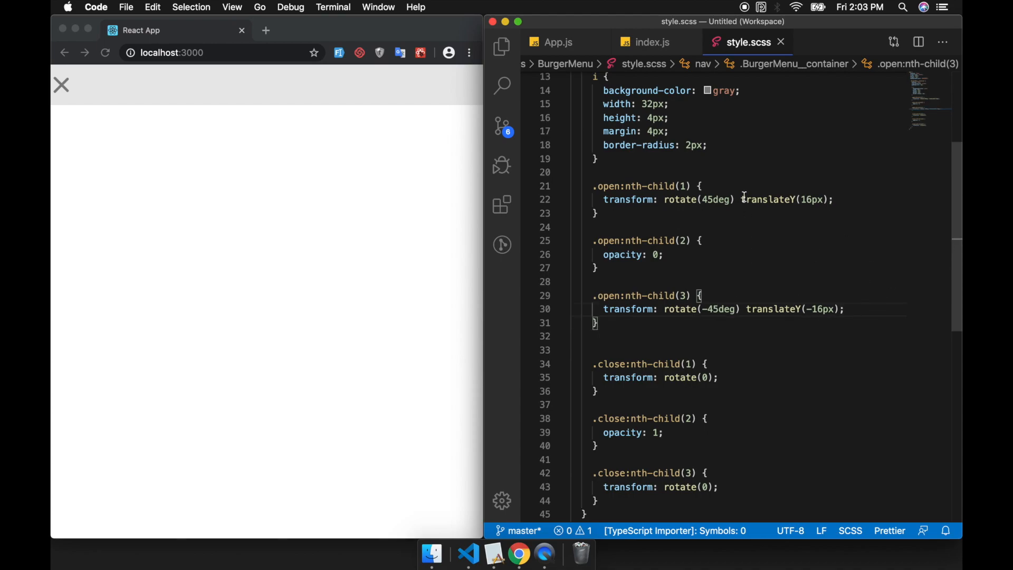
Add translateY(0) to the close transforms so the bars reset, then move to the BurgerMenu index.js.
left_click(769, 200)
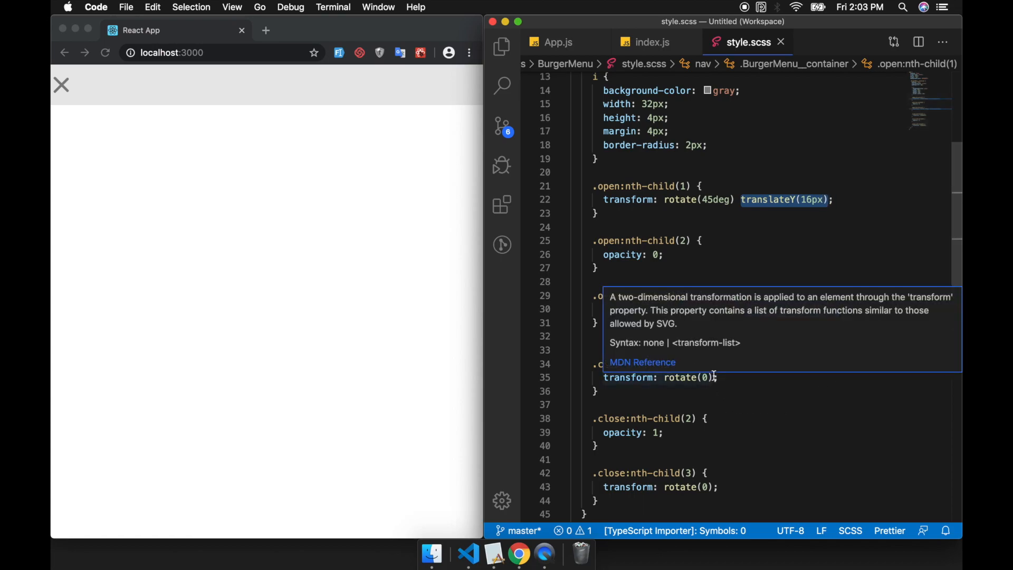
type("translateY(0")
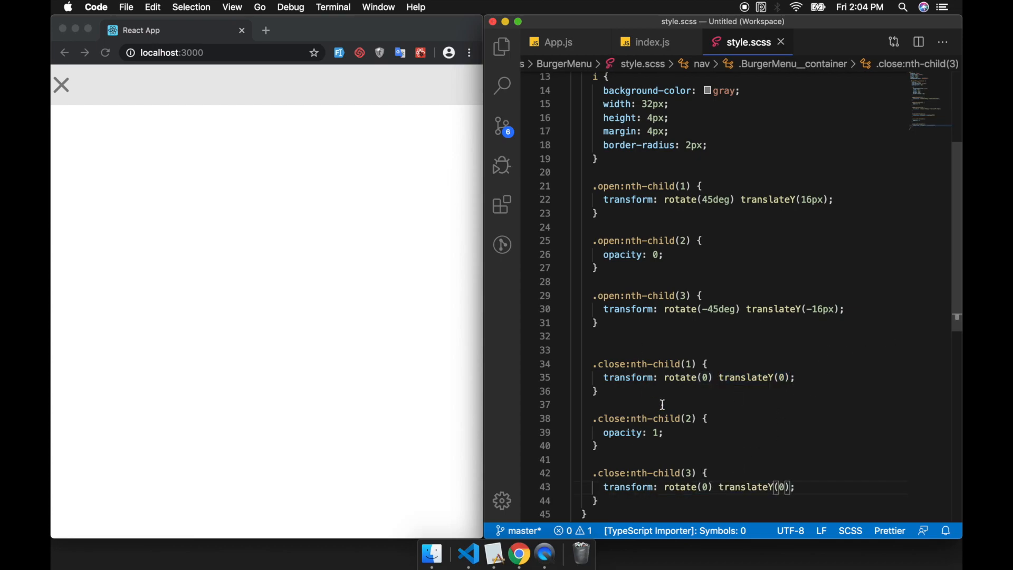
scroll("up", 3)
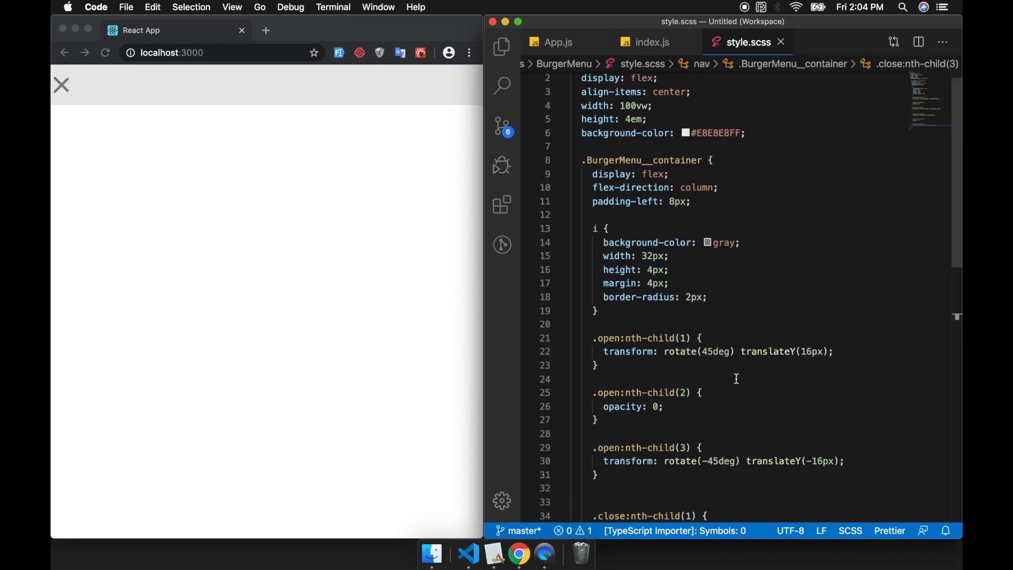
scroll("down", 3)
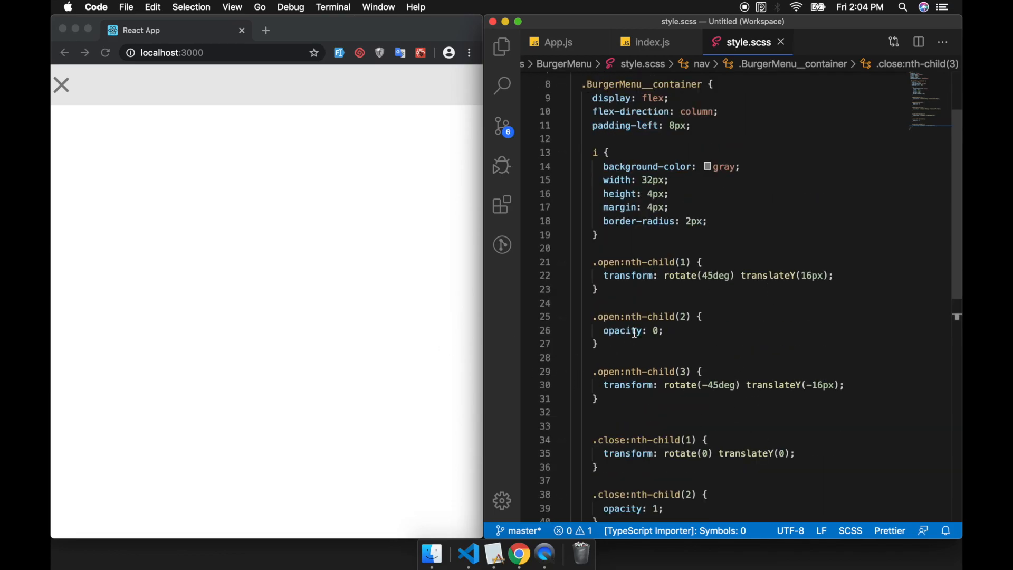
mouse_move(669, 58)
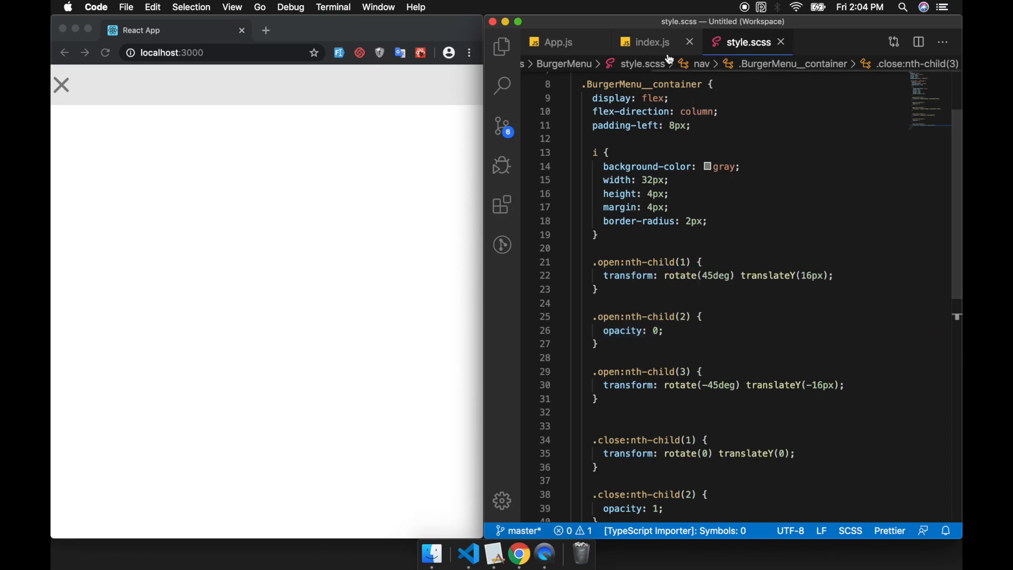
left_click(651, 42)
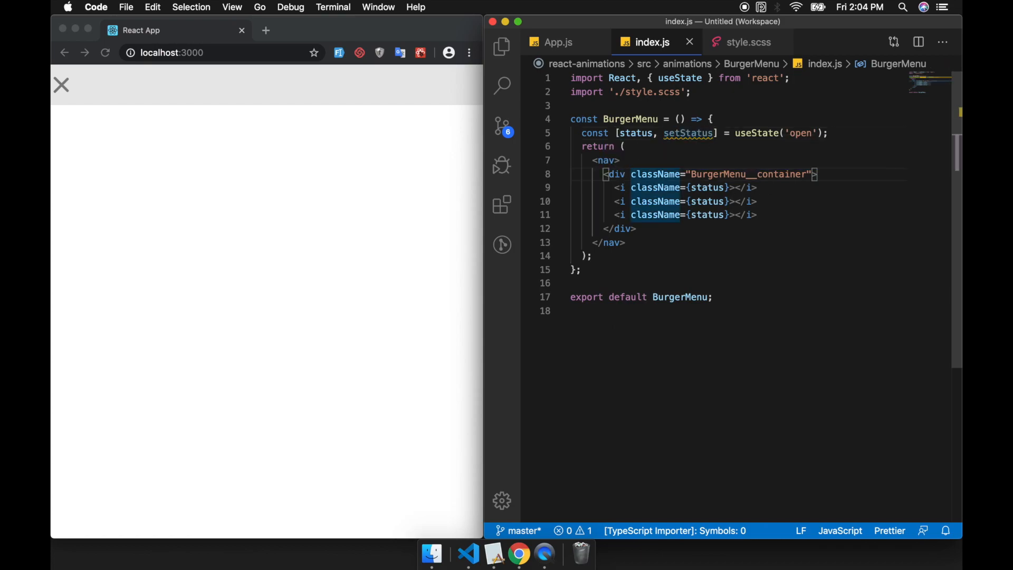
Give the container div an onClick of () => setStatus(status === 'open' ? 'close' : 'open').
key("enter")
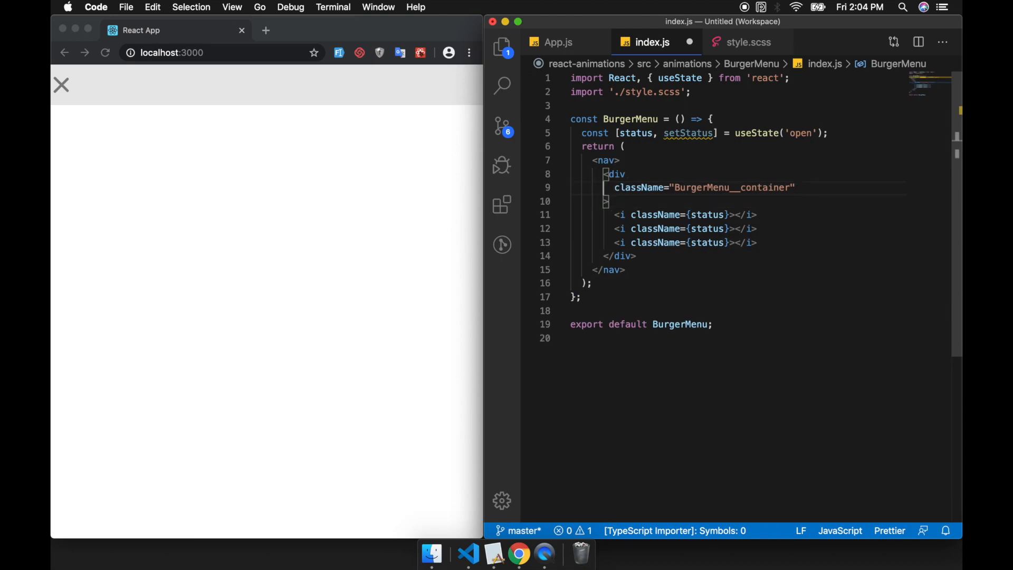
type("role=\"button")
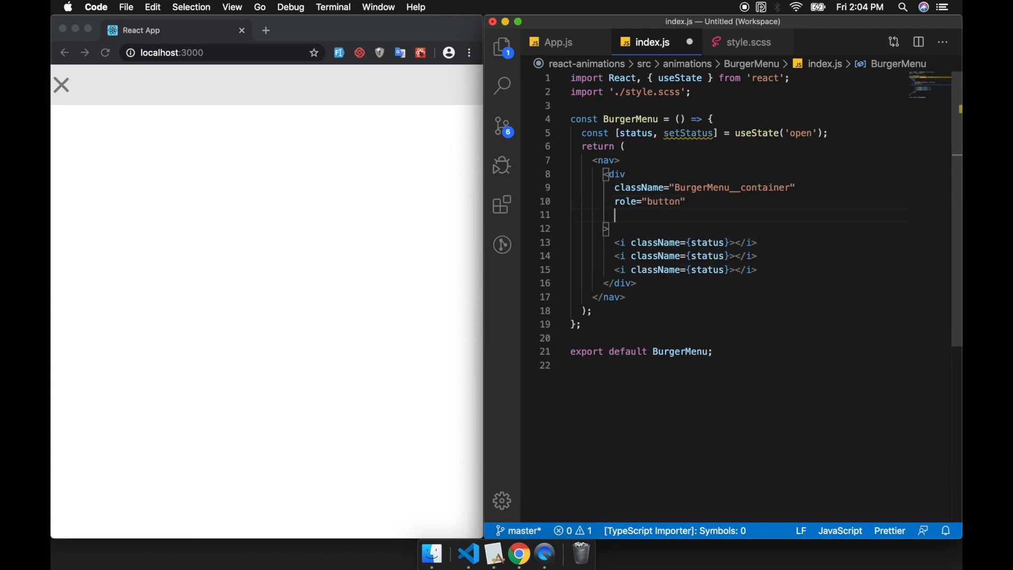
type("onClick={(")
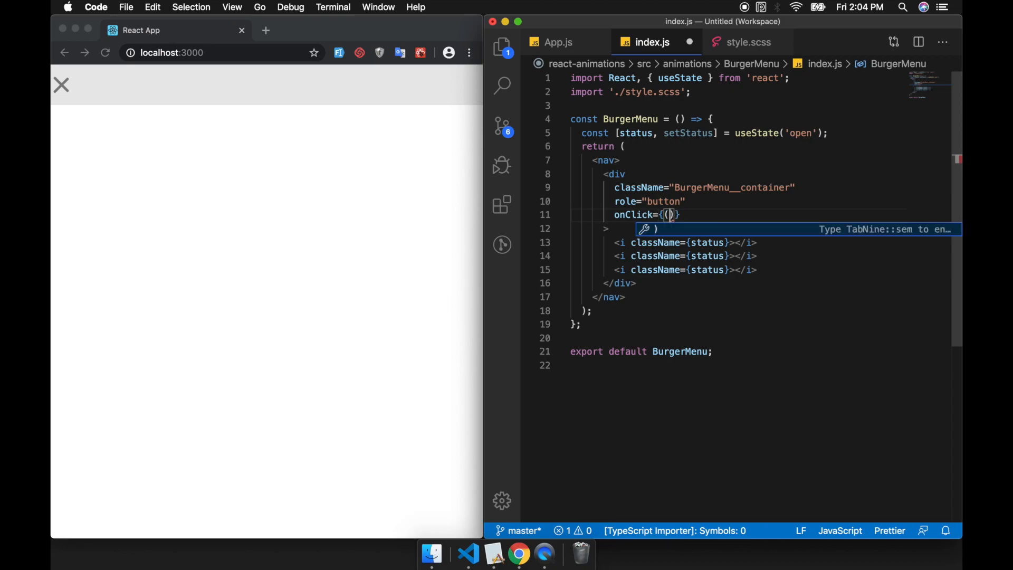
type("() => setStatus('")
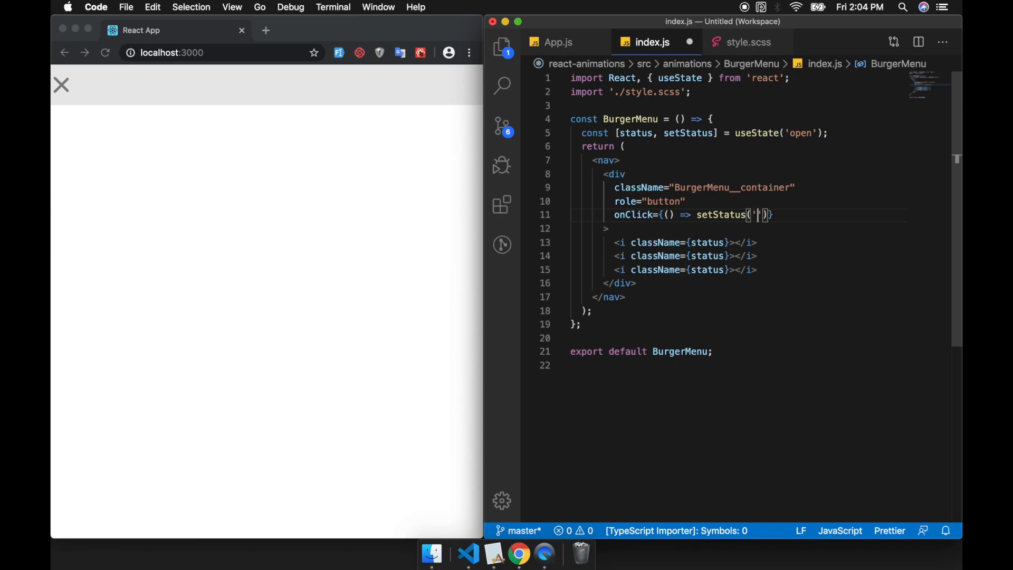
key("backspace")
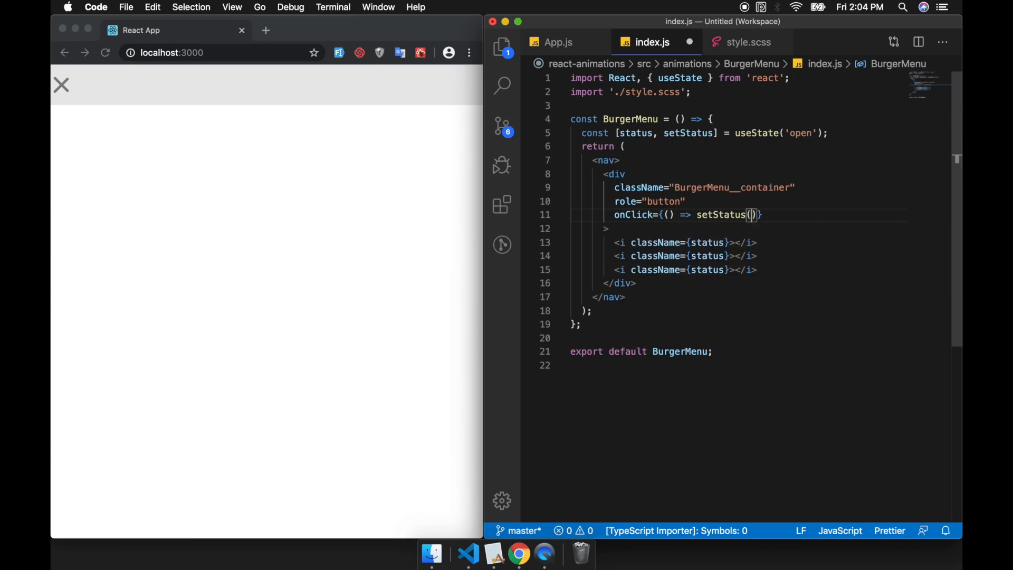
type("status === '")
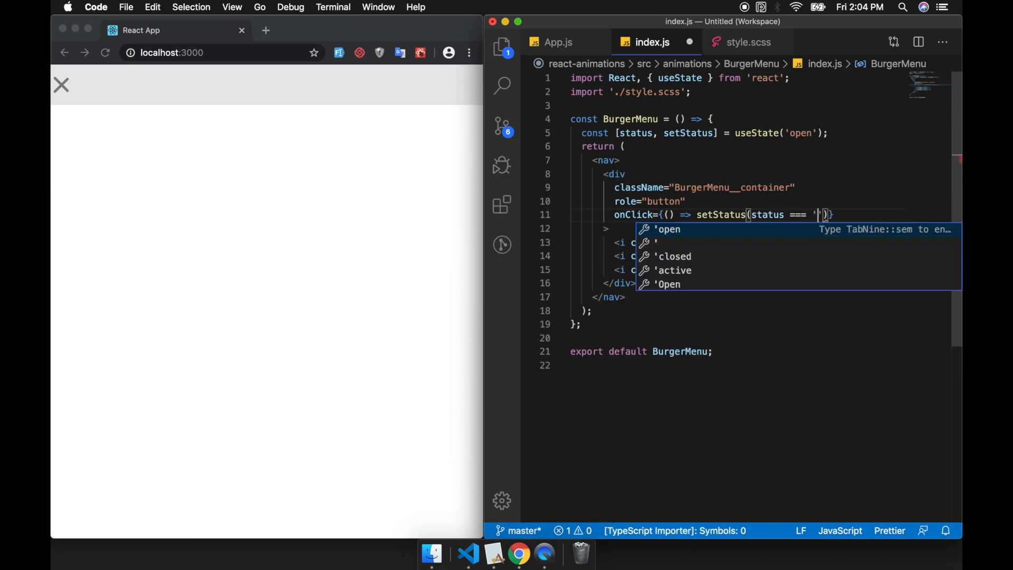
key("Escape")
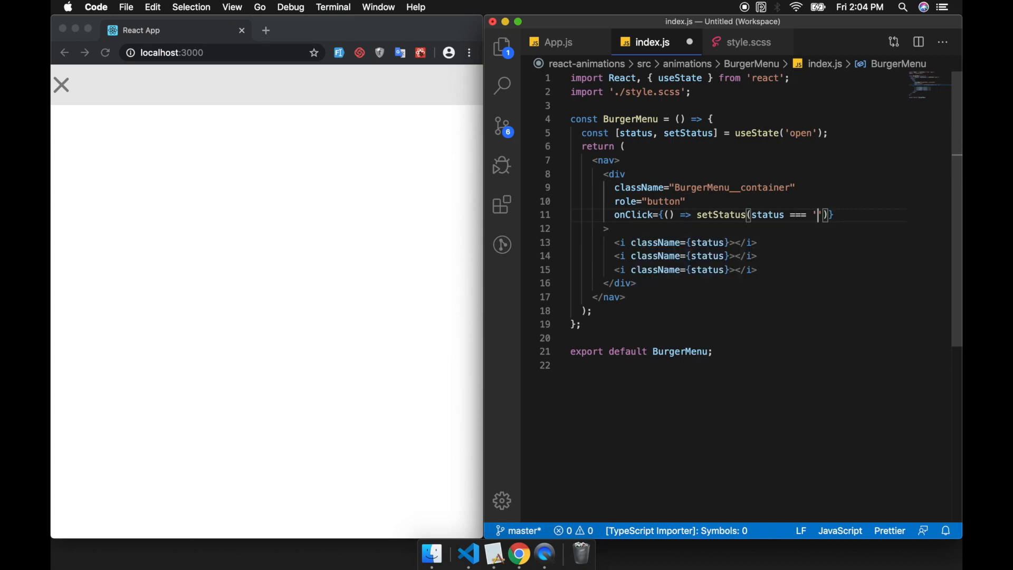
type("ope")
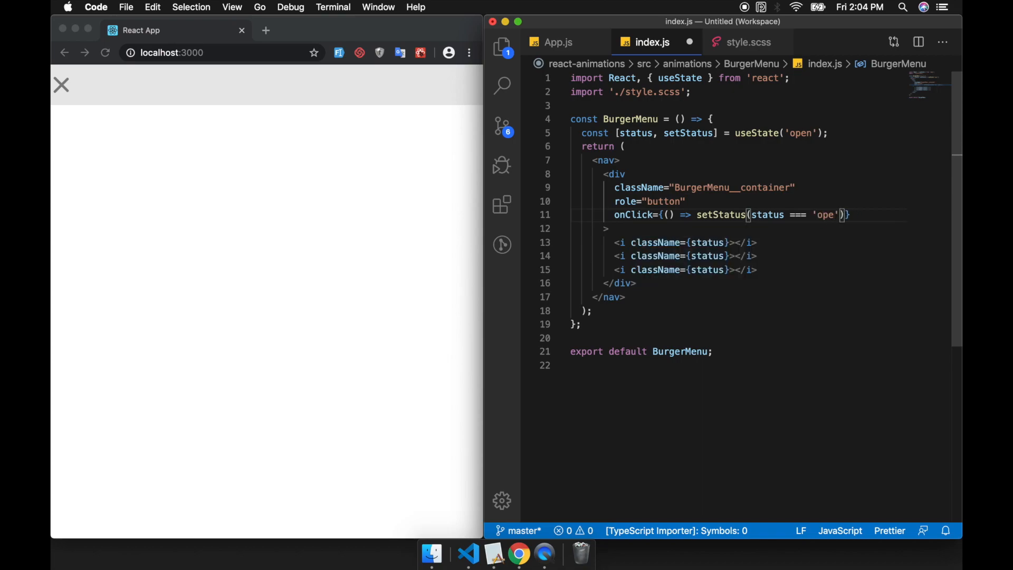
type("? '")
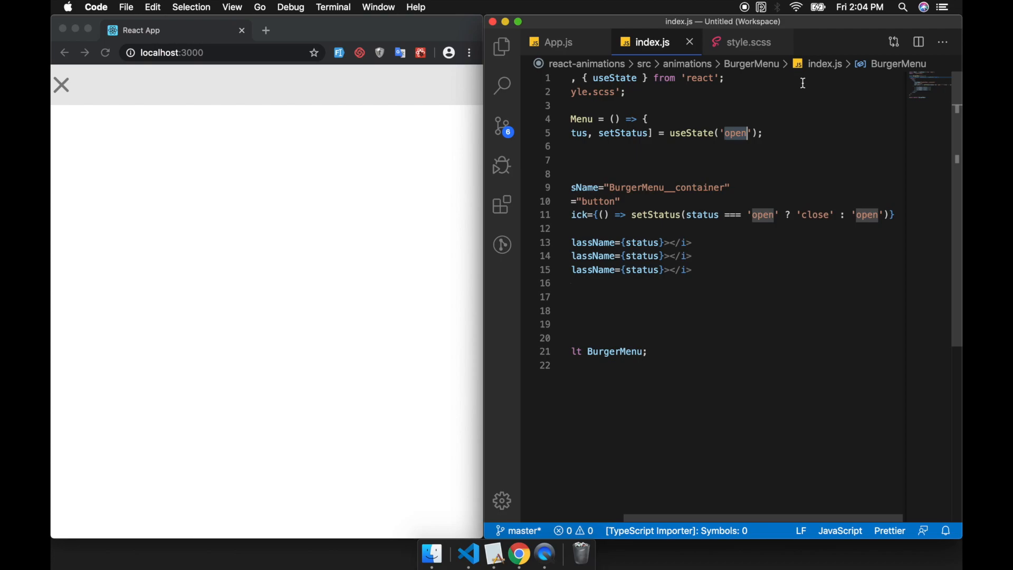
Start status as useState('close') and test clicking the burger icon in the page.
type("close")
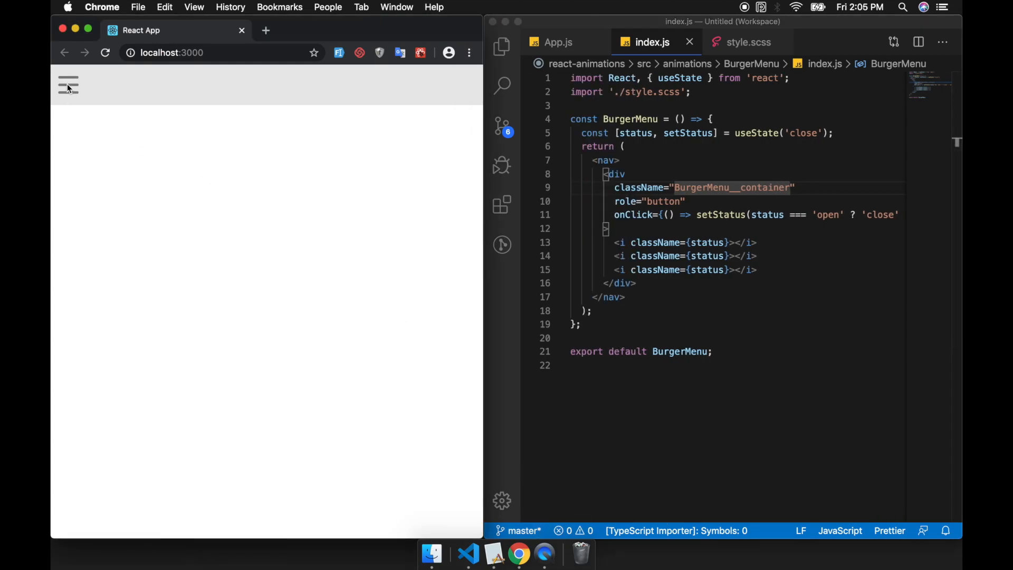
left_click(67, 85)
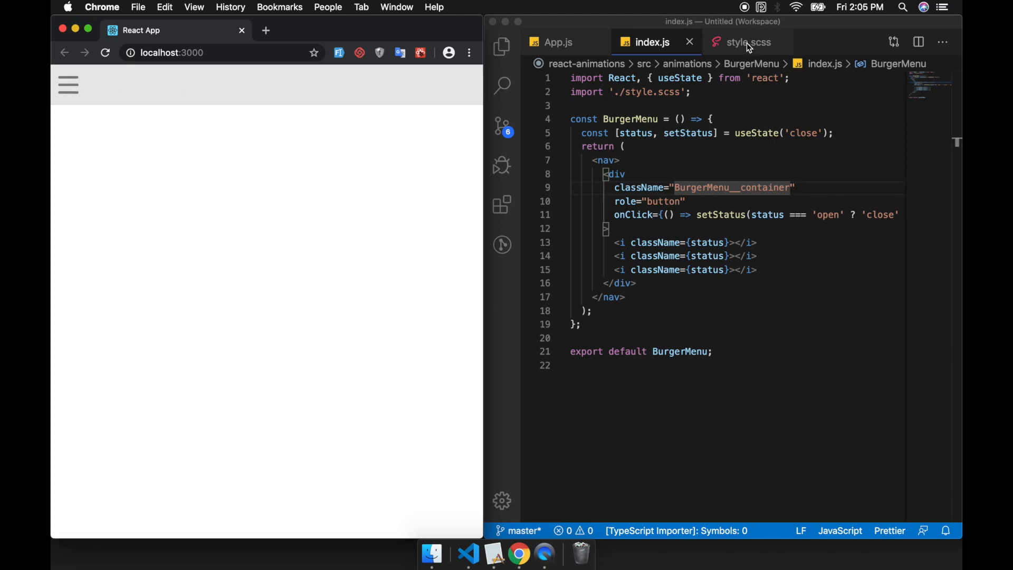
Add transition: all ease 0.5s to the i rule in style.scss after border-radius.
left_click(744, 42)
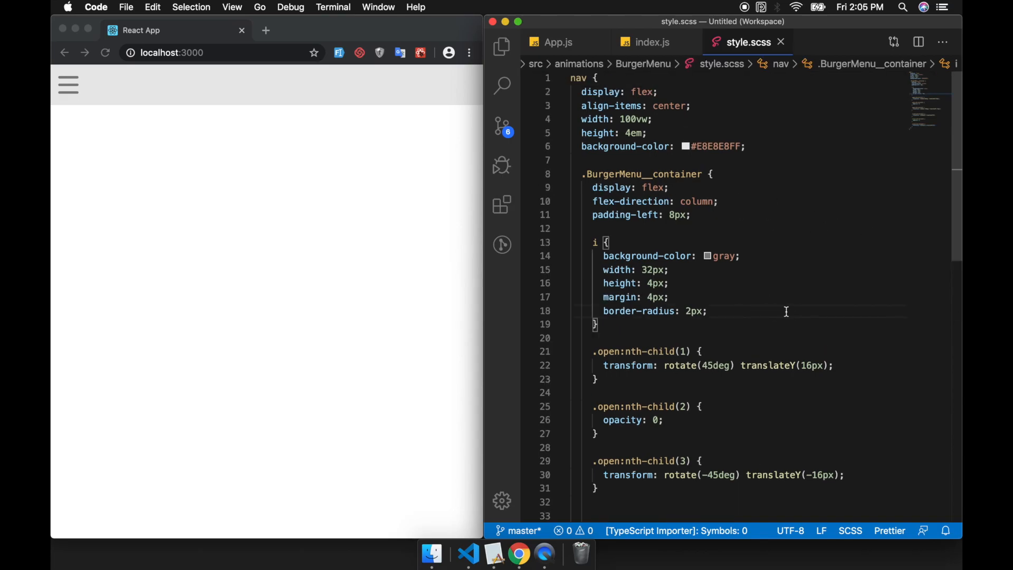
left_click(638, 311)
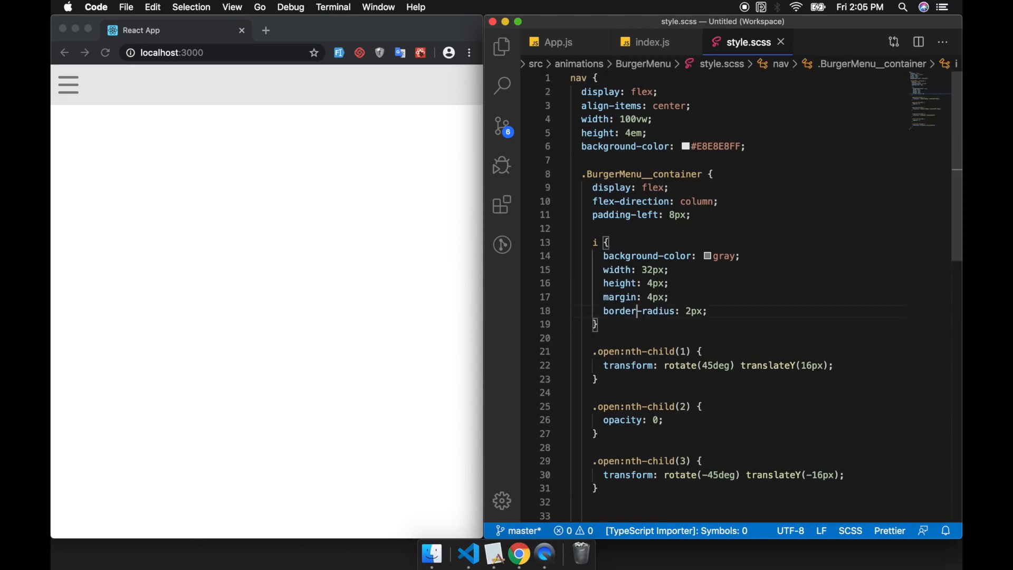
type("tr")
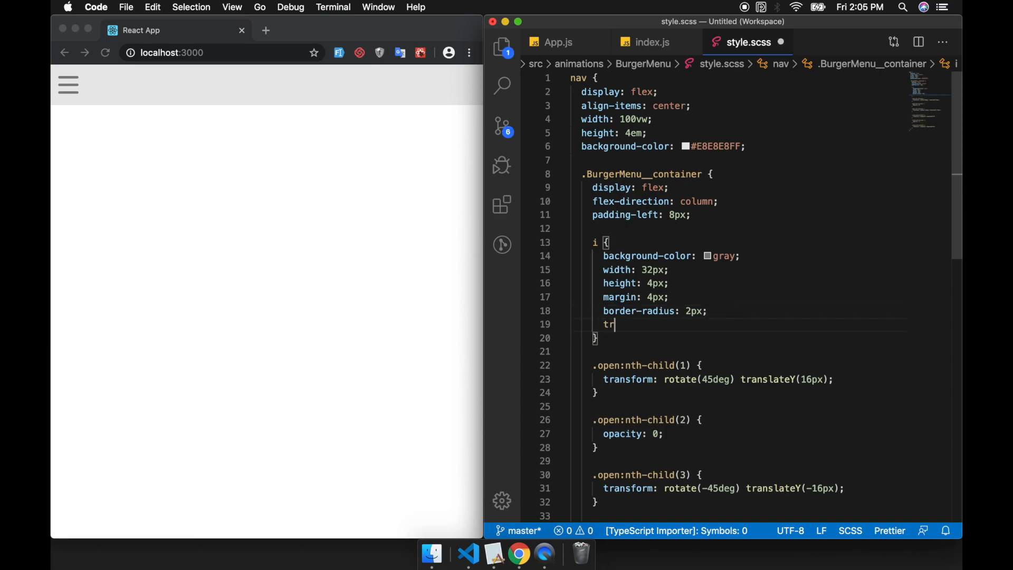
type("ansition:all")
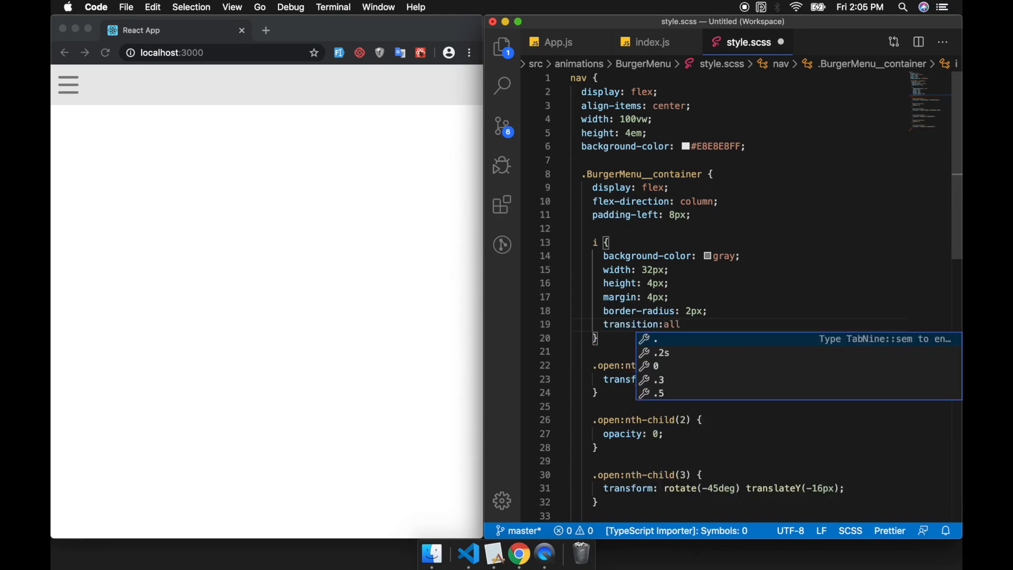
type("ease")
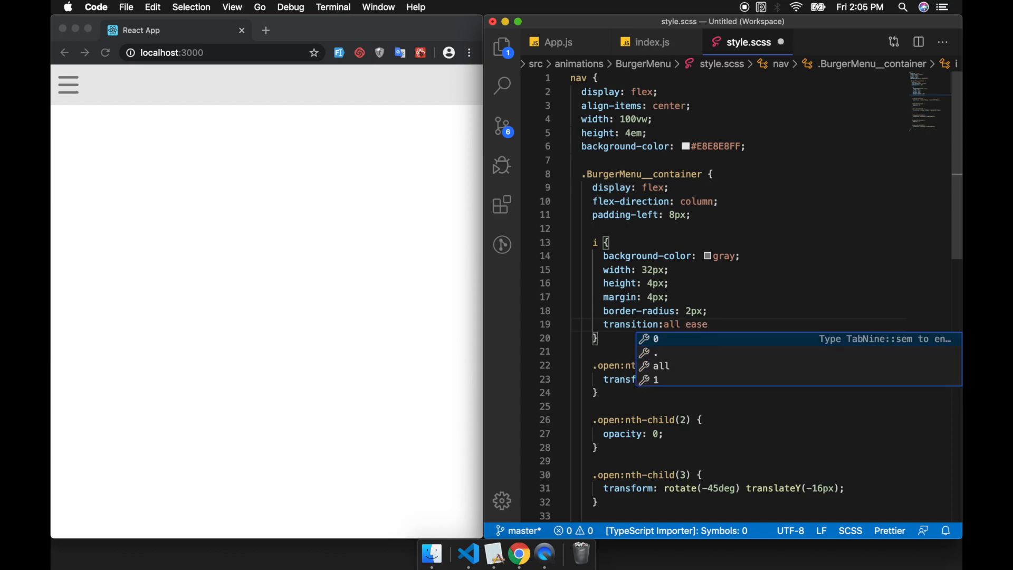
type("0.5s;")
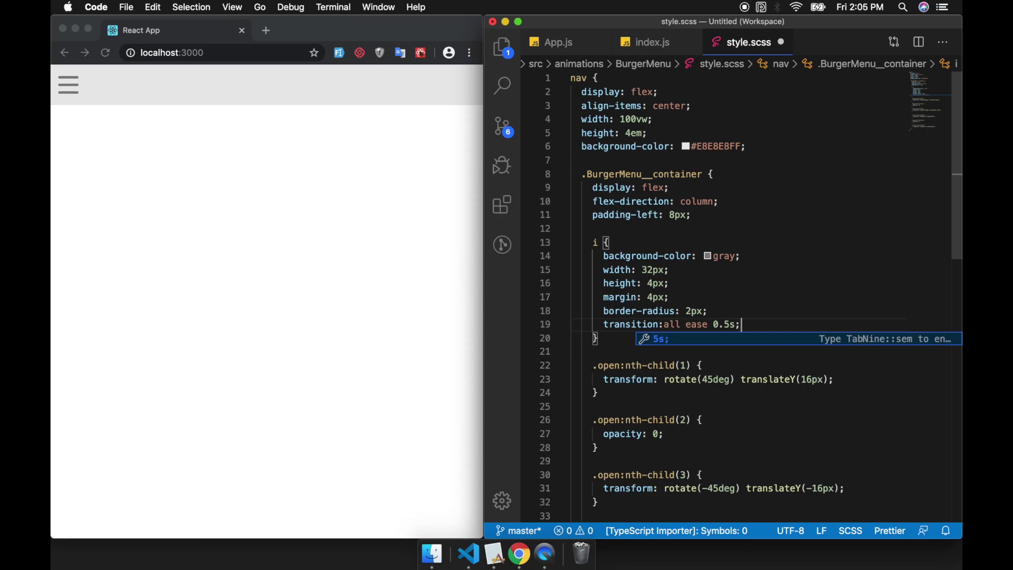
Click the burger icon on localhost:3000 repeatedly to watch it animate between three bars and an X, ending as bars.
left_click(67, 85)
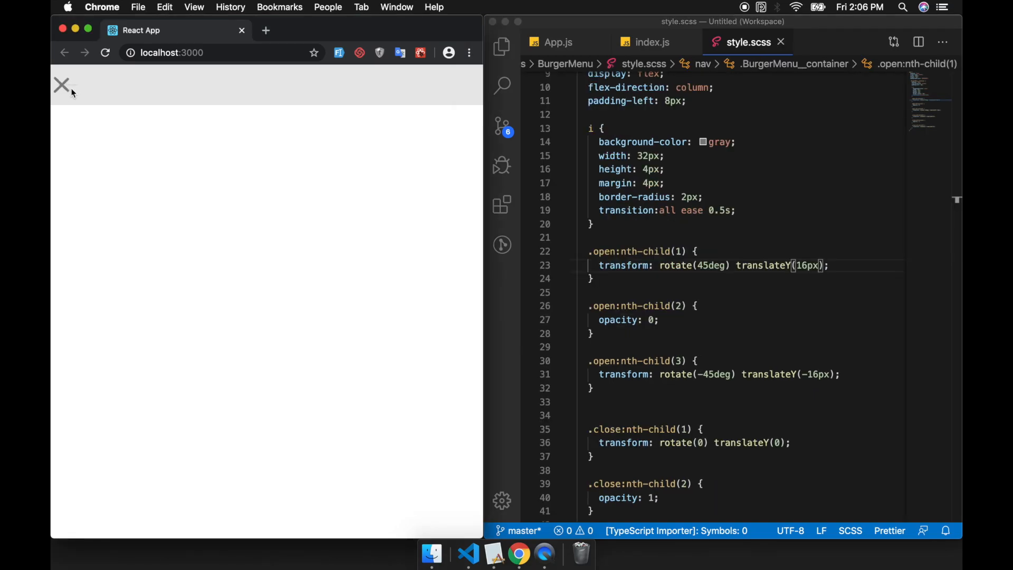
left_click(62, 84)
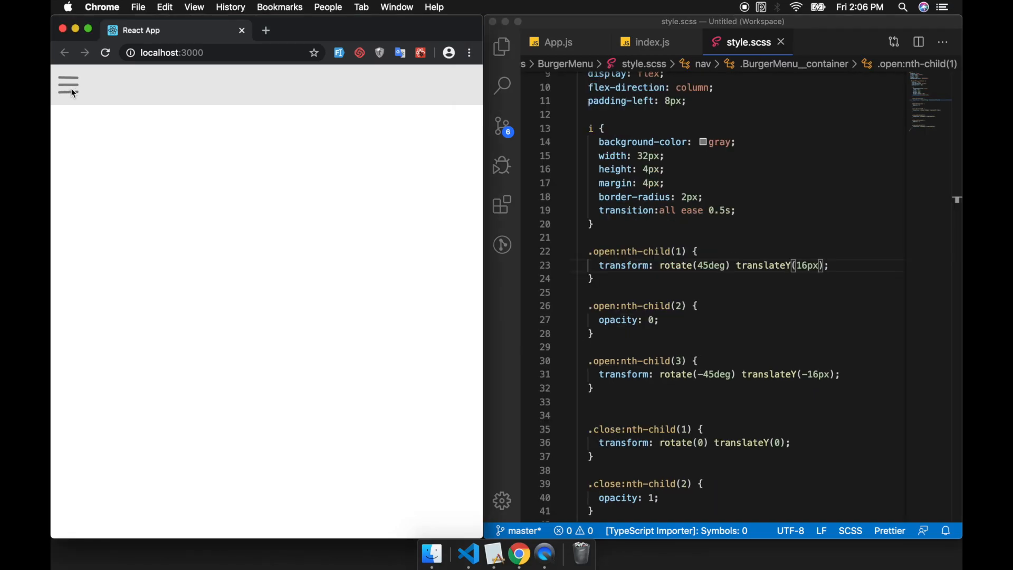
left_click(68, 84)
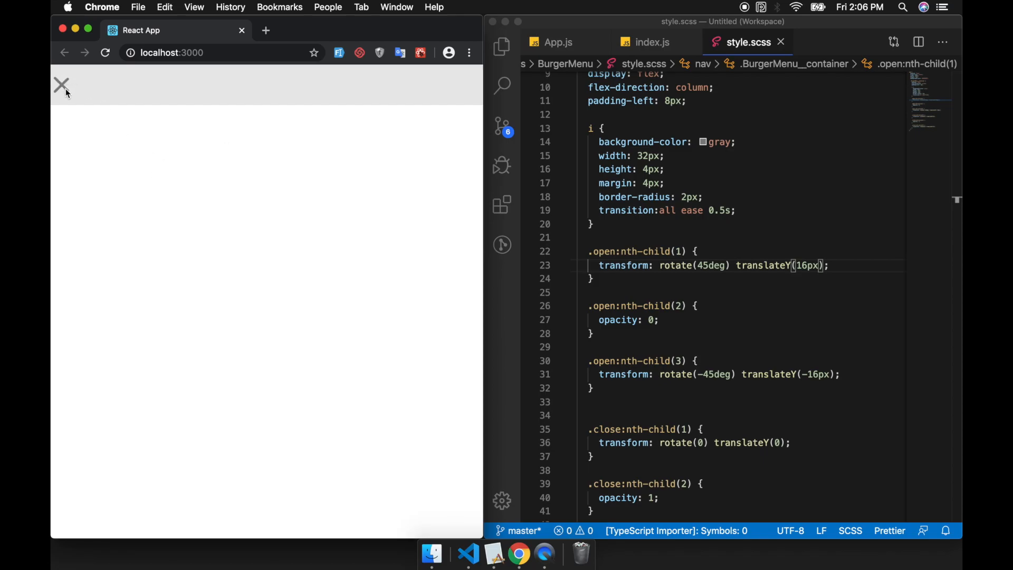
left_click(61, 84)
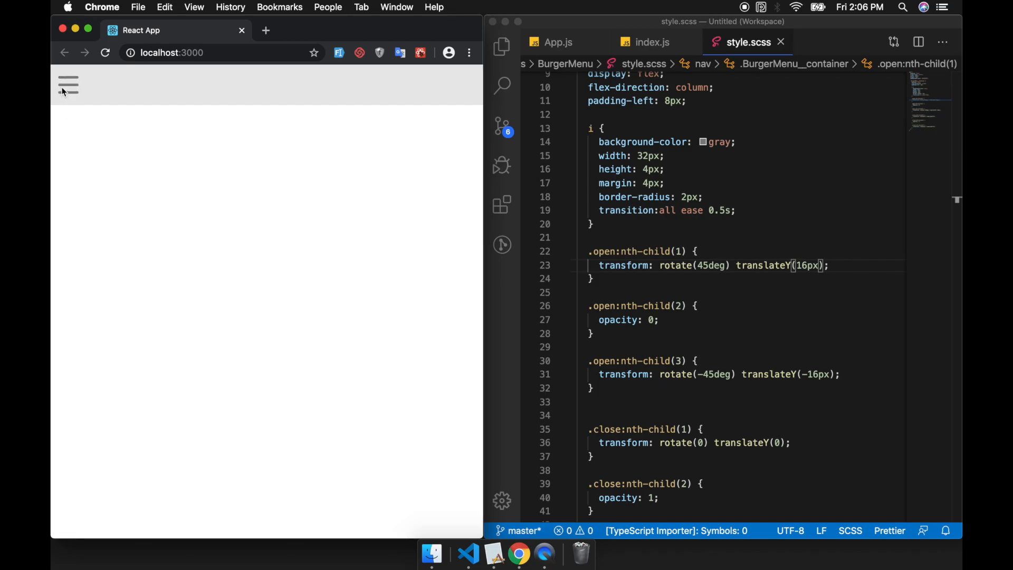
left_click(68, 85)
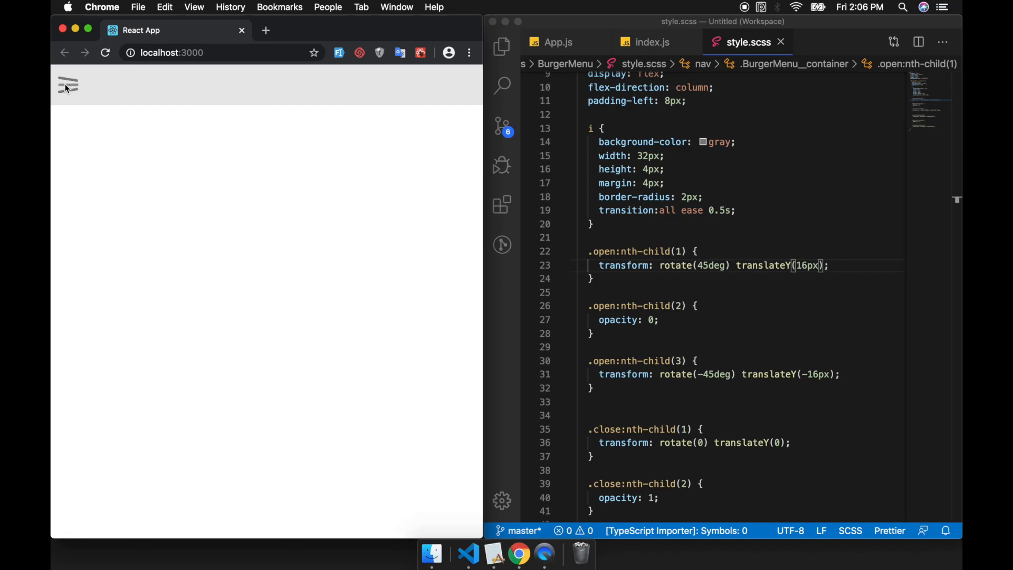
left_click(666, 169)
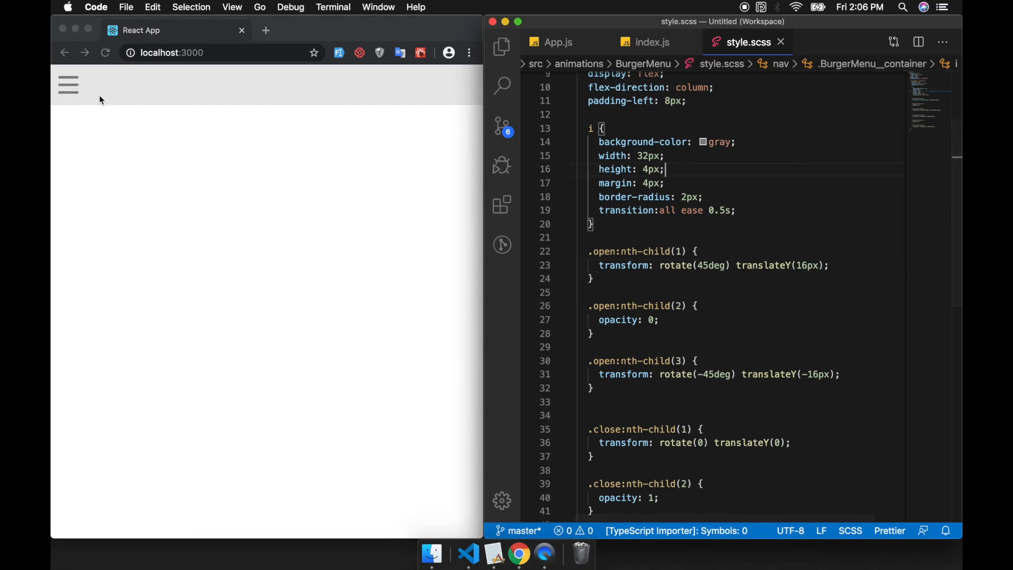
left_click(68, 85)
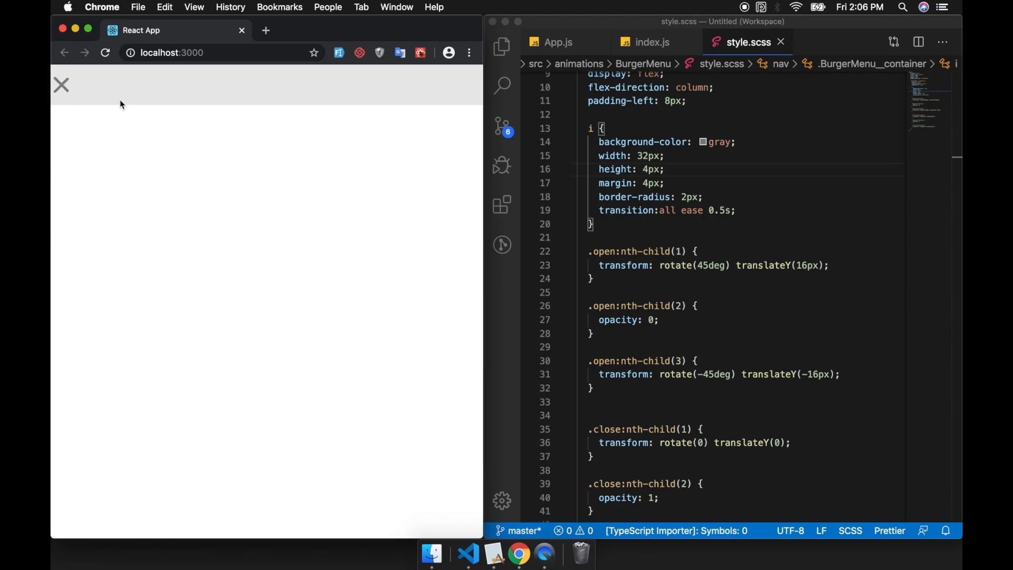
mouse_move(65, 97)
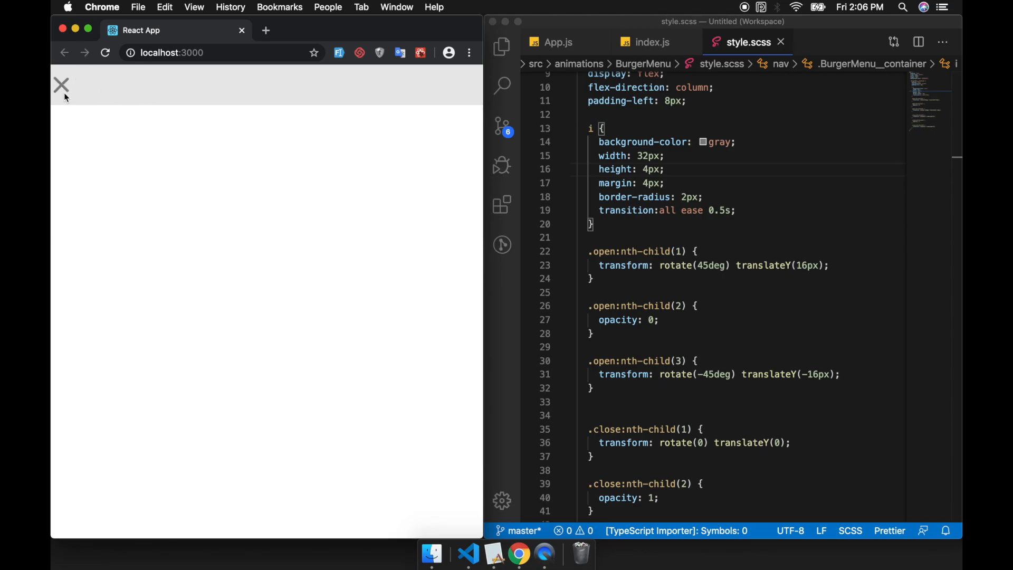
left_click(62, 84)
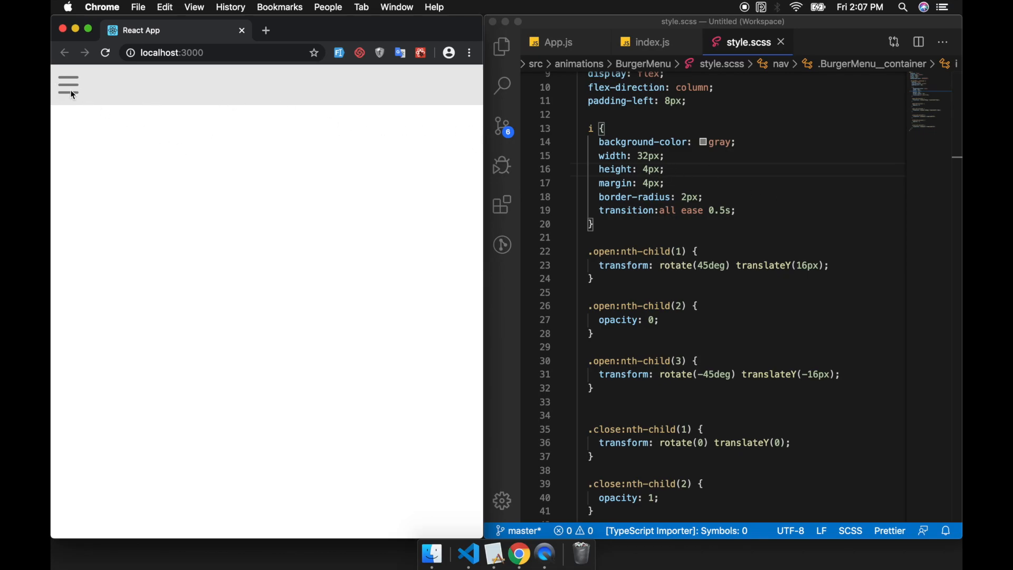
left_click(67, 84)
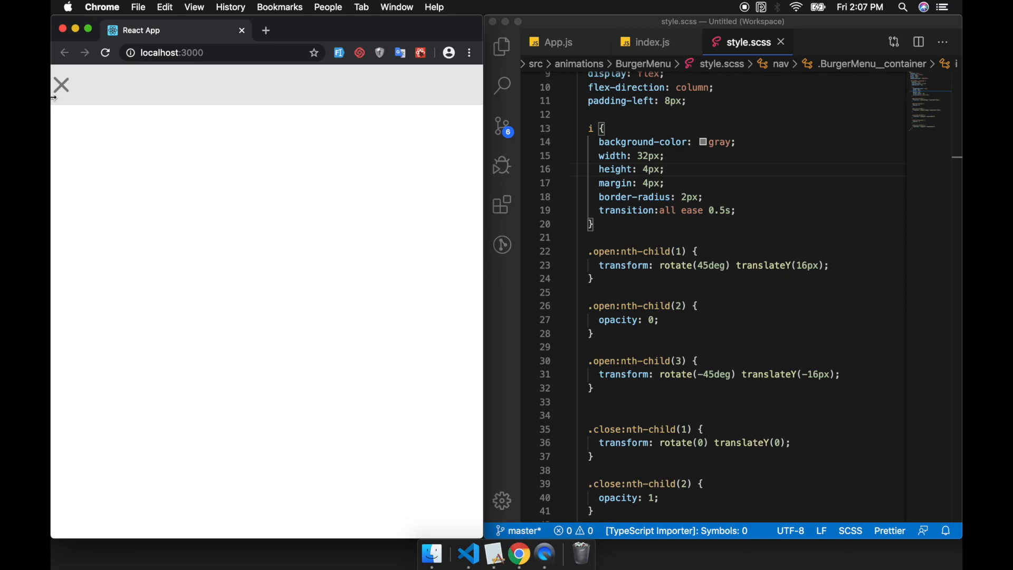
mouse_move(57, 91)
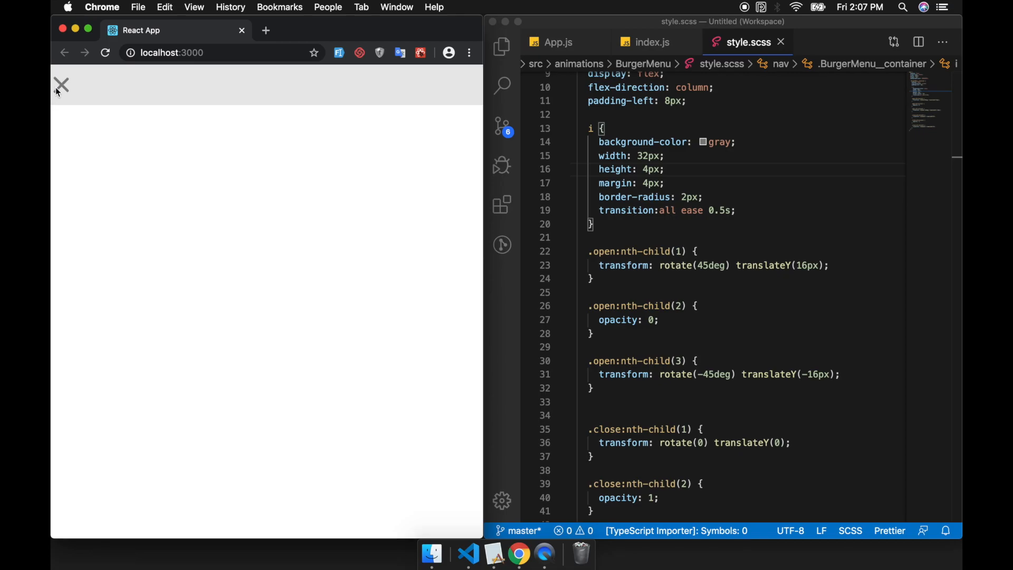
left_click(62, 84)
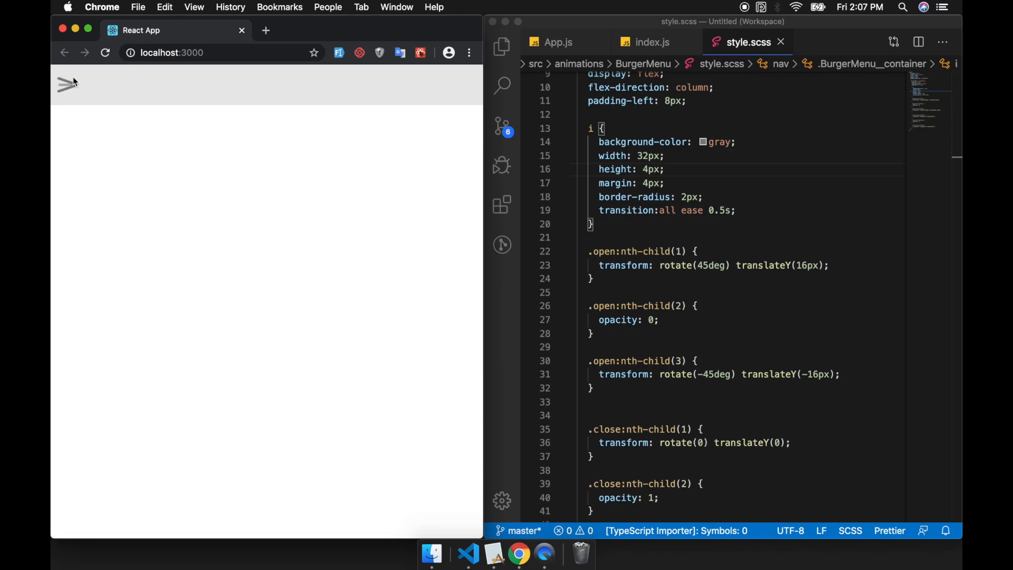
left_click(64, 84)
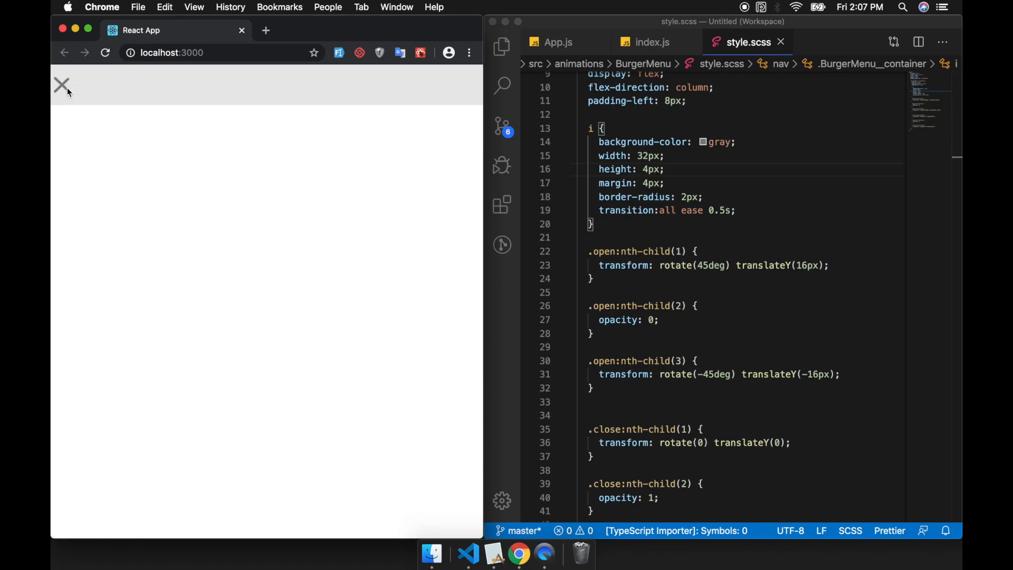
left_click(61, 84)
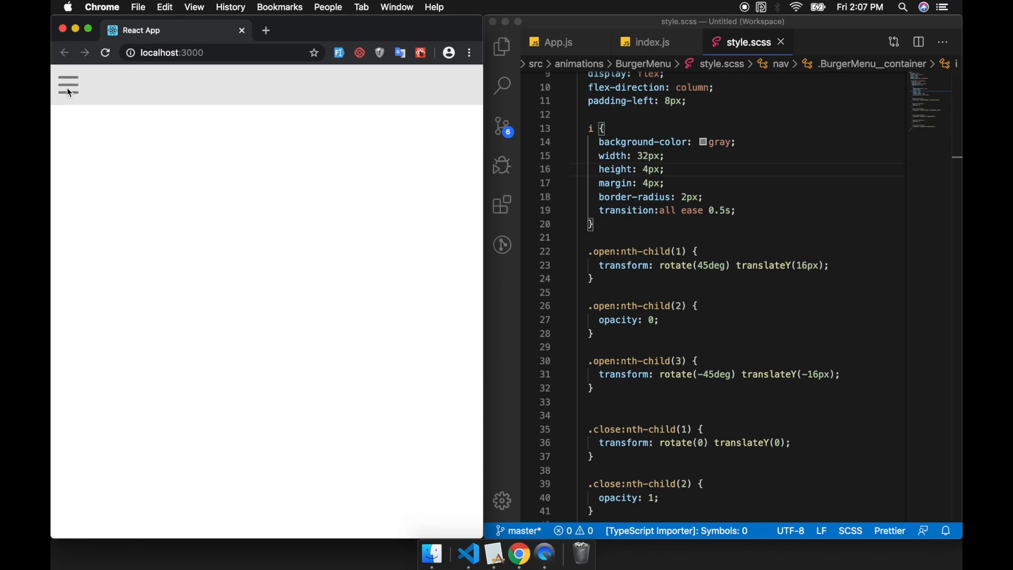
left_click(67, 85)
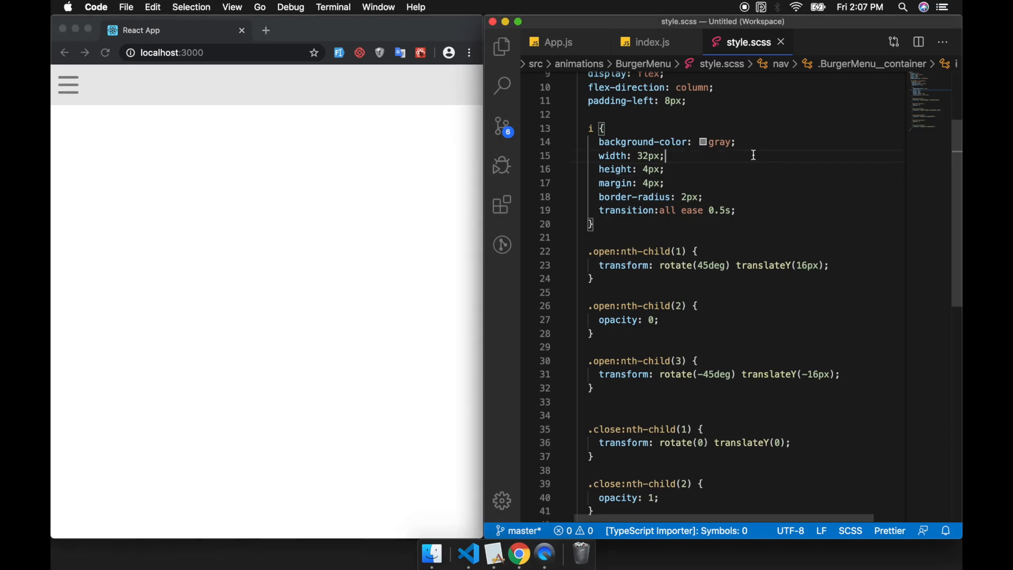
scroll("up", 3)
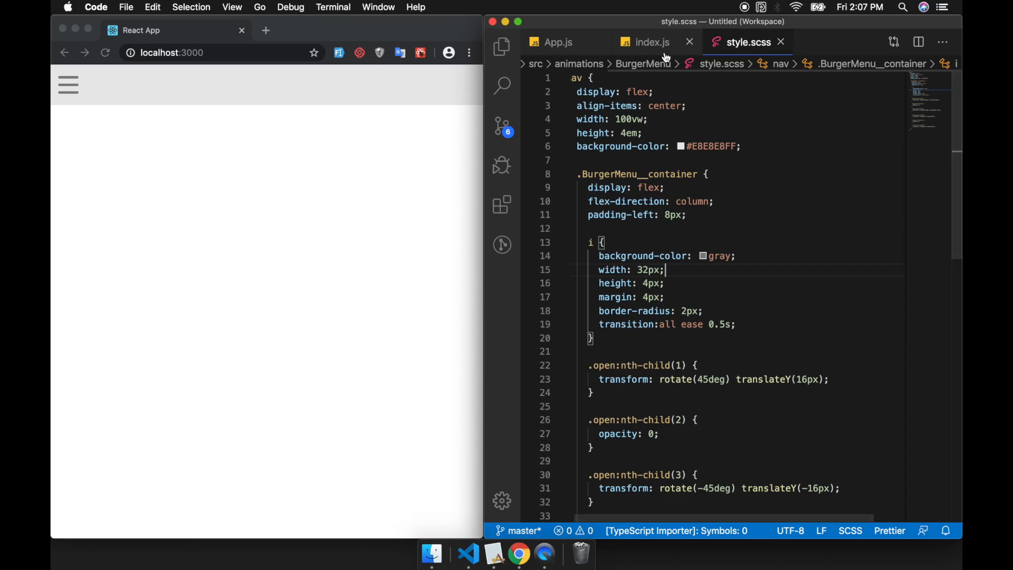
left_click(652, 42)
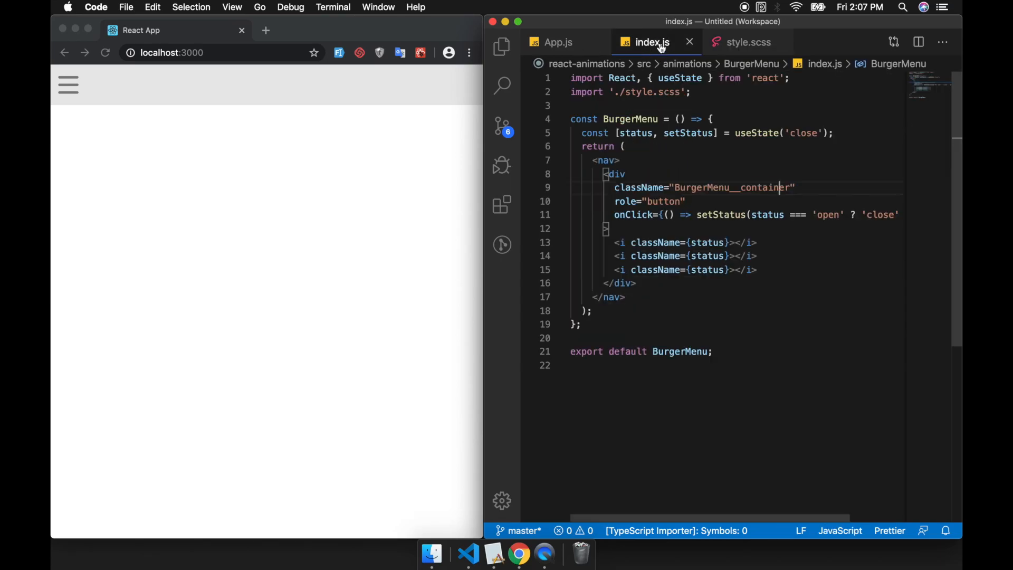